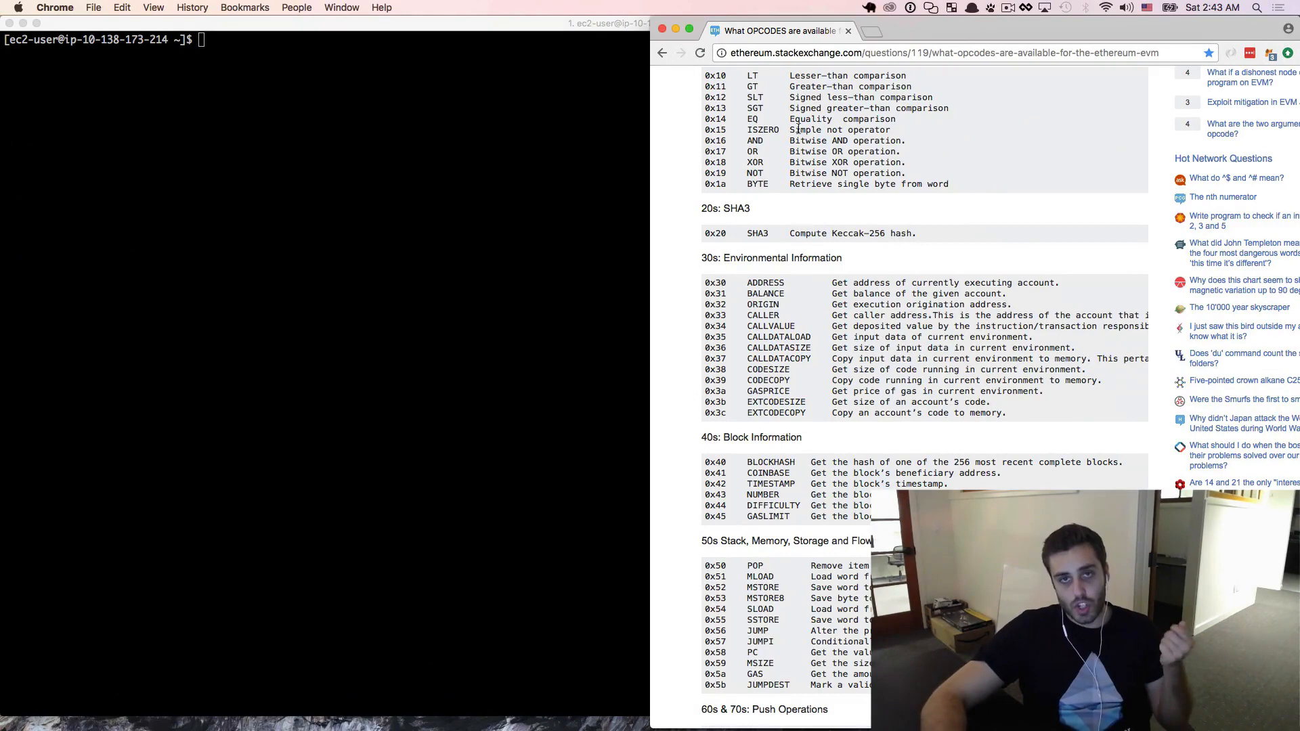
# Scroll through the EVM opcode tables in the Stack Exchange answer
pyautogui.scroll(-3)
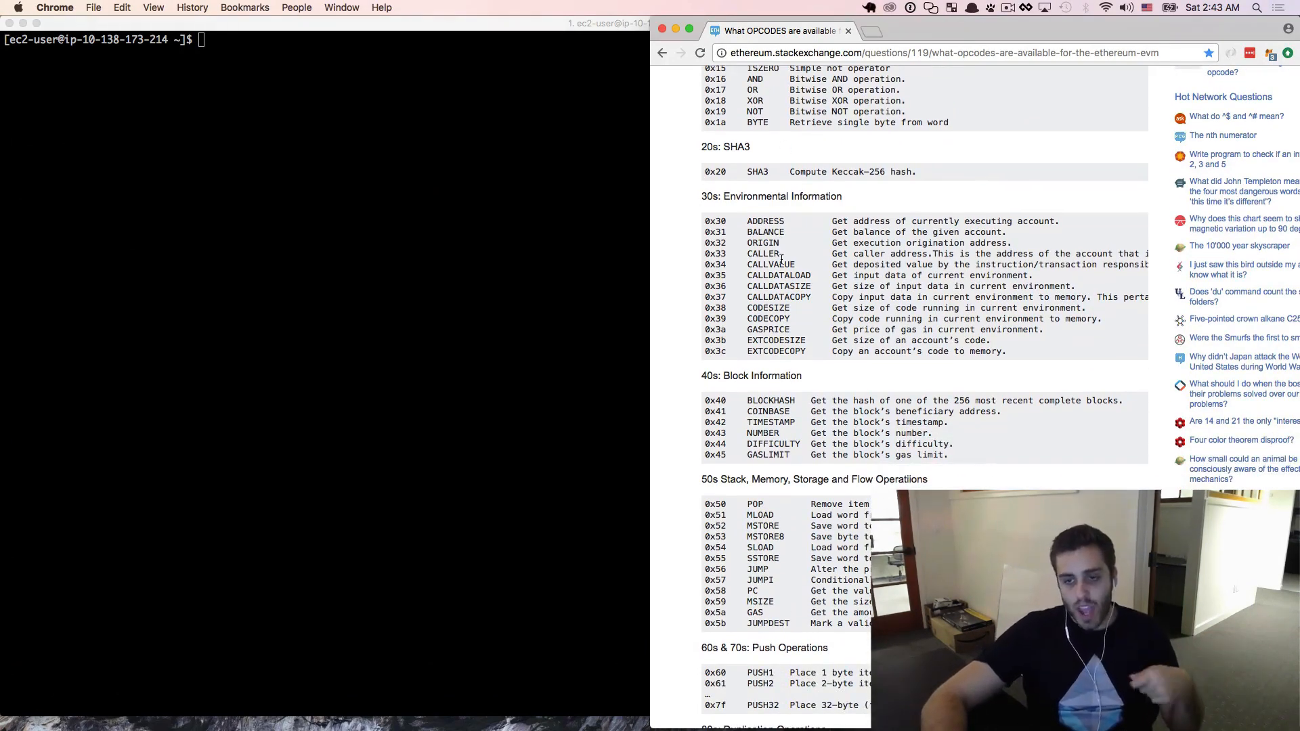
pyautogui.scroll(-3)
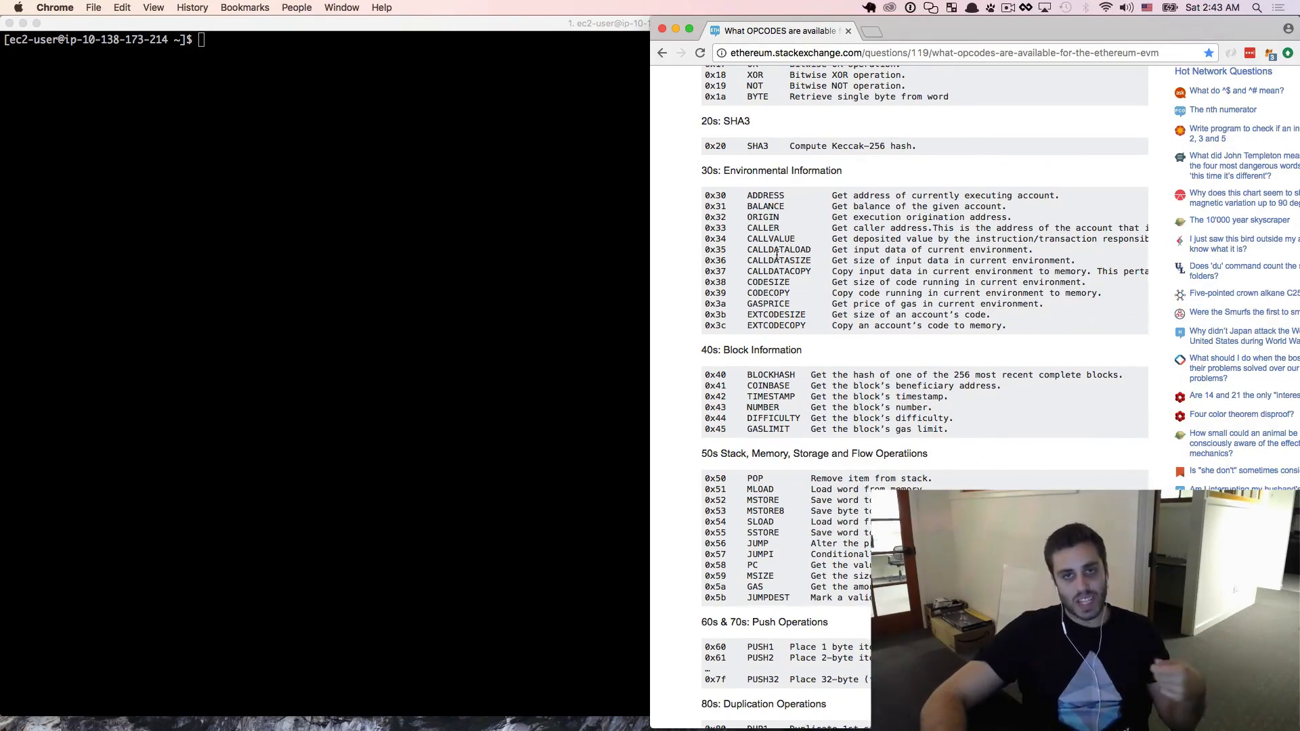
pyautogui.scroll(-3)
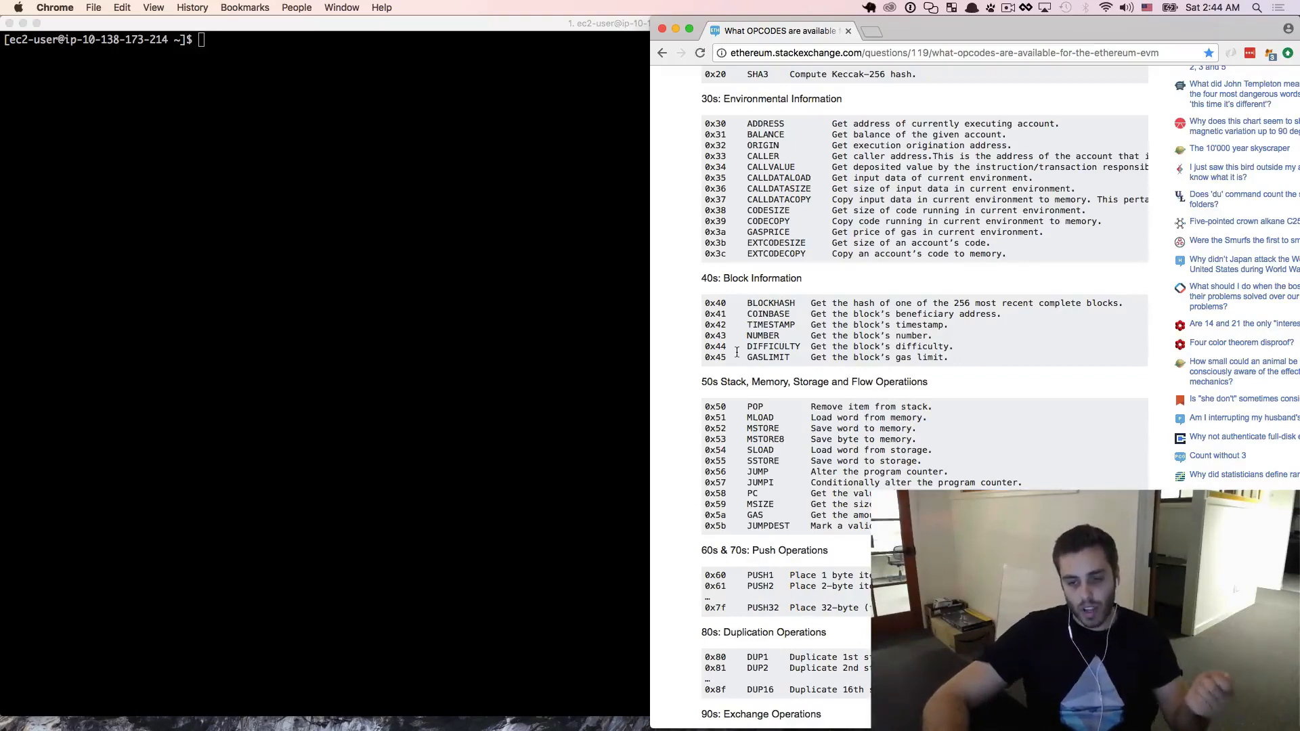
pyautogui.moveTo(755, 376)
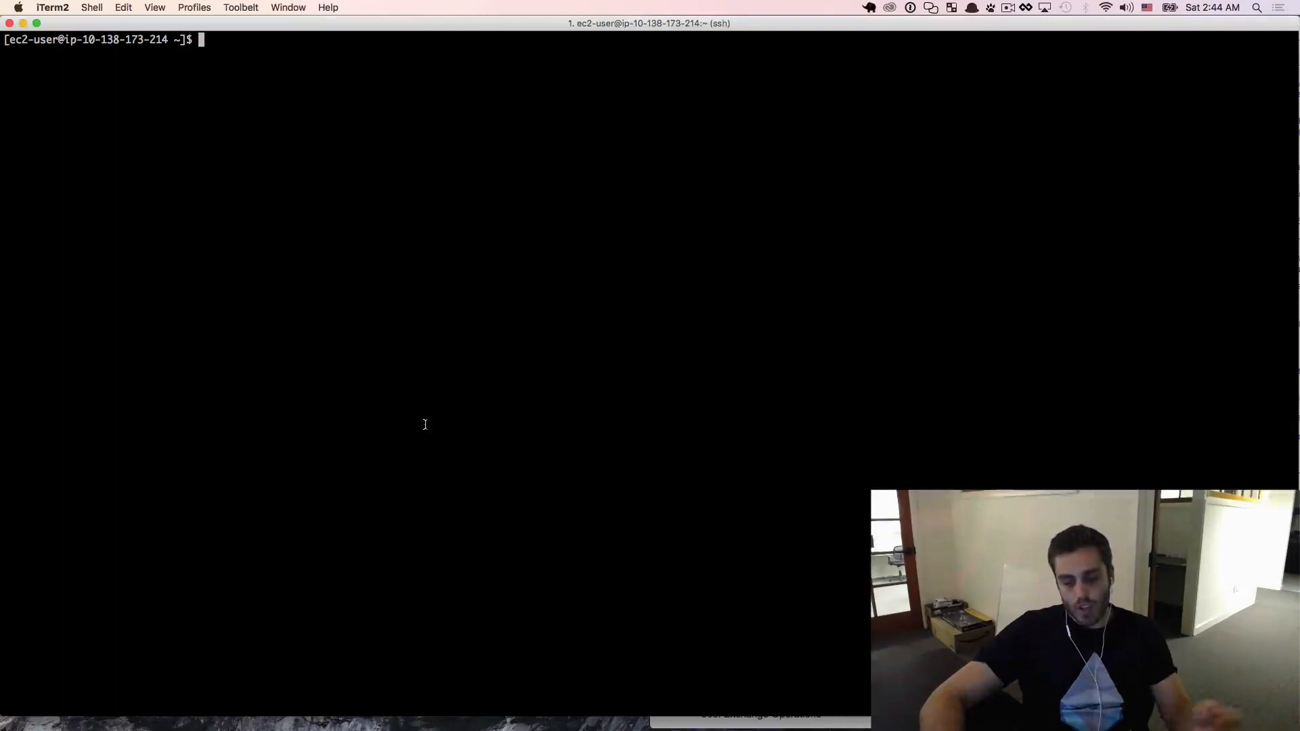
# Create a contracts directory on the server and change into it
pyautogui.write('mkdir')
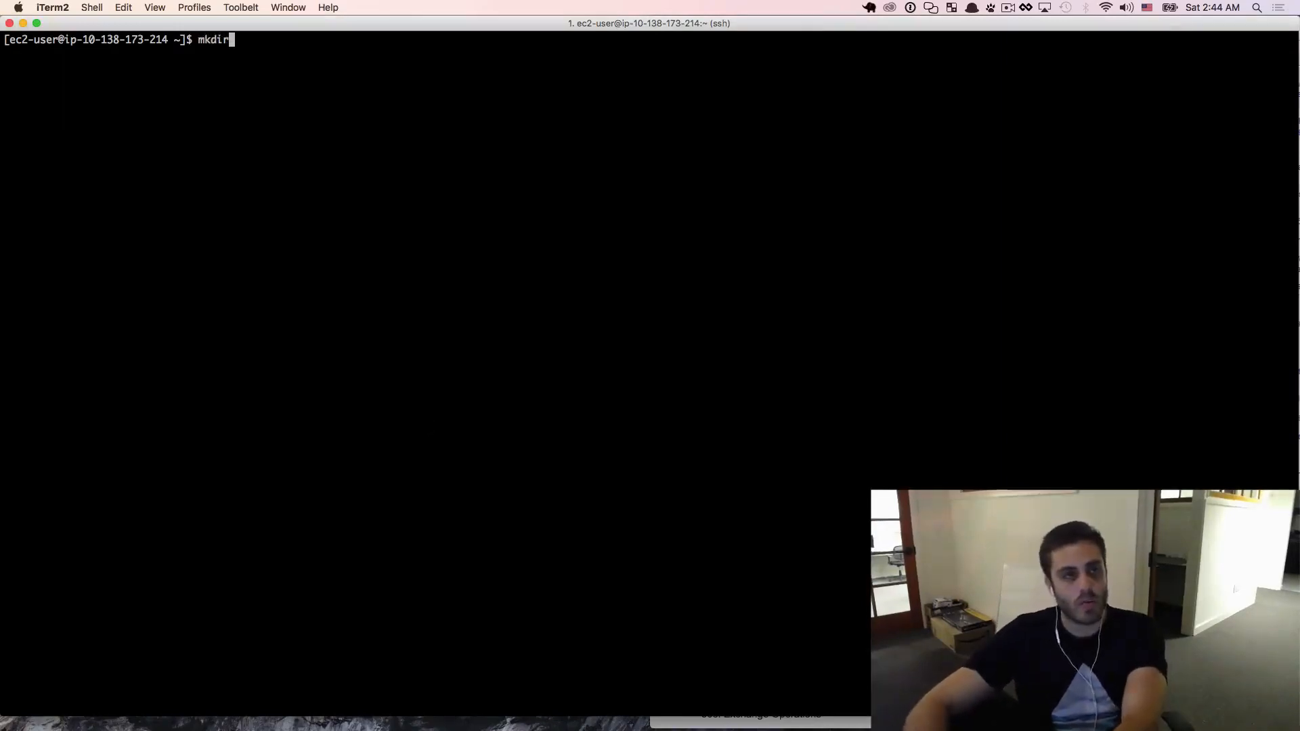
pyautogui.write('contracts')
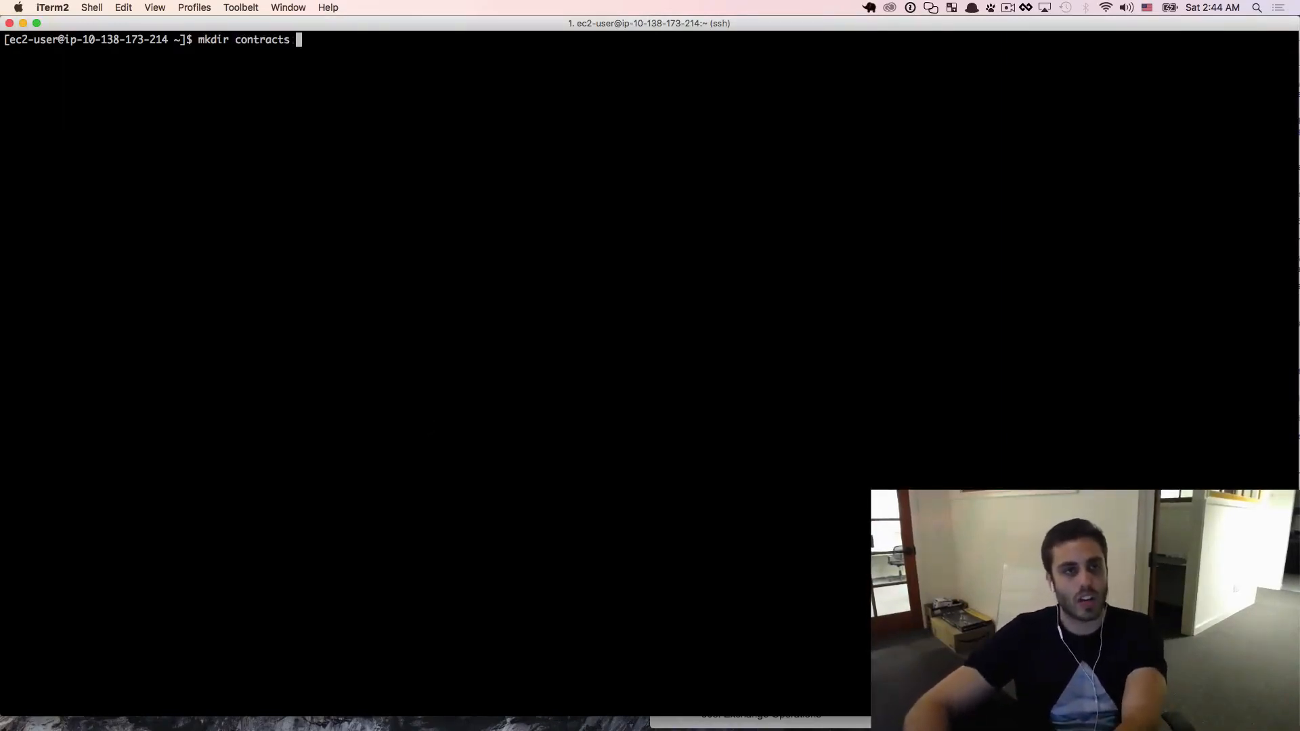
pyautogui.write('&& cd contr')
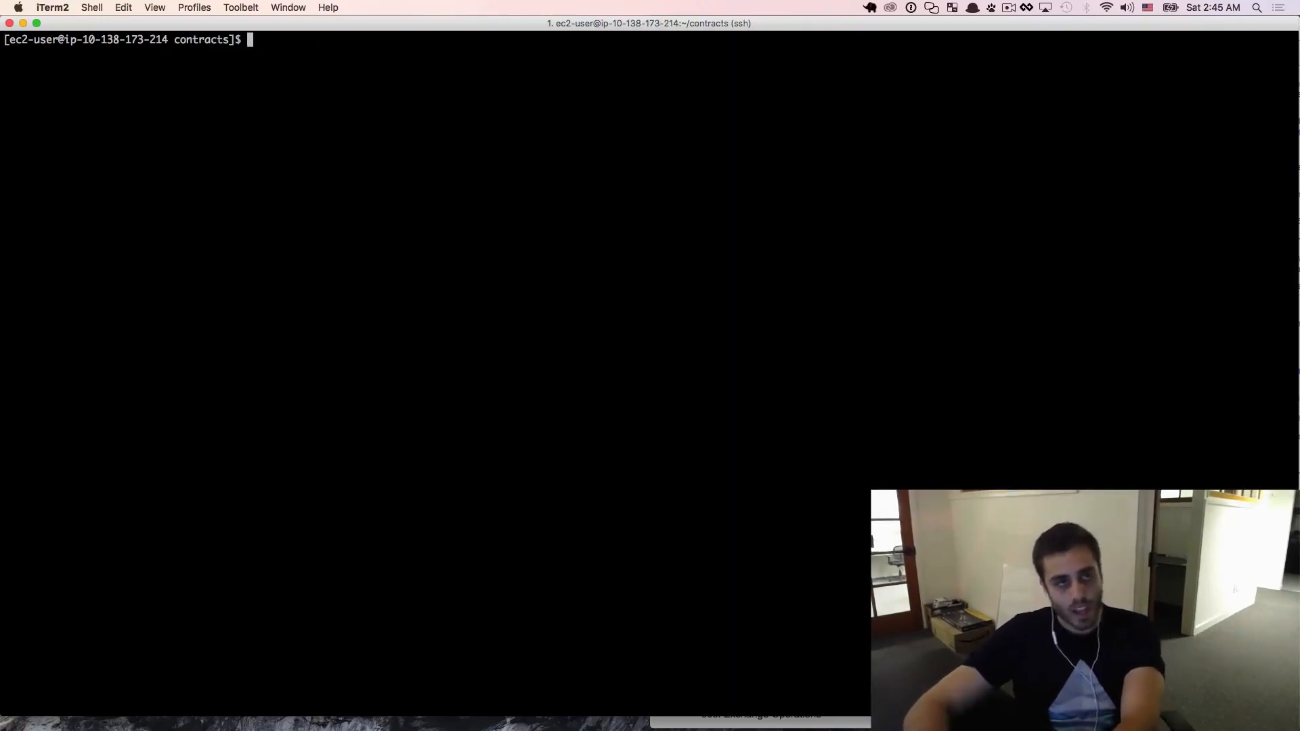
# Open package.json with ratom for editing, then run npm install
pyautogui.write('ratom')
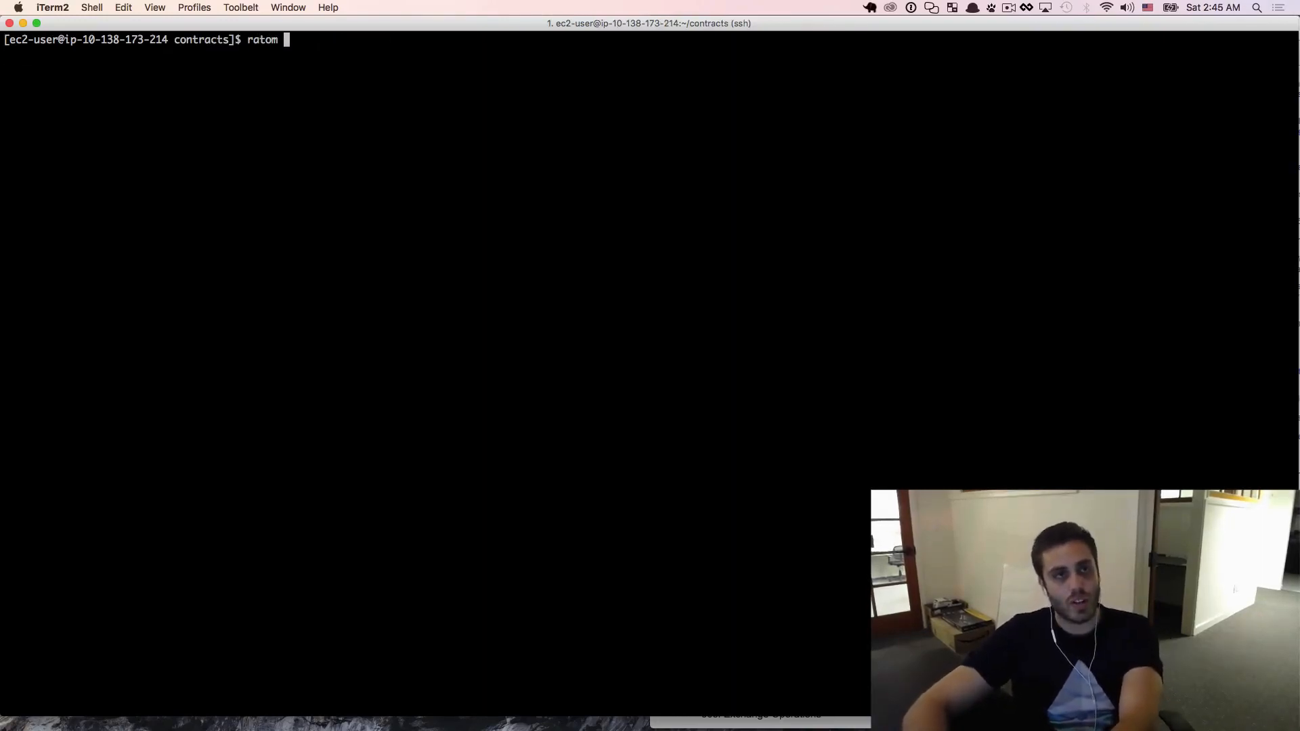
pyautogui.write('package.json')
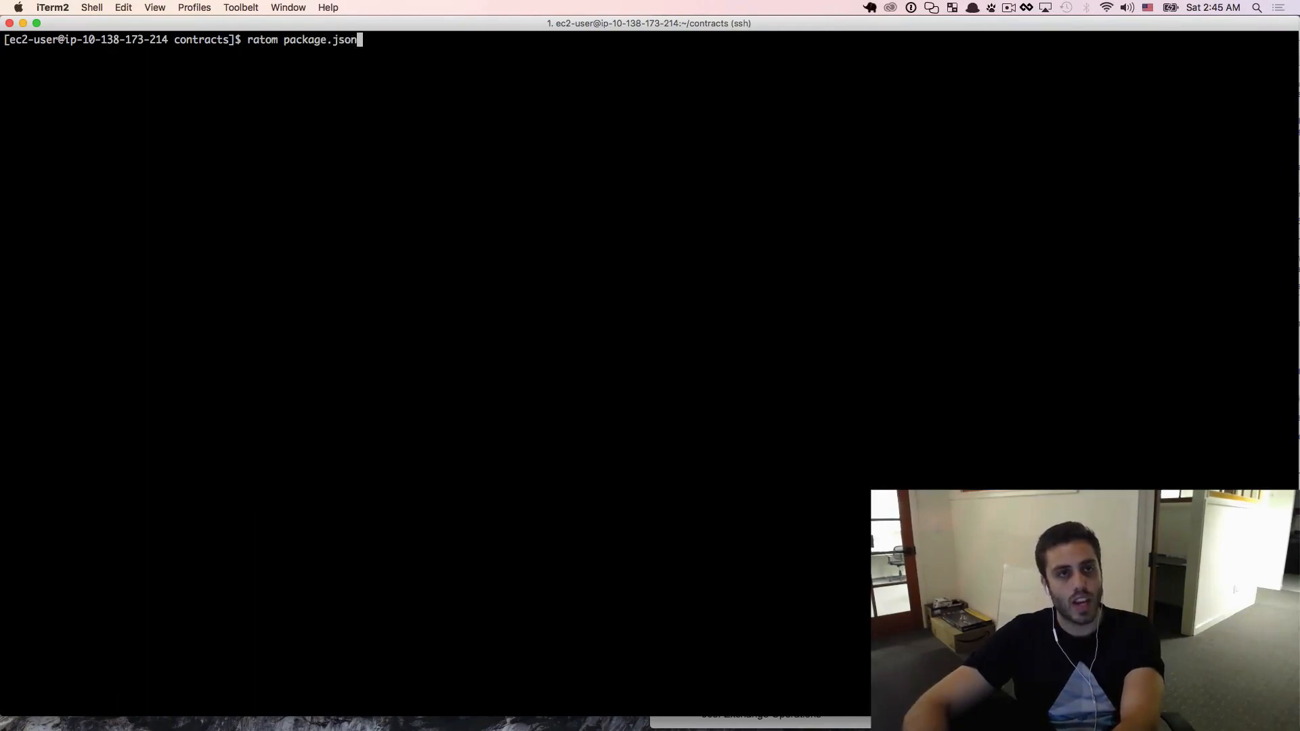
pyautogui.press('Return')
pyautogui.write('n')
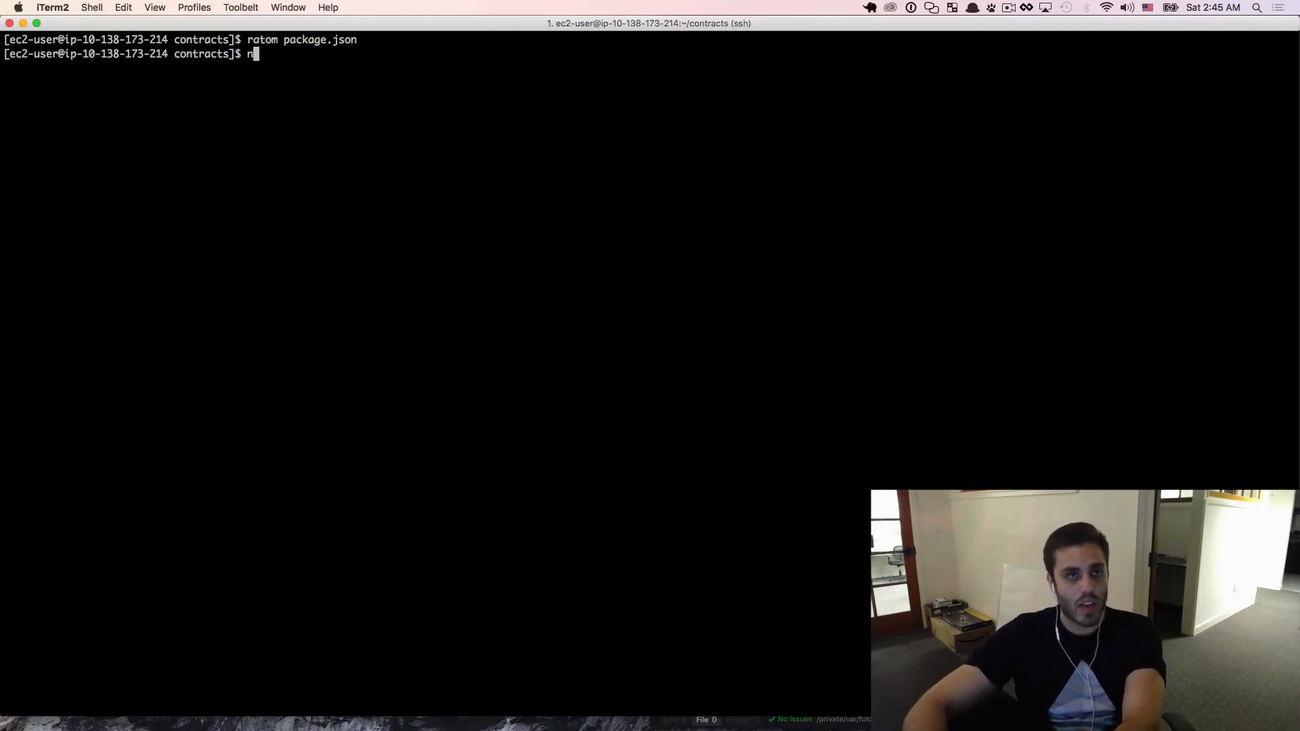
pyautogui.write('pm install')
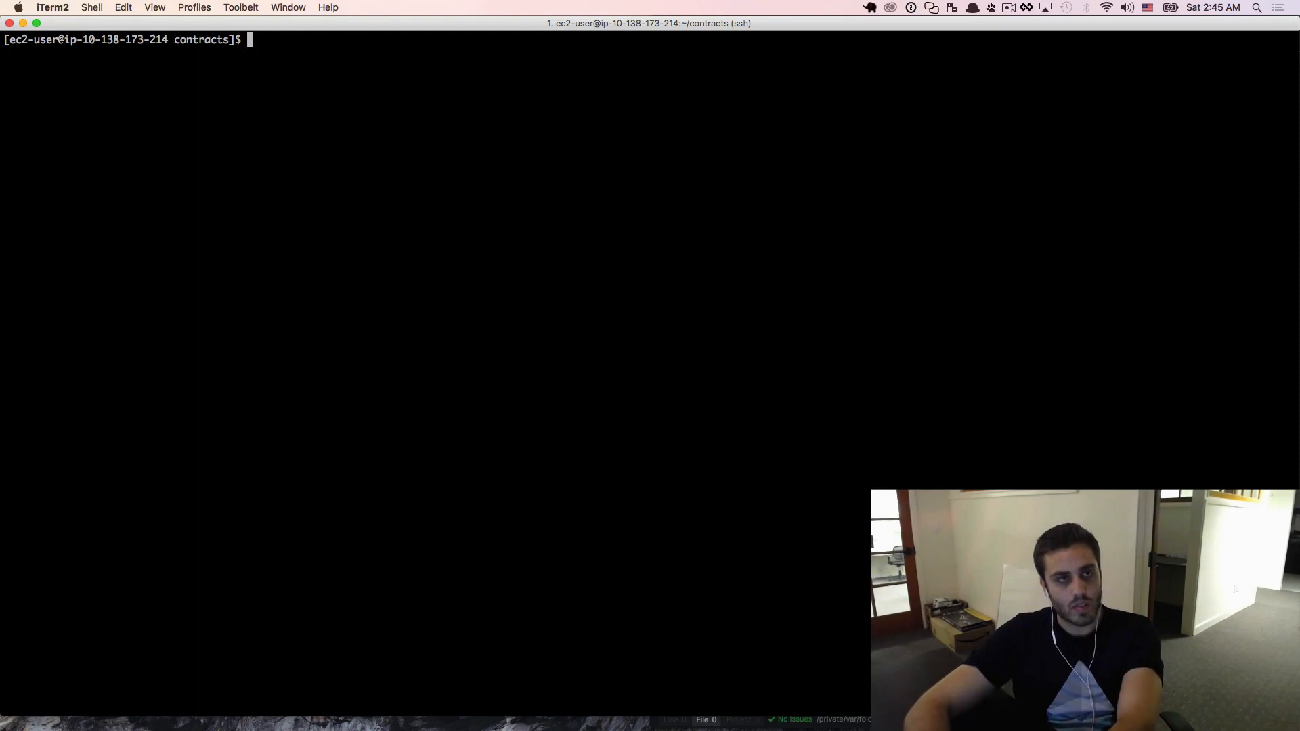
# Start tmux session 'contracts' and require web3 and solc in the Node console
pyautogui.write('tmux new-session -')
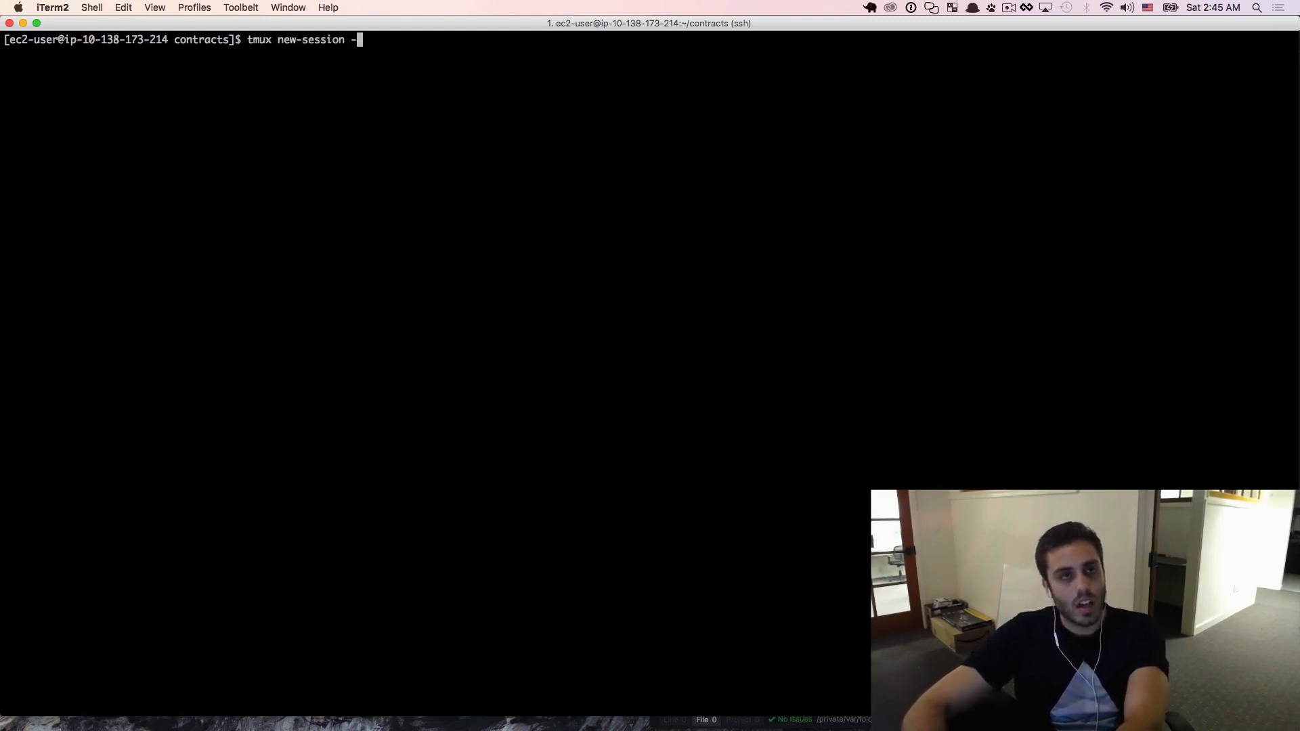
pyautogui.write('n contracts')
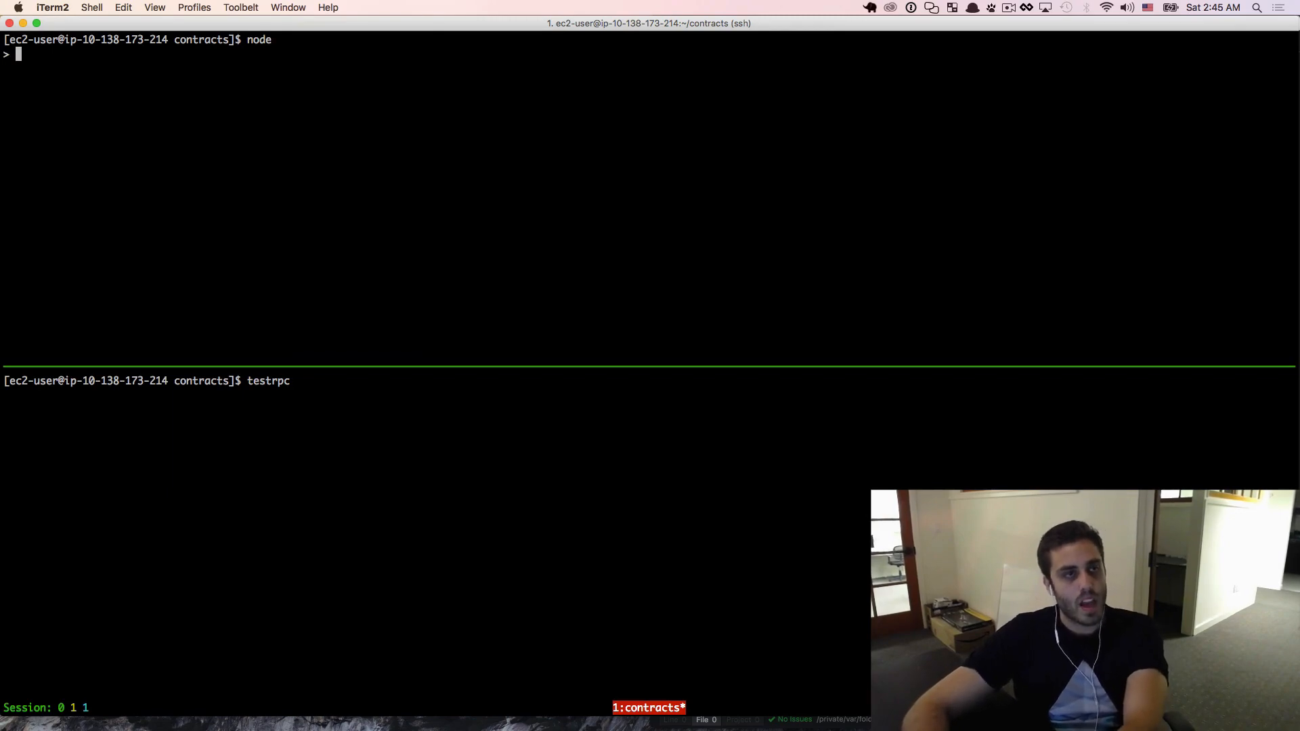
pyautogui.write('var Web')
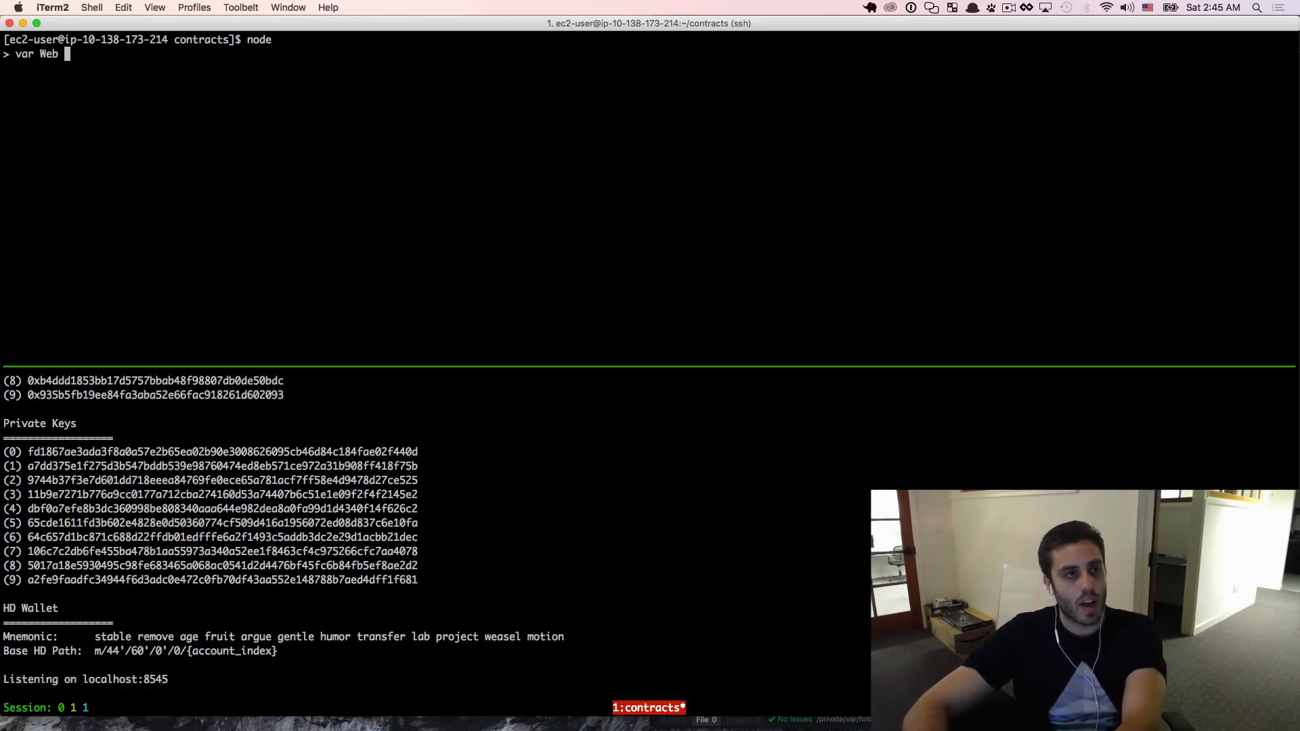
pyautogui.write('3 = require("web3')
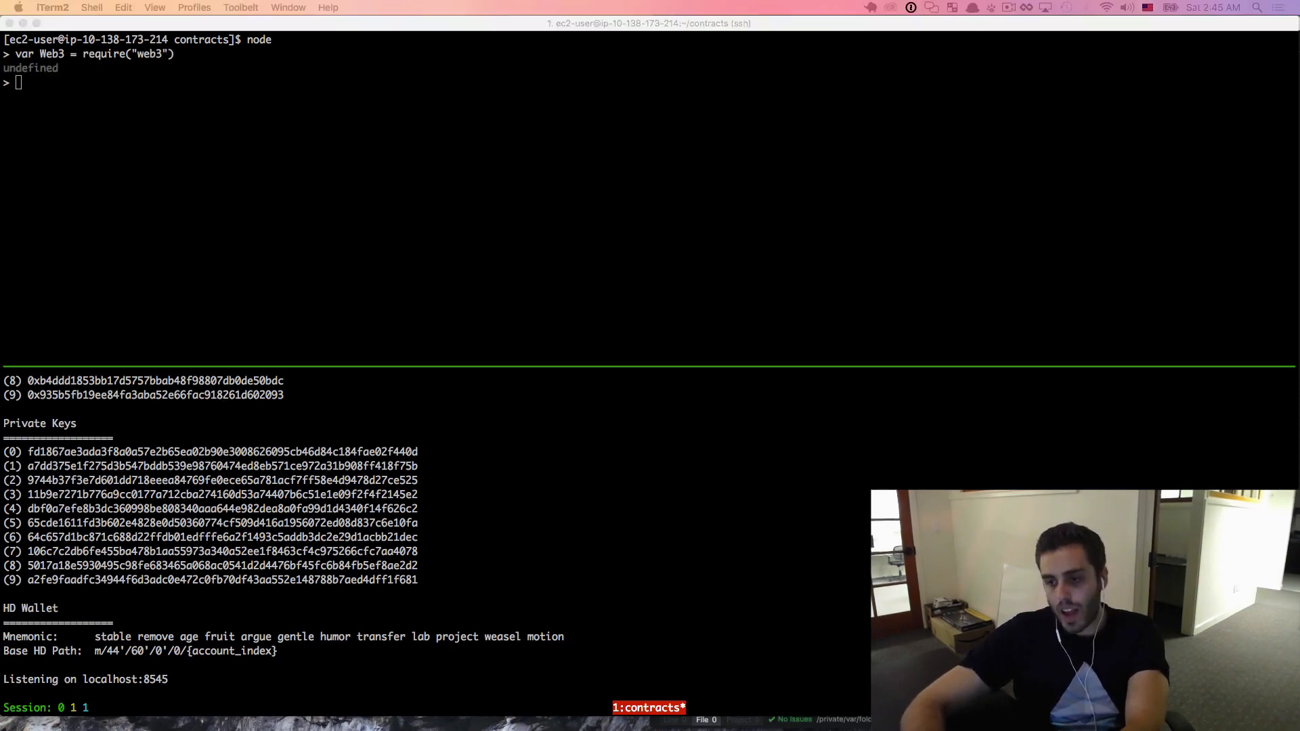
pyautogui.write('var web3 =')
pyautogui.write('var solc = require')
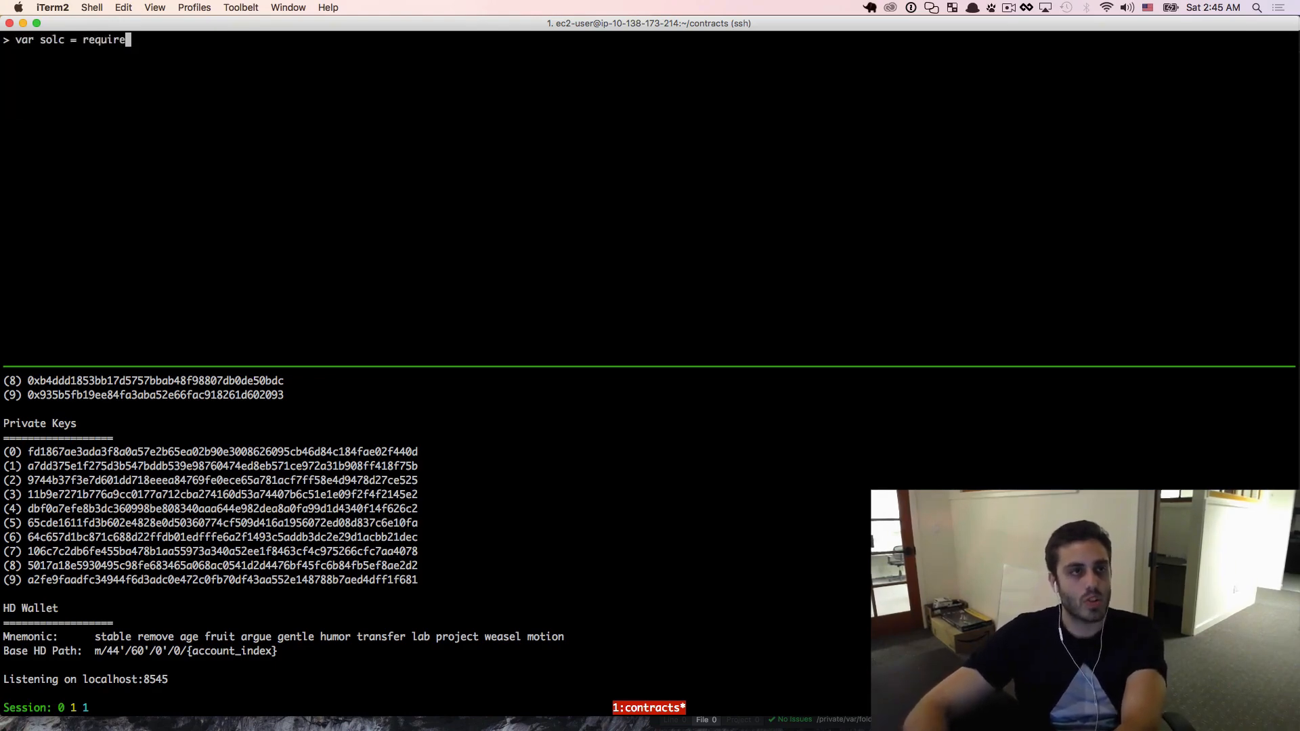
pyautogui.write('("sol')
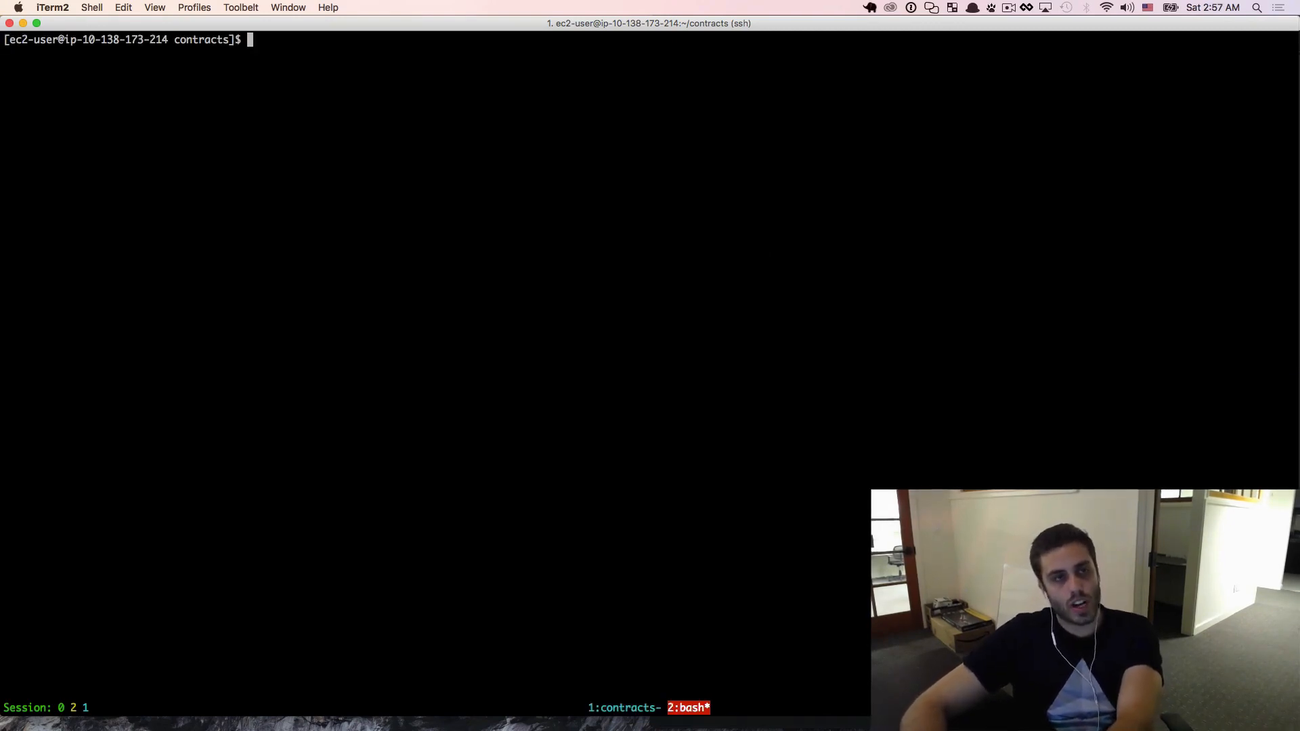
# Create a new HelloWorld.sol file in the remote editor with ratom
pyautogui.write('ratom Hello')
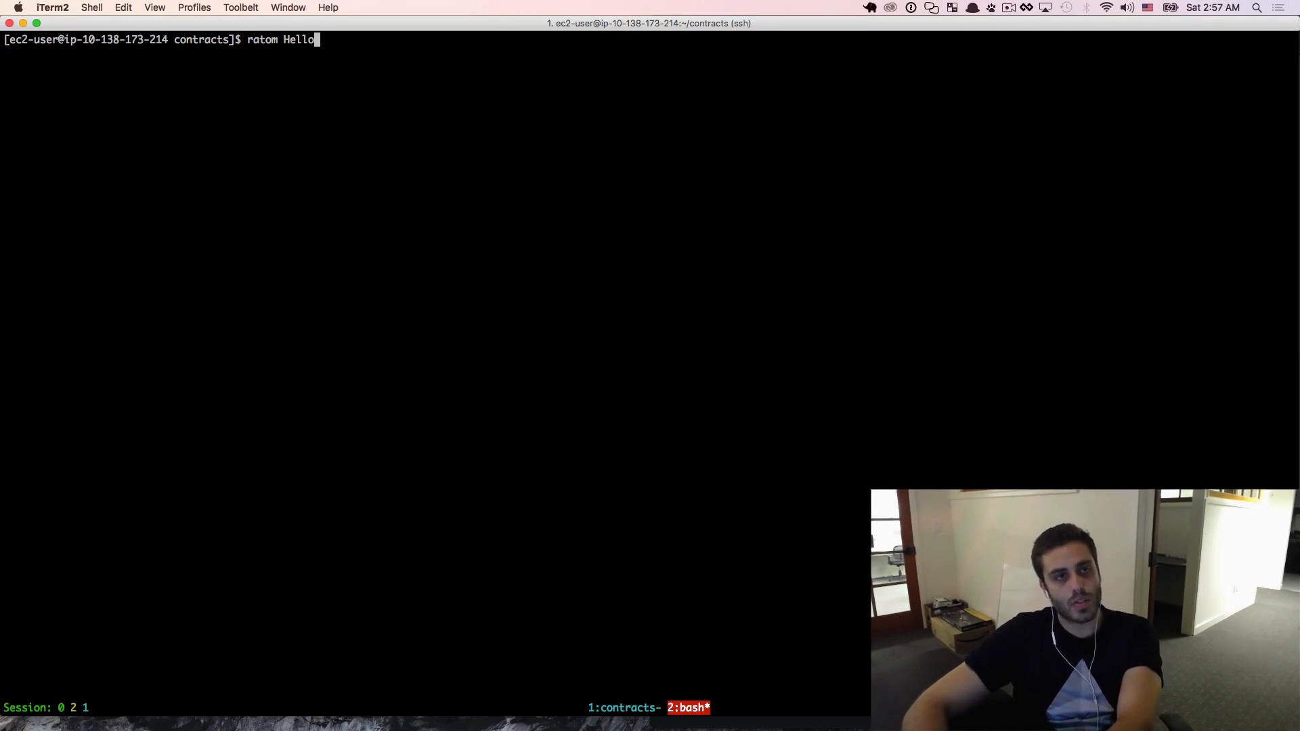
pyautogui.write('World.sol')
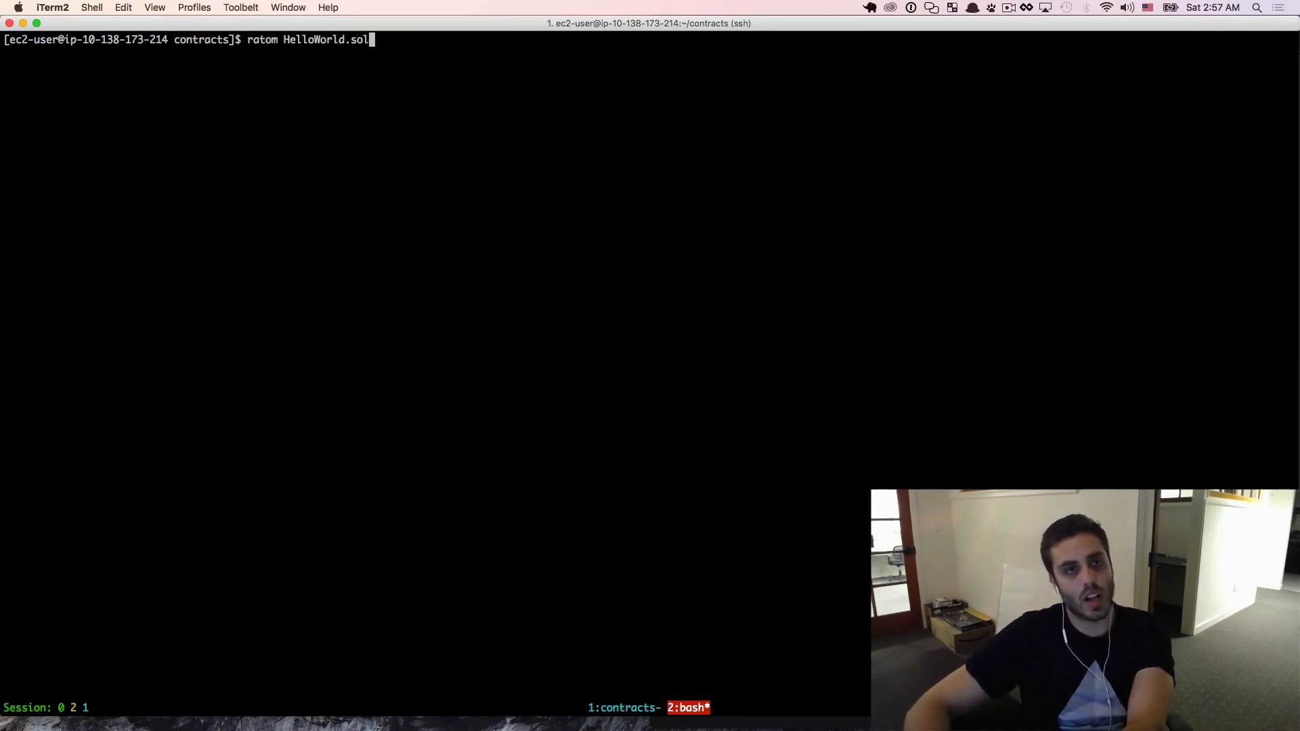
pyautogui.press('Return')
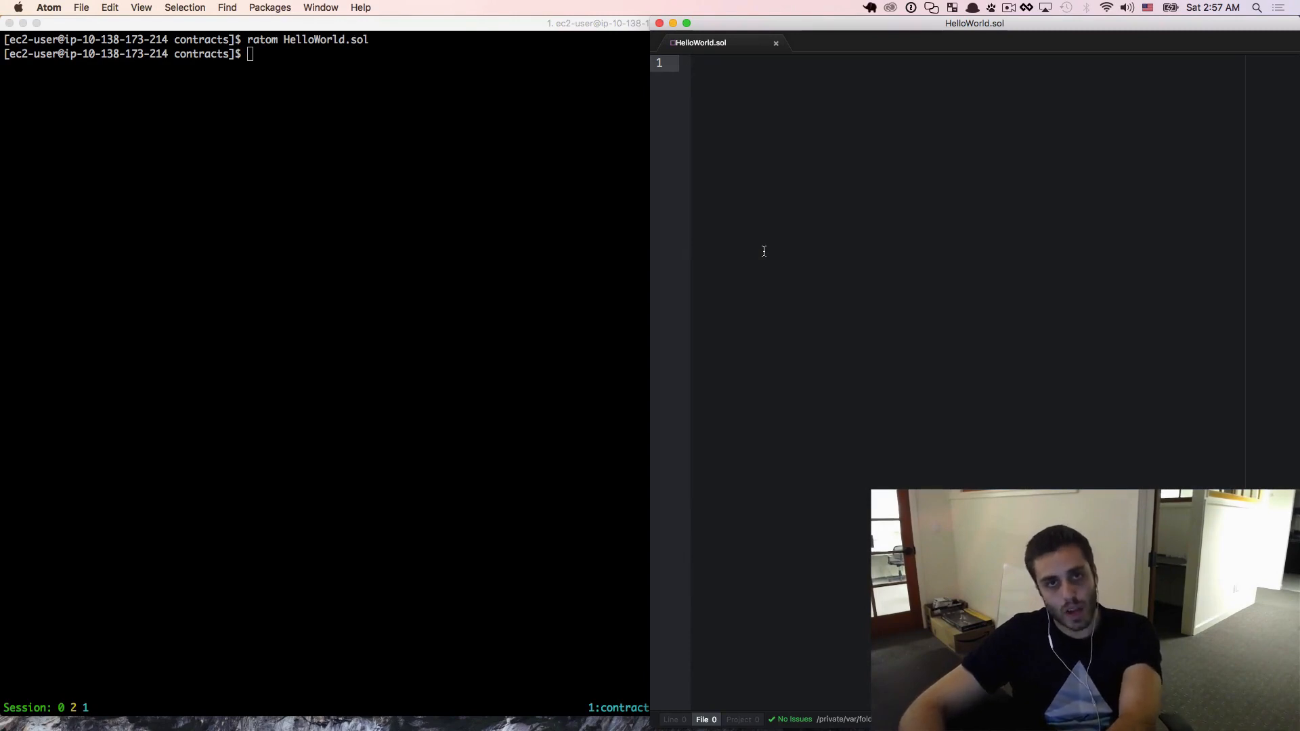
# Write contract HelloWorld with constant displayMessage() returning "Hello from a smart contract"
pyautogui.write('contr')
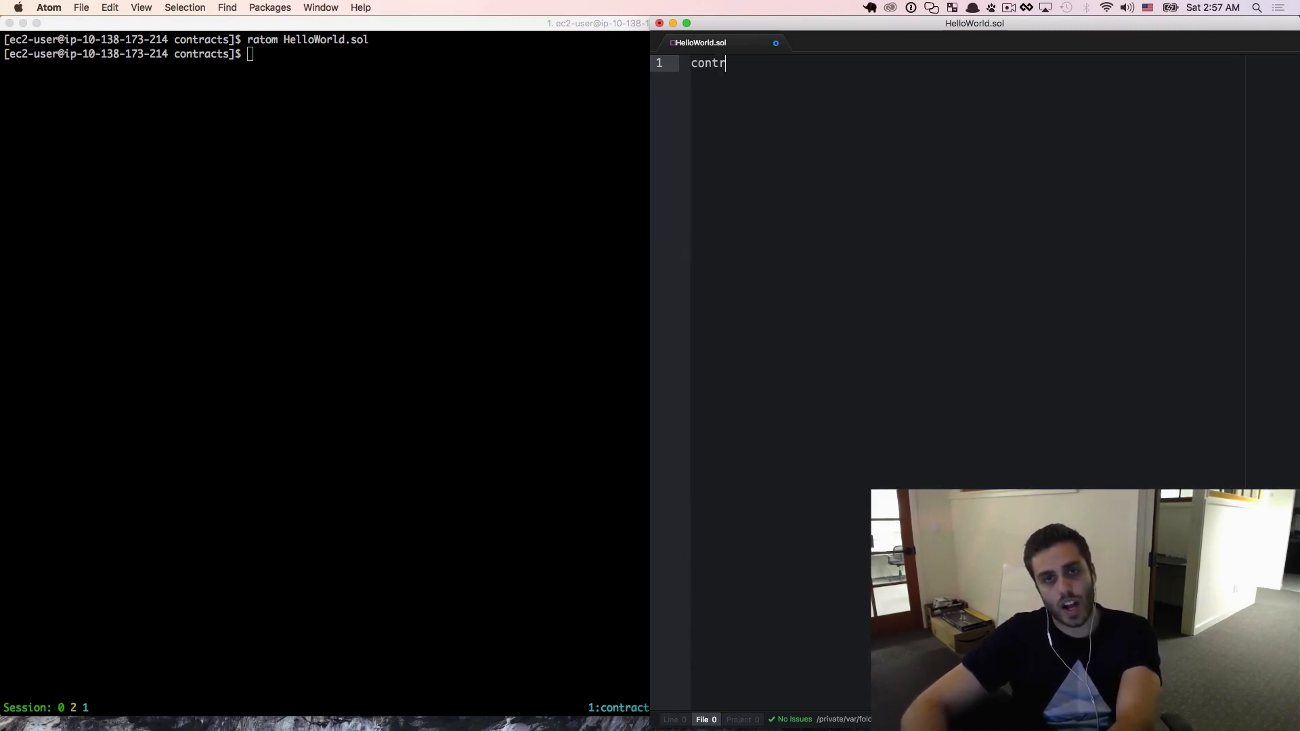
pyautogui.write('act HelloWorl')
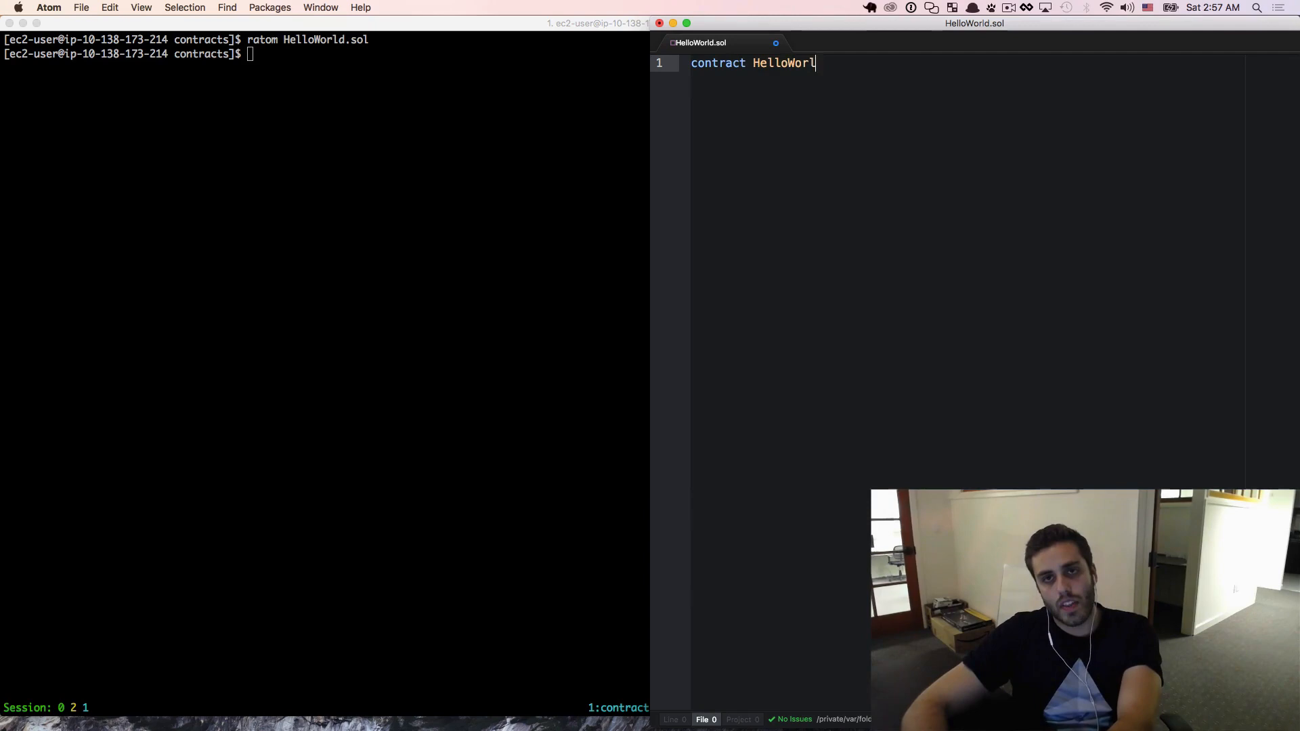
pyautogui.write('d {')
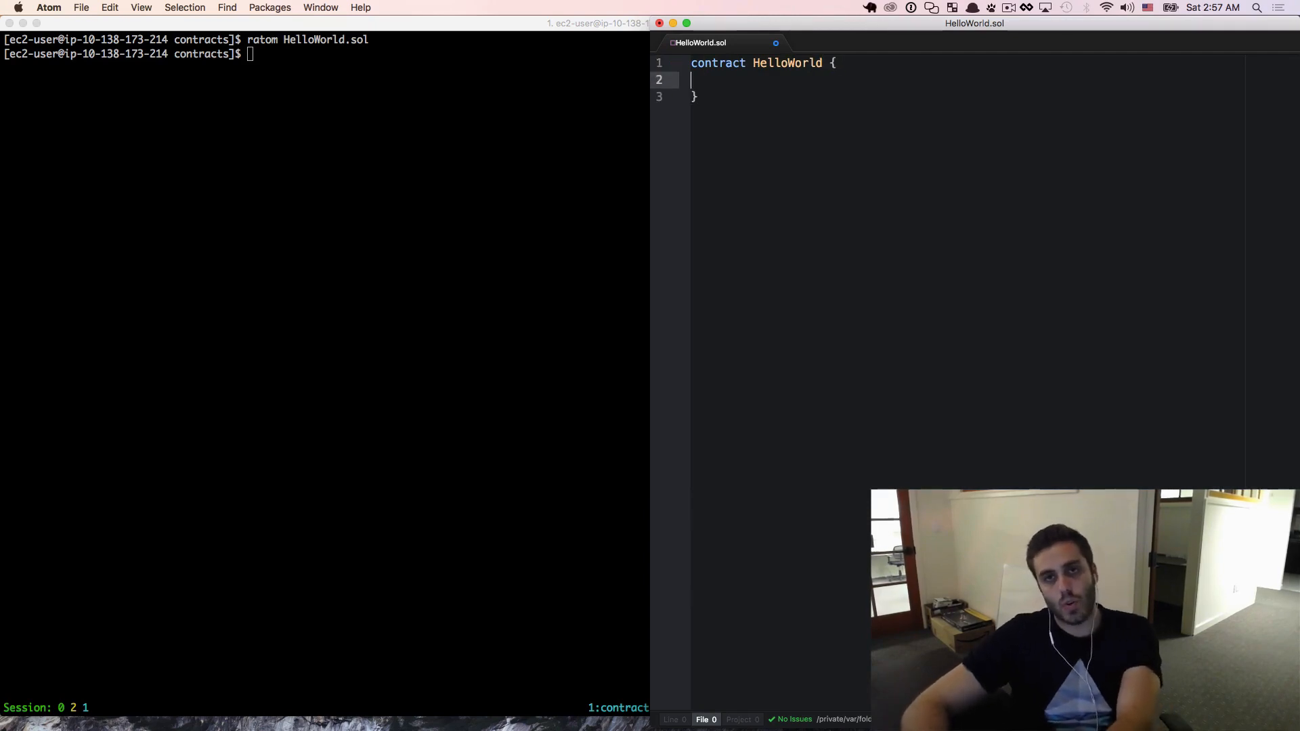
pyautogui.write('functi')
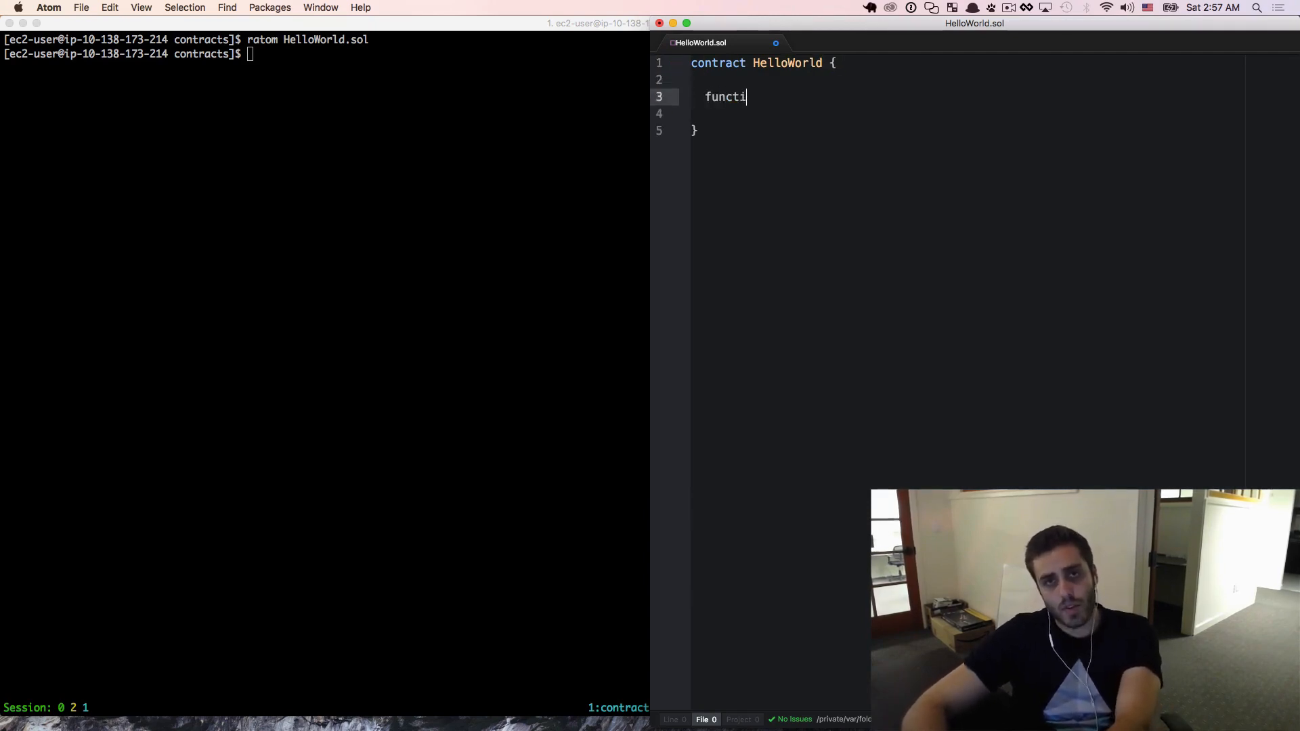
pyautogui.write('on display')
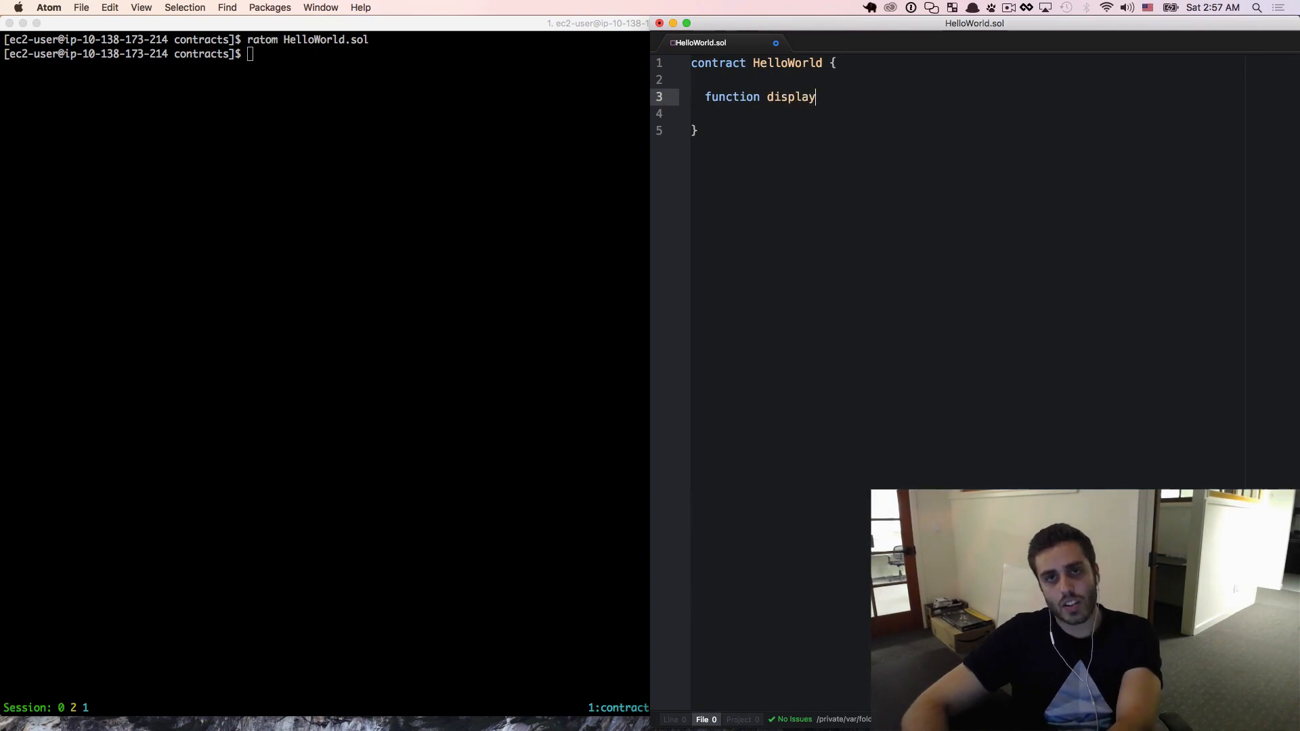
pyautogui.write('Message() con')
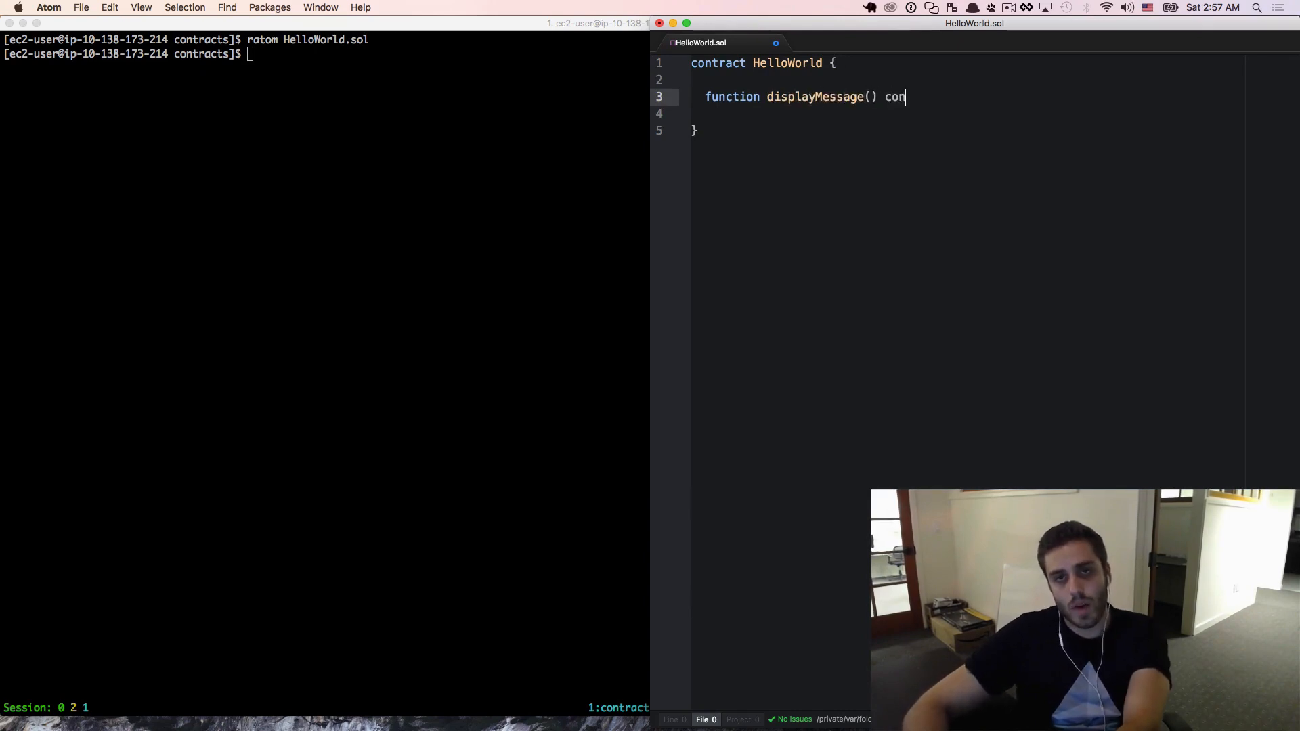
pyautogui.write('stant returns')
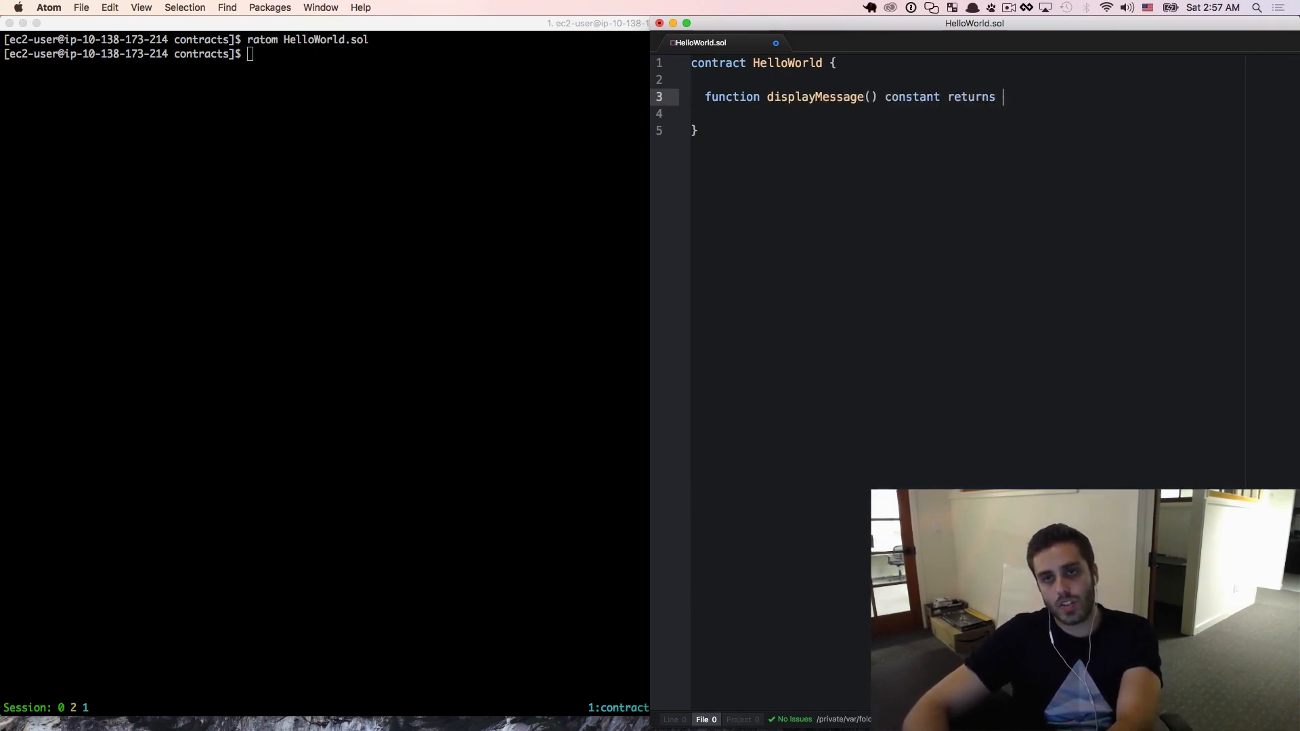
pyautogui.write('(string) {')
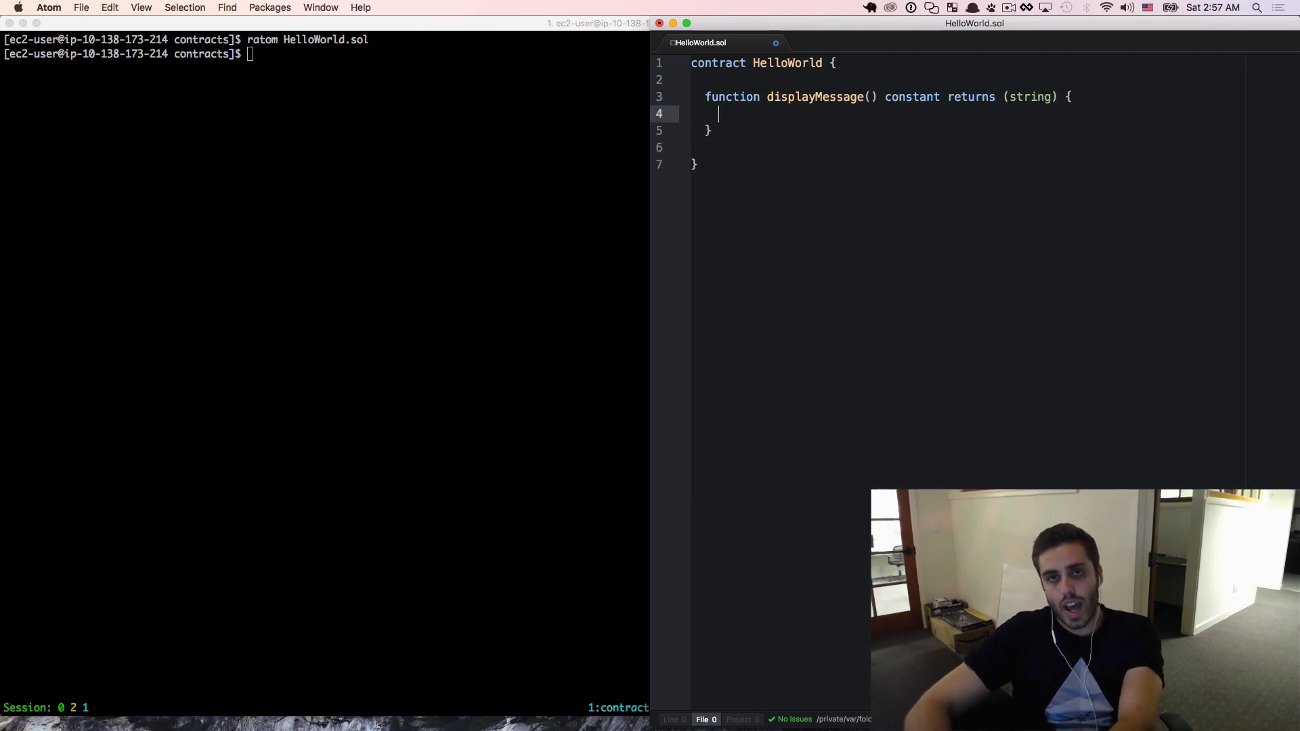
pyautogui.write('return')
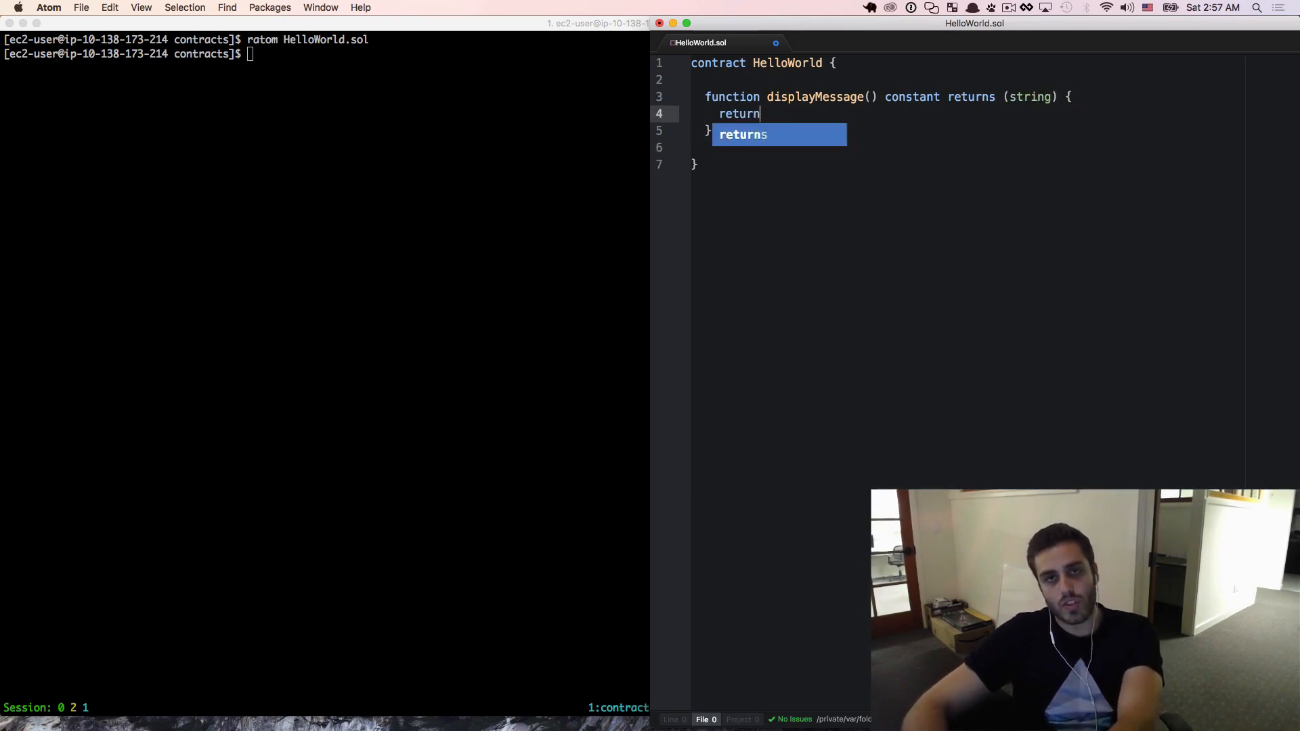
pyautogui.write('"Hello from a "')
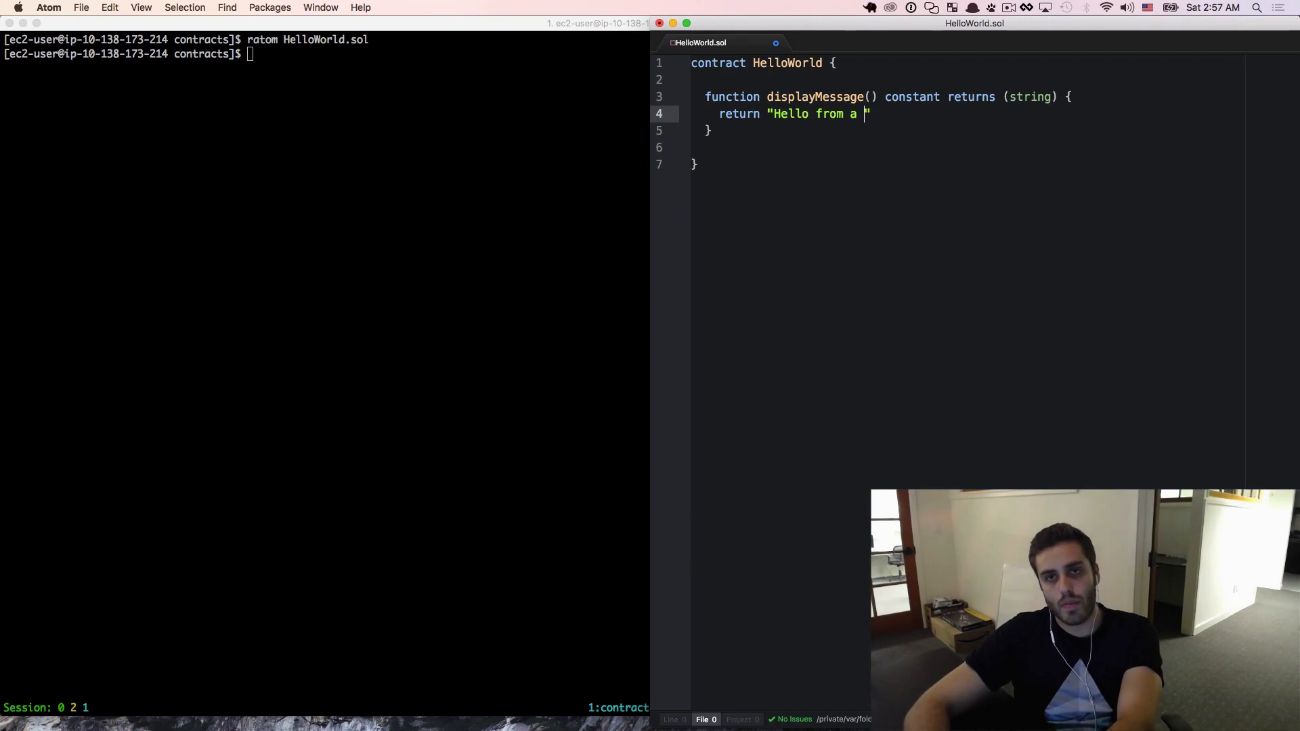
pyautogui.write('smart contract";')
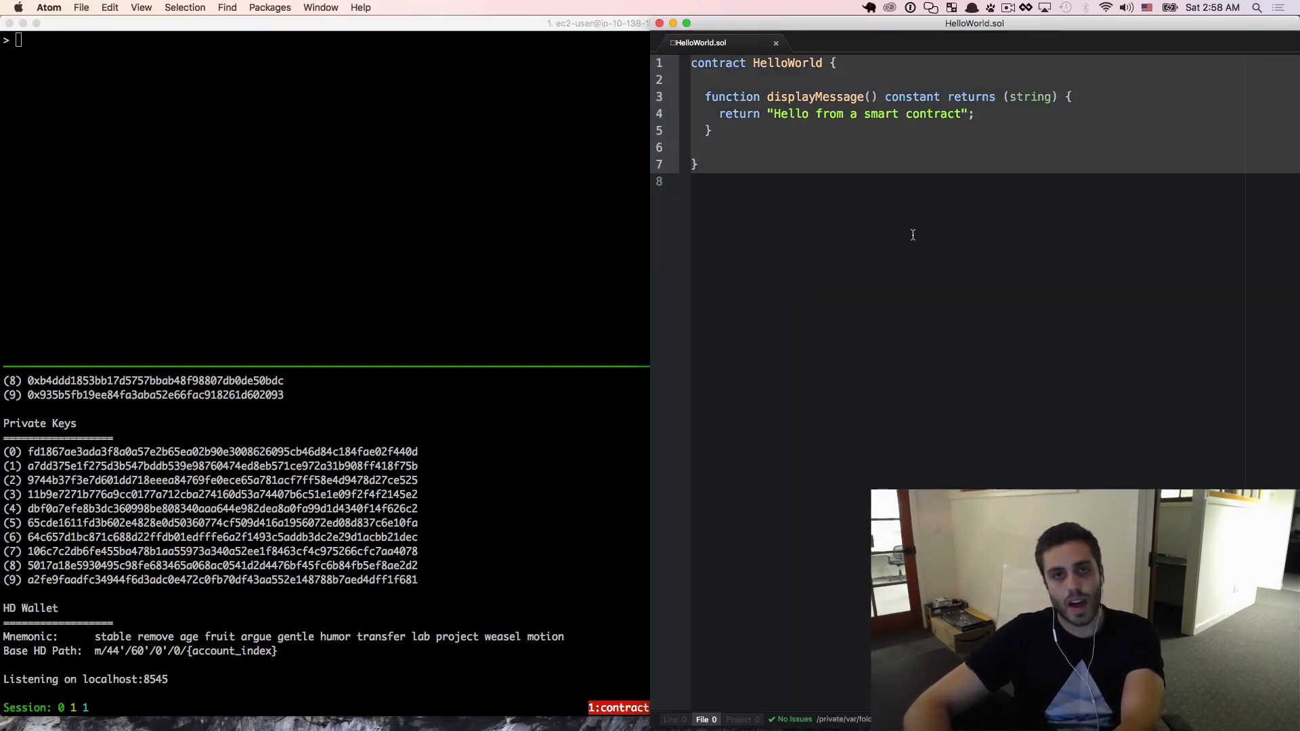
# Start assigning the contract HelloWorld source to a Node variable named source
pyautogui.write('var sour')
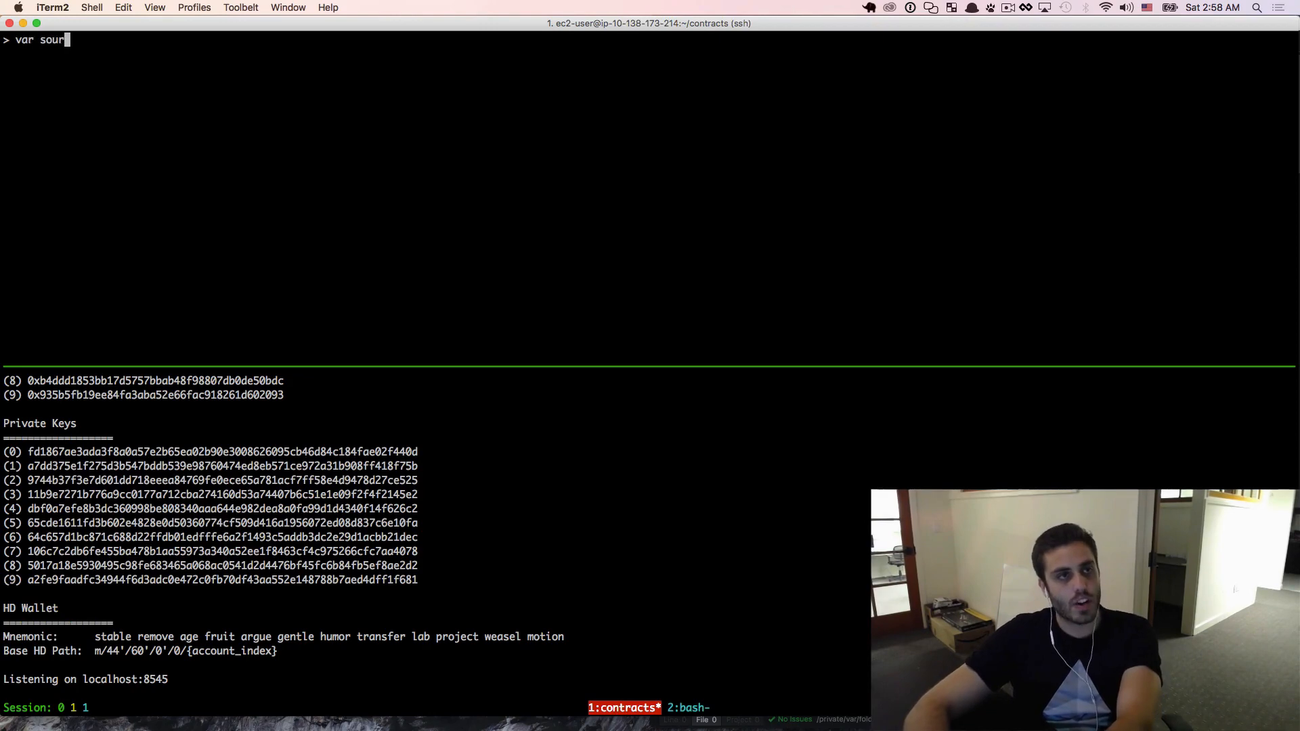
pyautogui.write('ce = `')
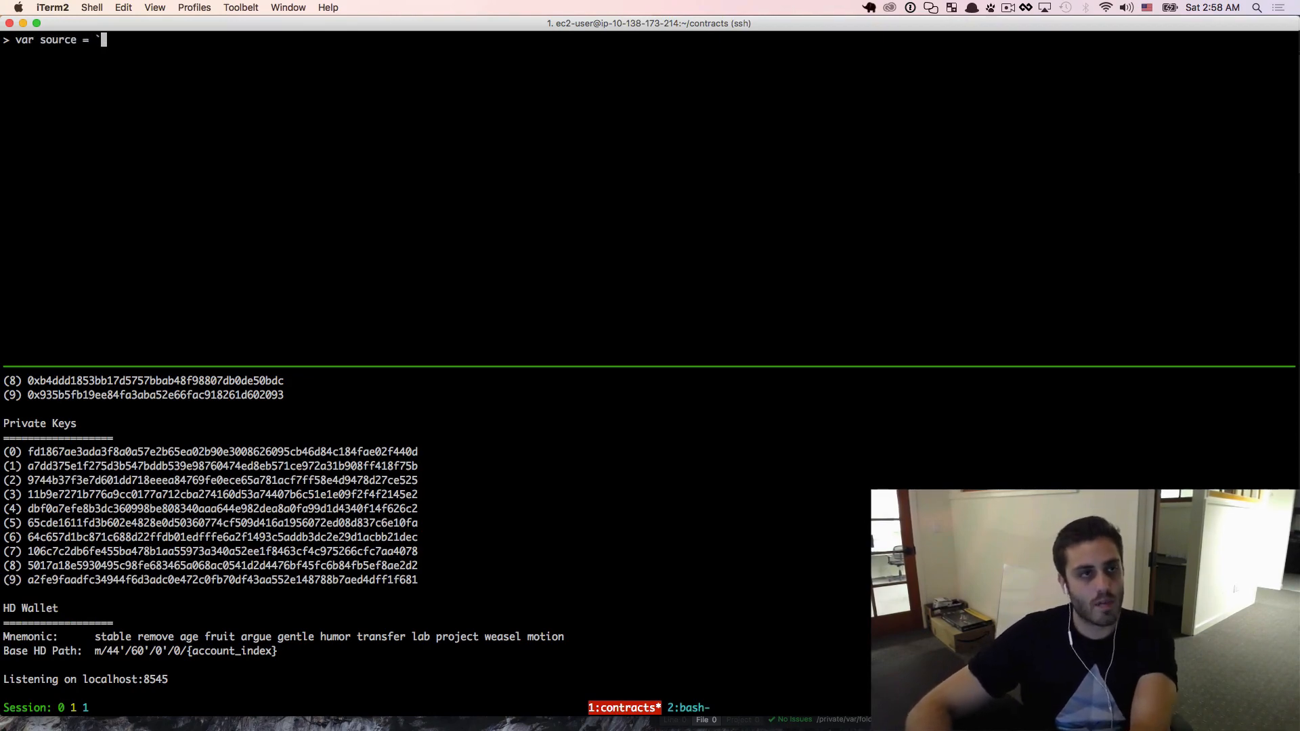
pyautogui.write('contract HelloWorld {')
pyautogui.write('source')
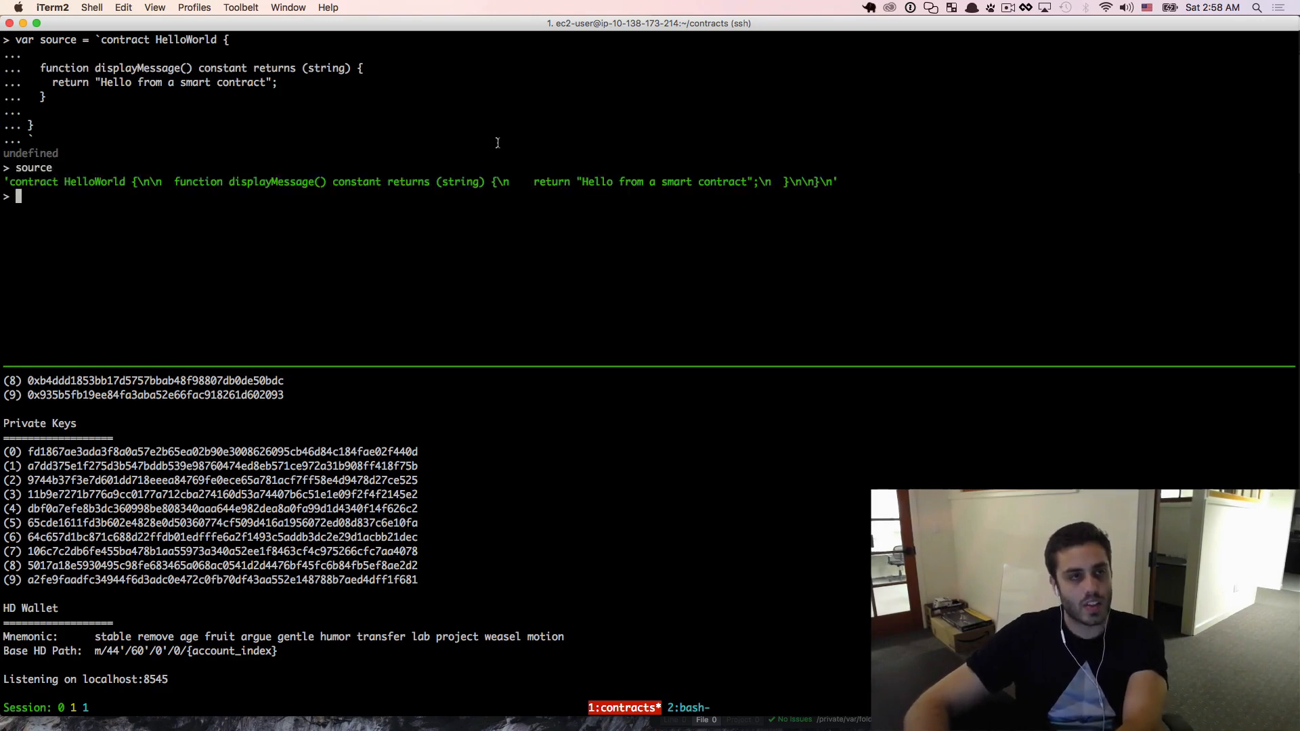
pyautogui.moveTo(87, 156)
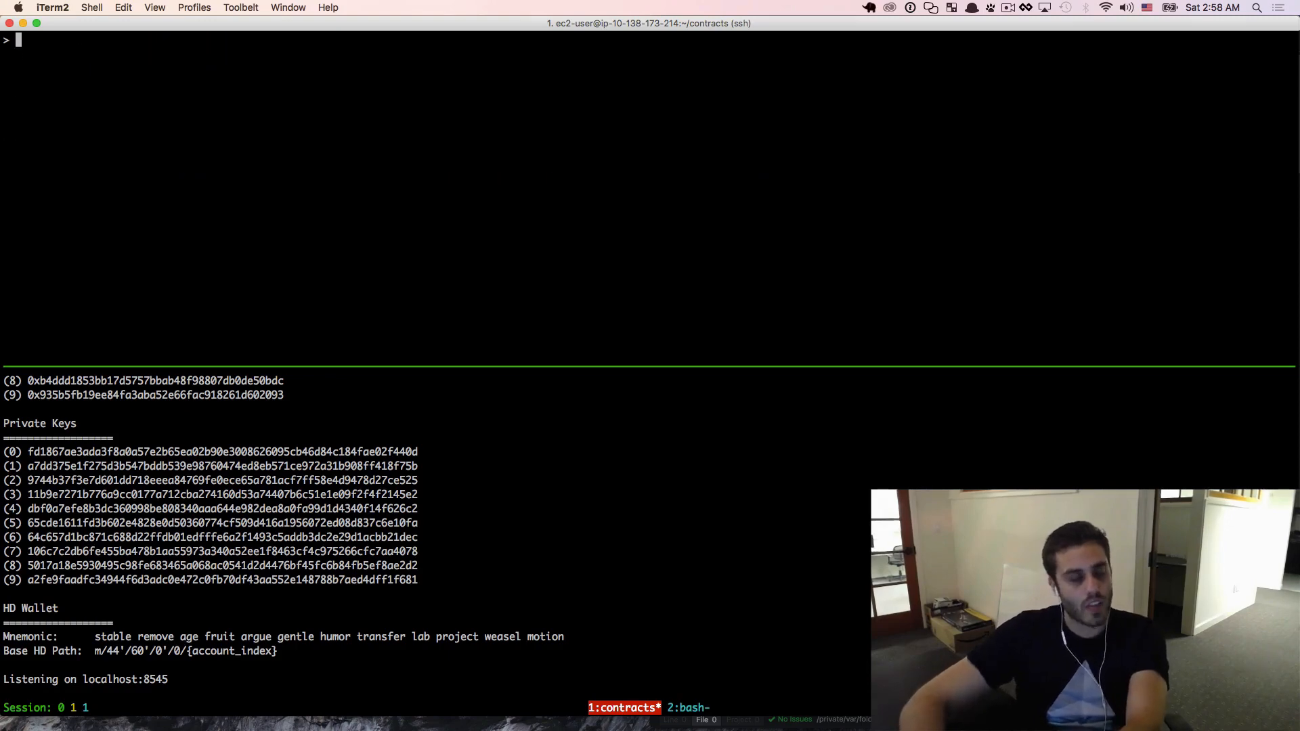
# Compile the source with solc.compile(source) into a variable named compiled
pyautogui.write('var')
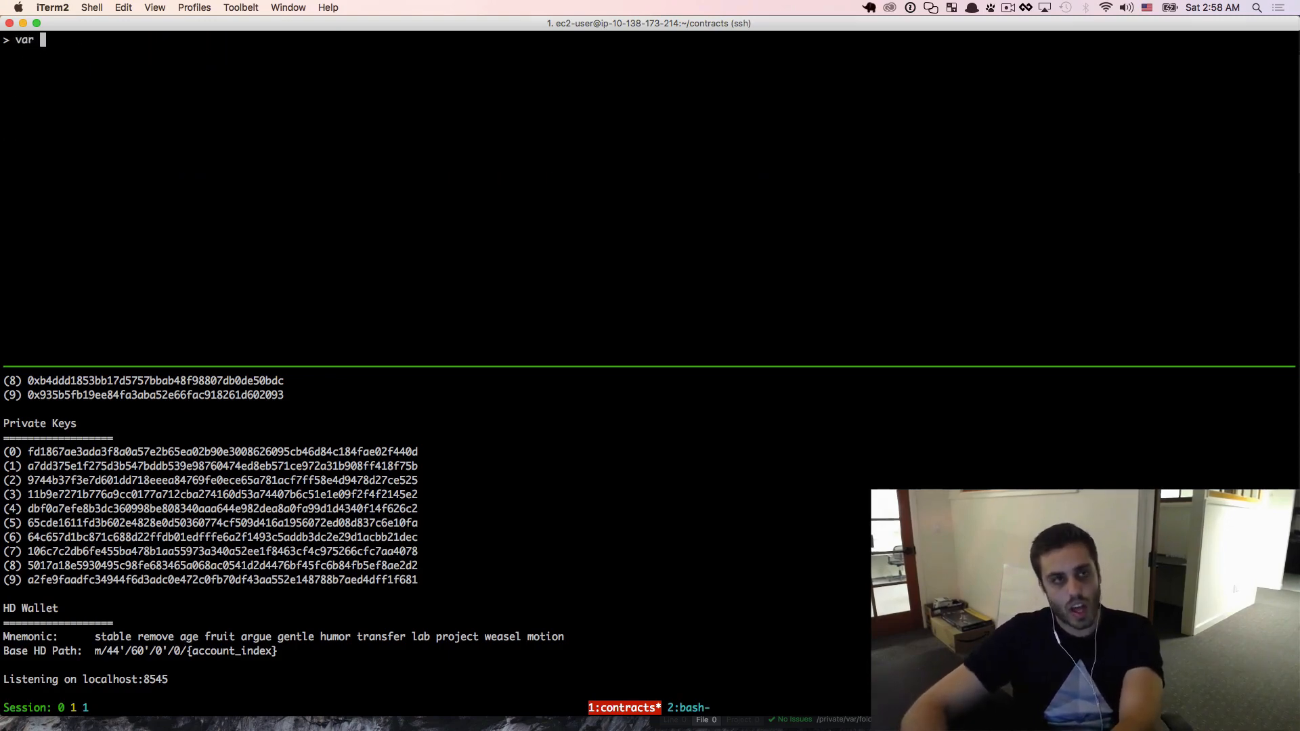
pyautogui.write('compiled =')
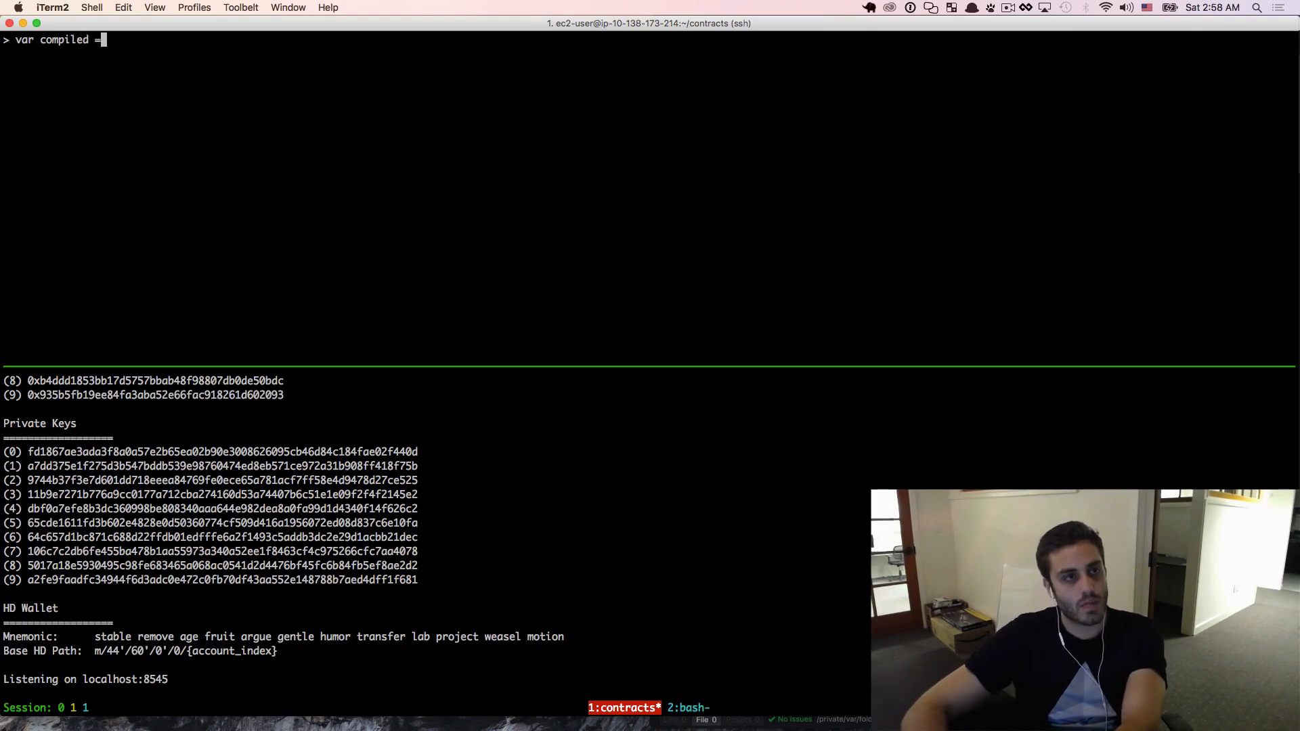
pyautogui.write('s')
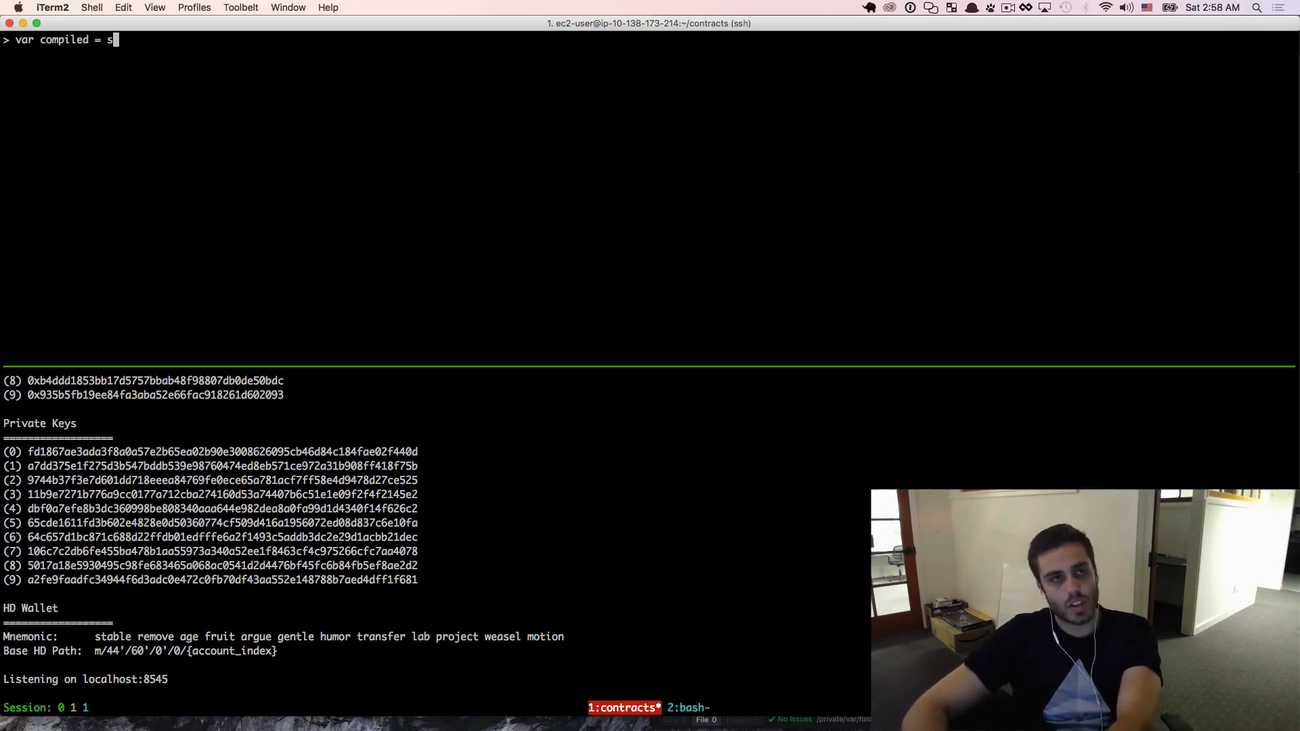
pyautogui.write('olc.compile')
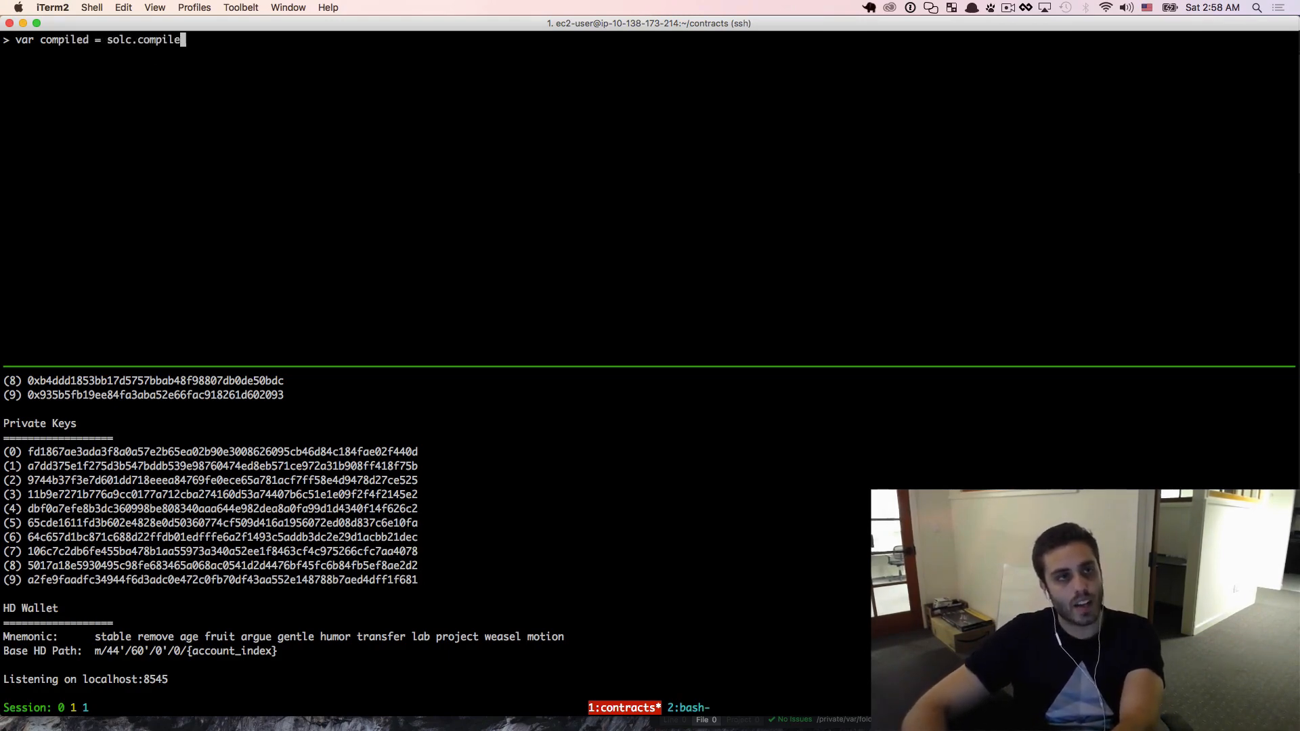
pyautogui.write('(source)')
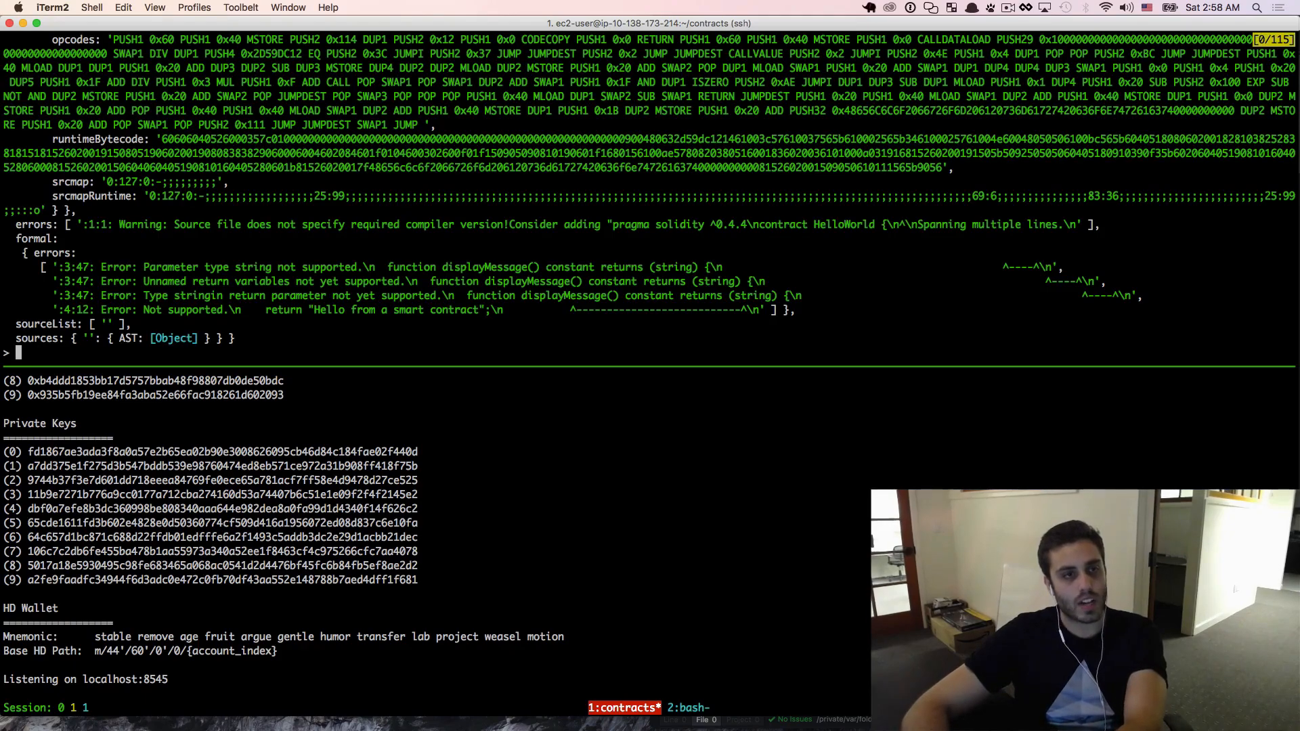
# Scroll back through the compiled HelloWorld output in the Node console
pyautogui.press('enter')
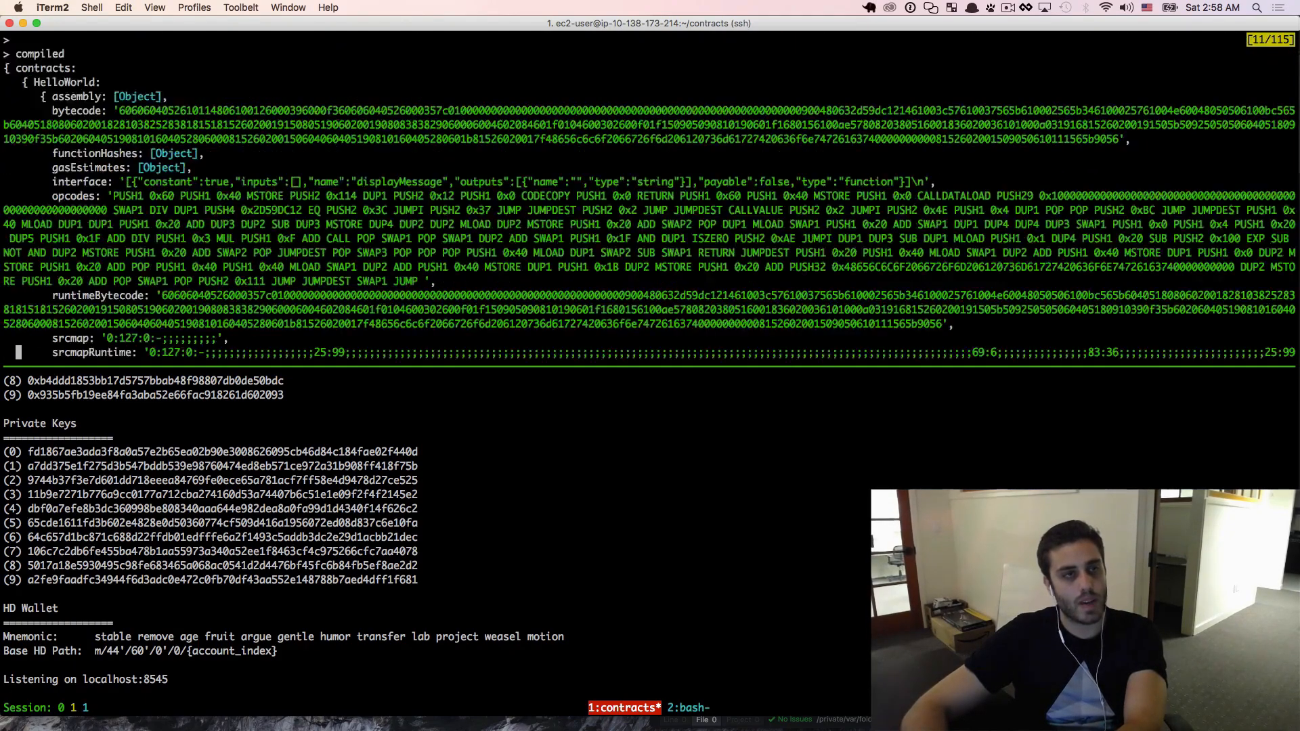
pyautogui.scroll(-3)
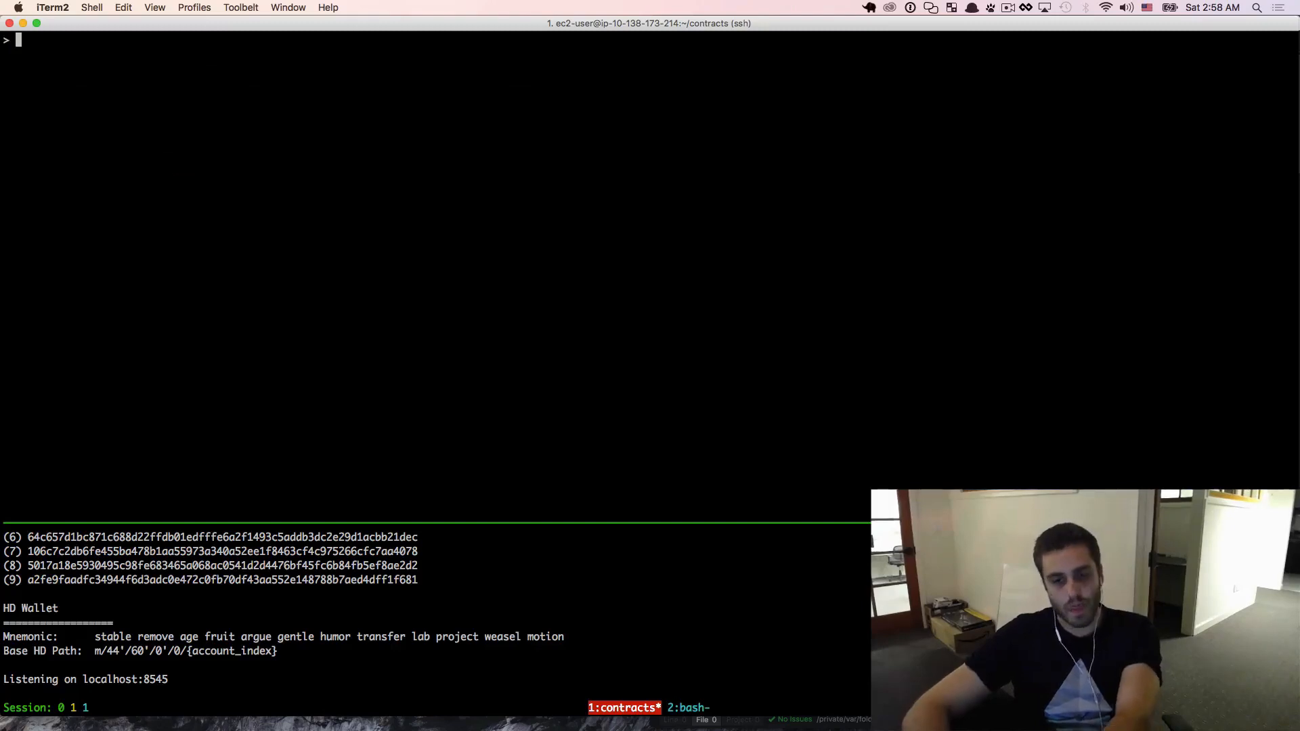
# Print compiled.contracts.HelloWorld.bytecode in the Node console
pyautogui.write('compiled.cont')
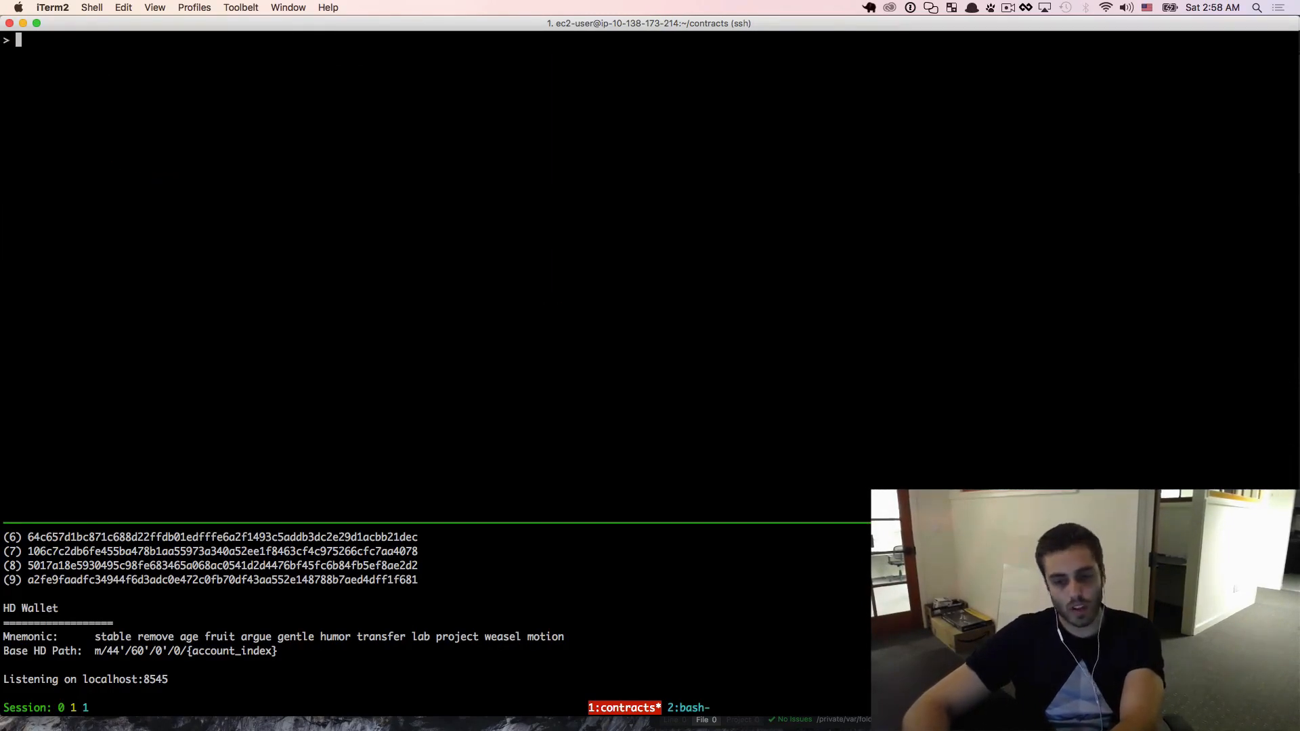
pyautogui.write('compiled.contracts.HelloWorld.bytecode')
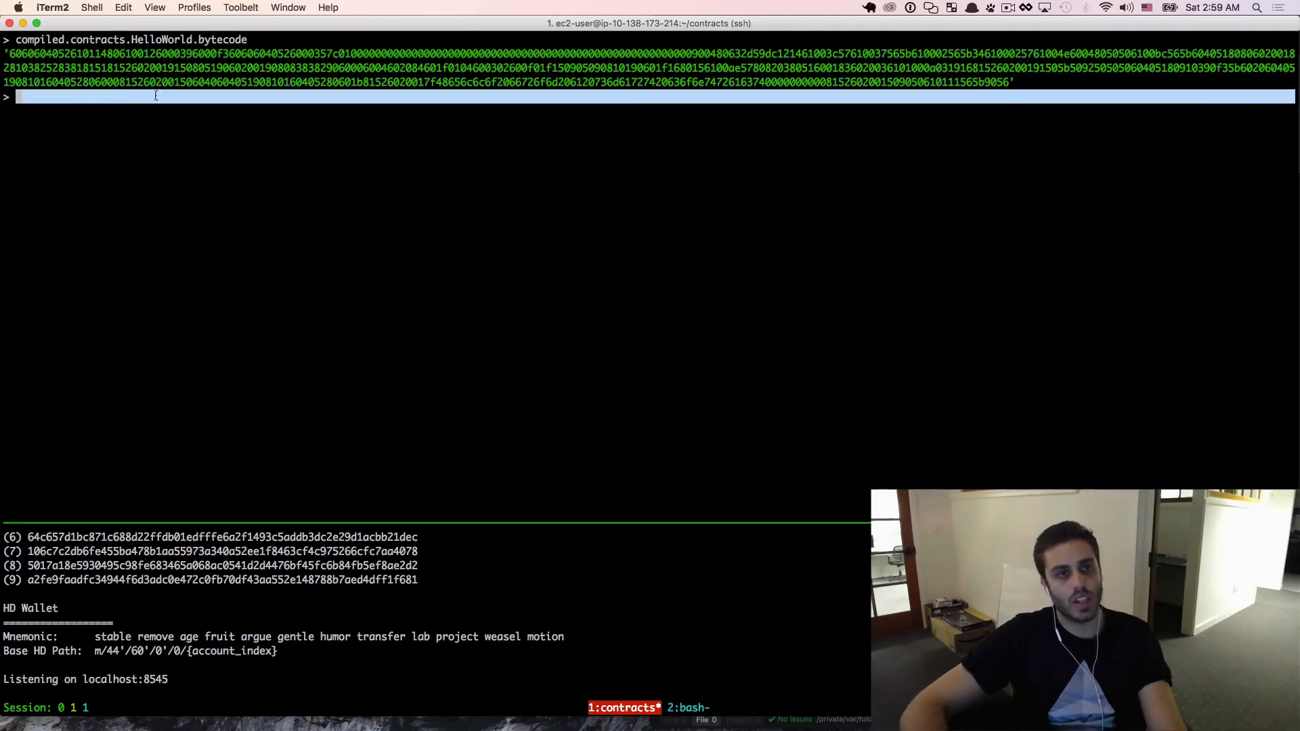
pyautogui.write('compiled.contracts.HelloWorld.bytecode')
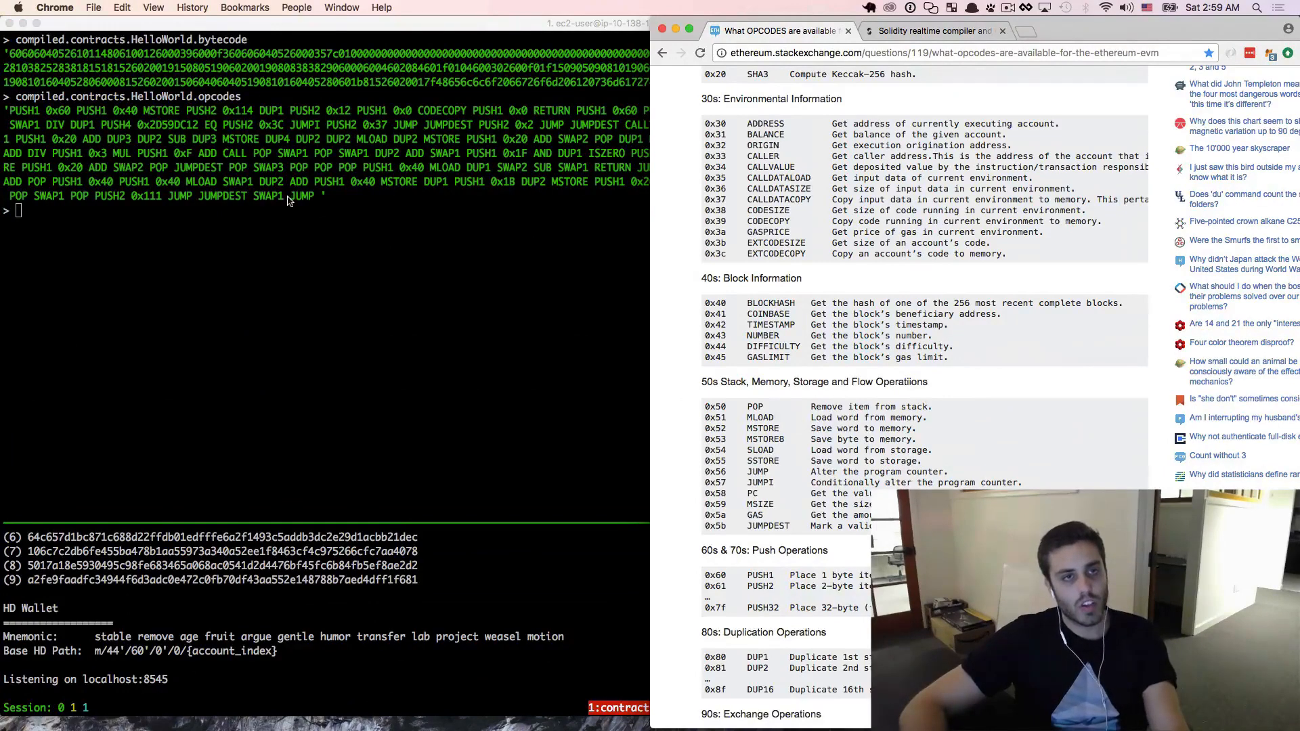
pyautogui.moveTo(304, 204)
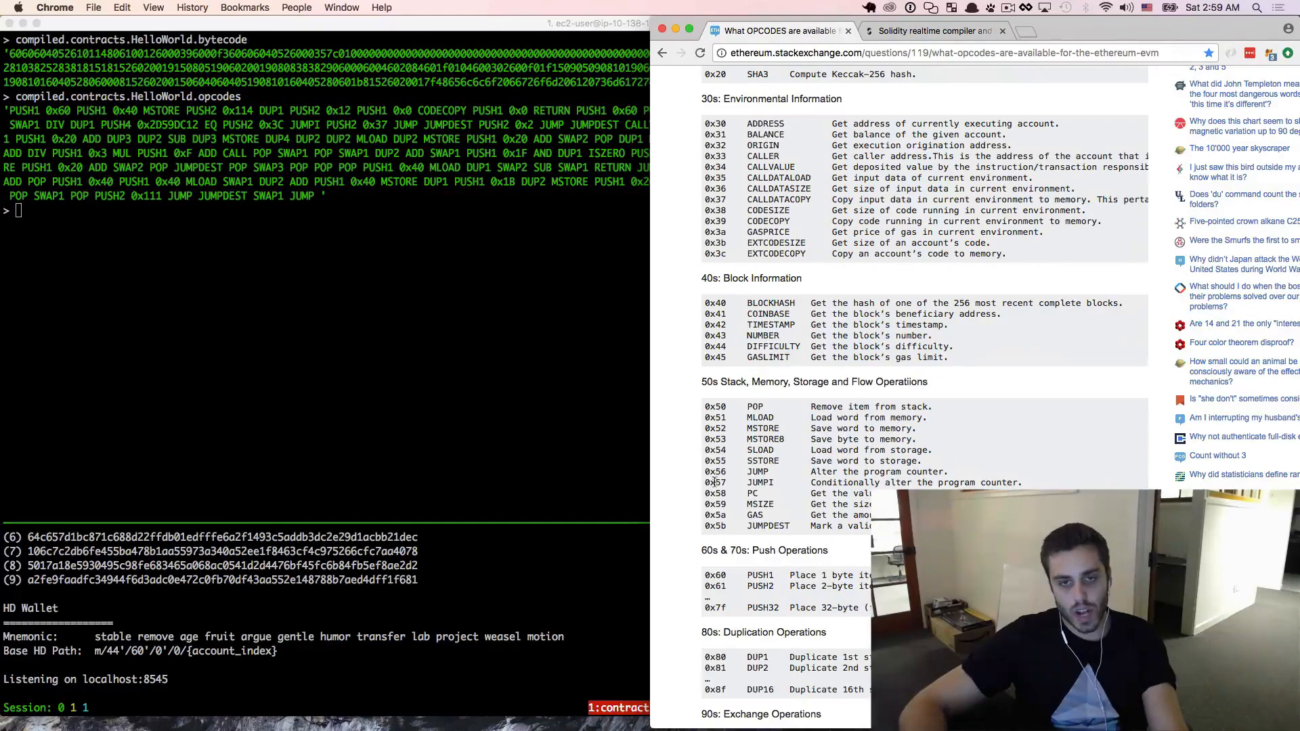
# Mark an opcode entry in the Stack Exchange EVM opcode reference table
pyautogui.doubleClick(715, 472)
pyautogui.write('compiled.contracts.Hell')
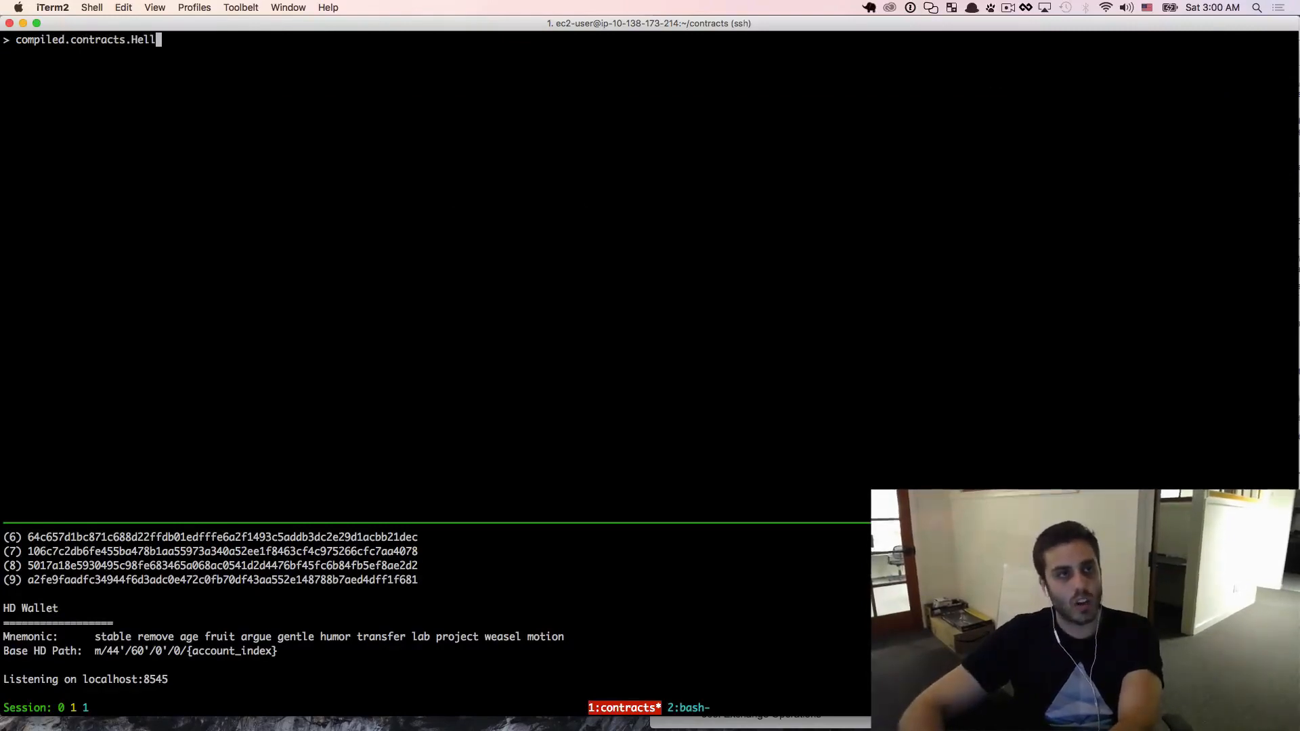
# Print the HelloWorld interface and assign it to abi via JSON.parse
pyautogui.write('oWorld.interface')
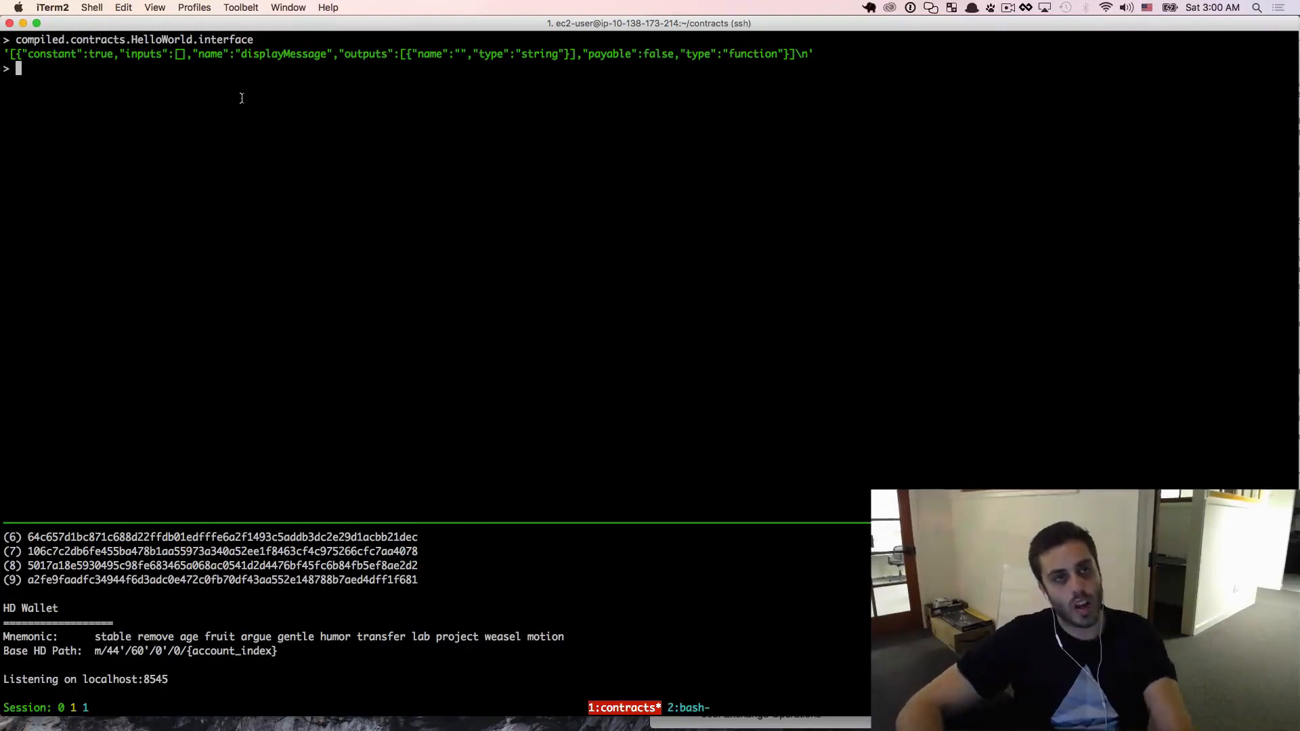
pyautogui.moveTo(251, 101)
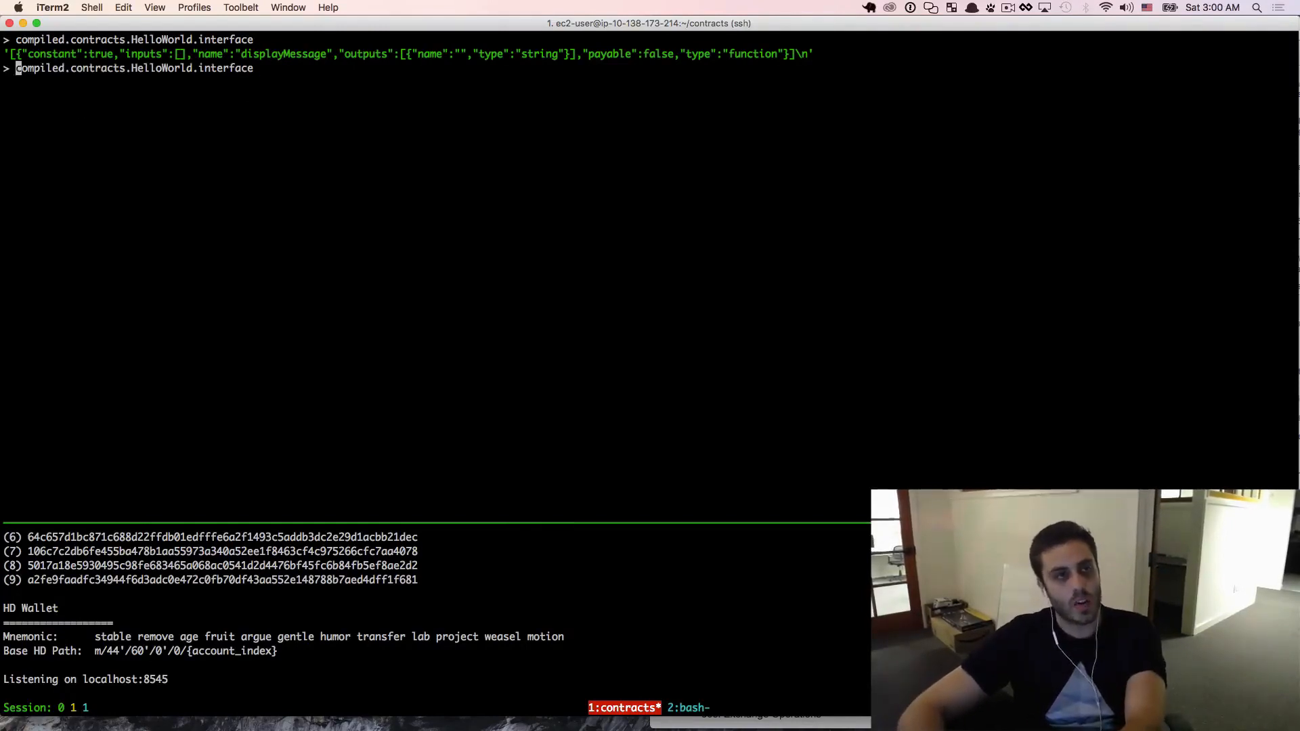
pyautogui.write('var ba')
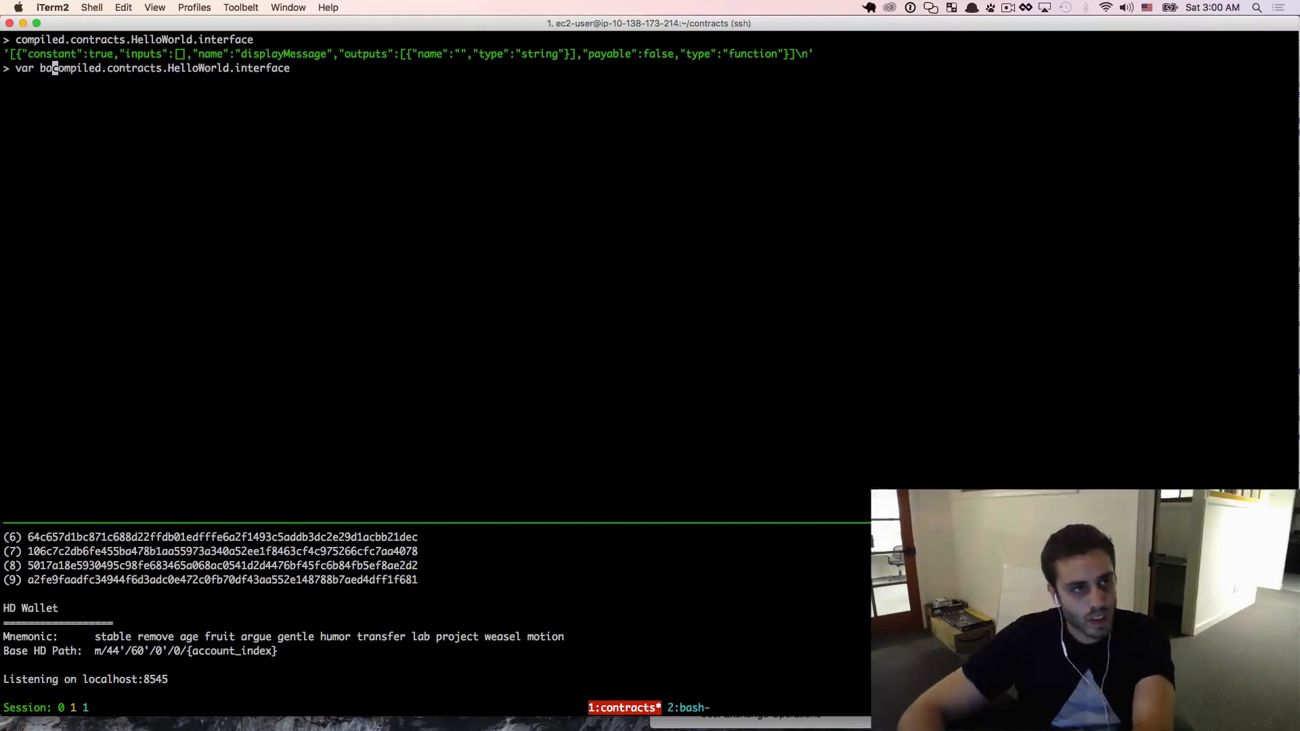
pyautogui.write('bi =')
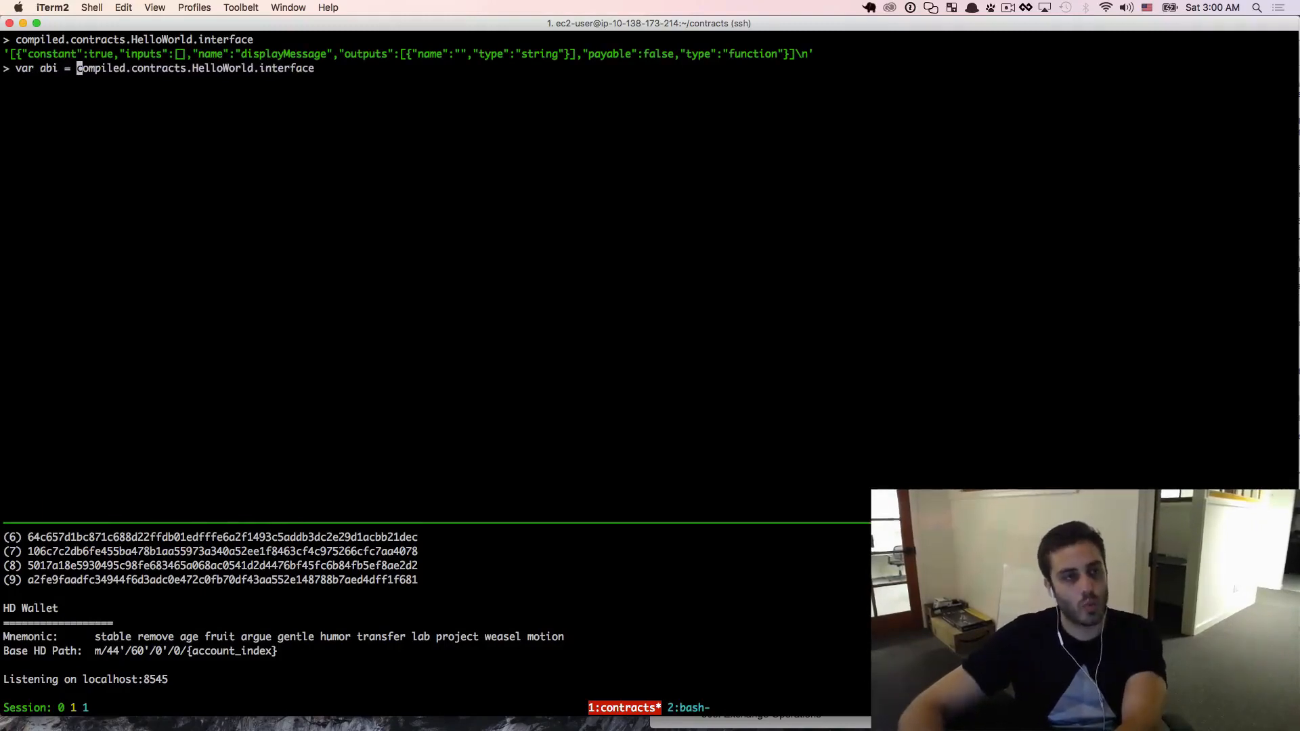
pyautogui.write('JSON.')
pyautogui.write('var h')
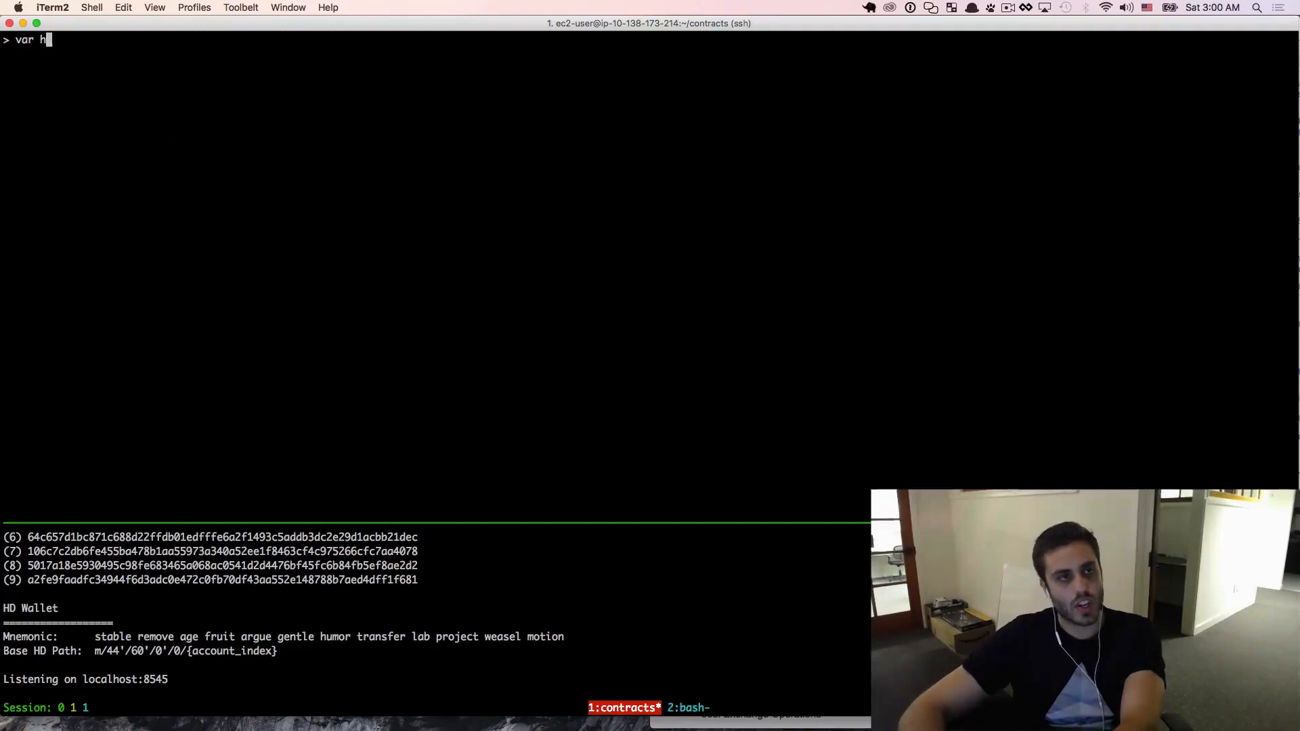
# Enter var helloWorldContract = web3.eth.contract(abi) in the Node console
pyautogui.write('elloWorl')
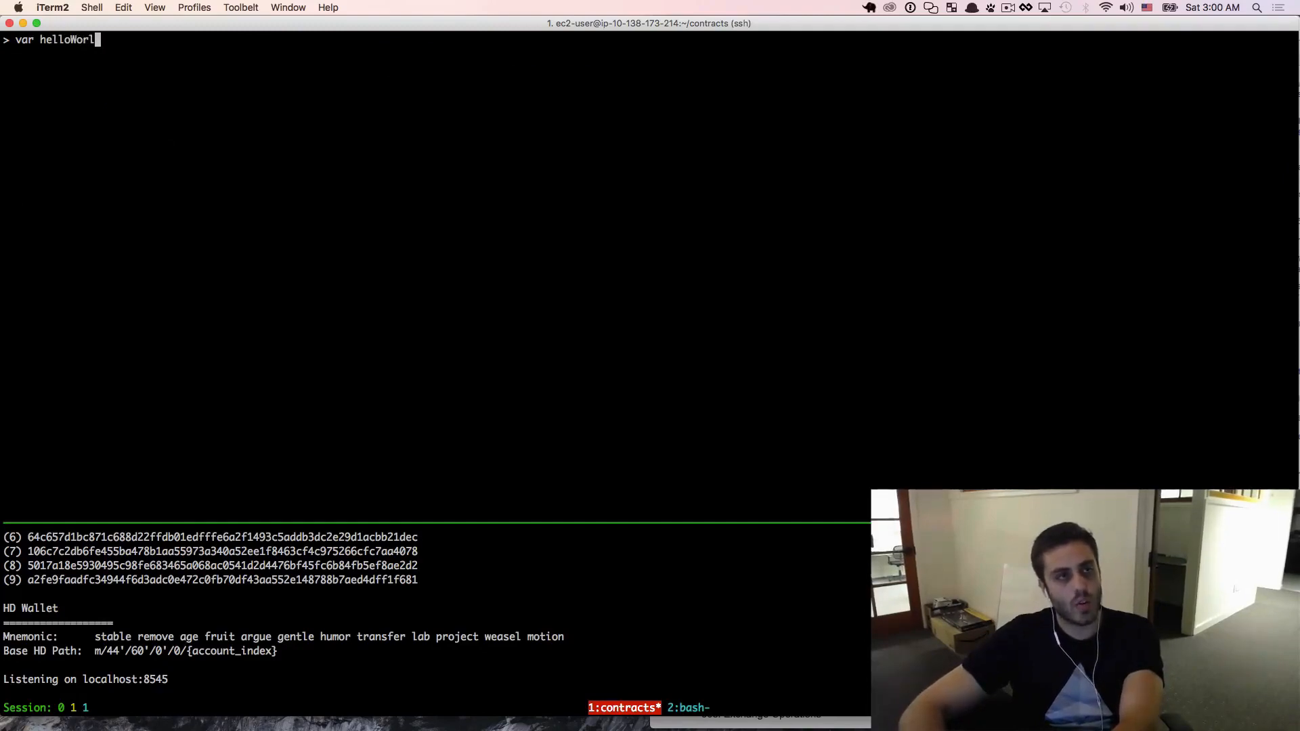
pyautogui.write('dContract =')
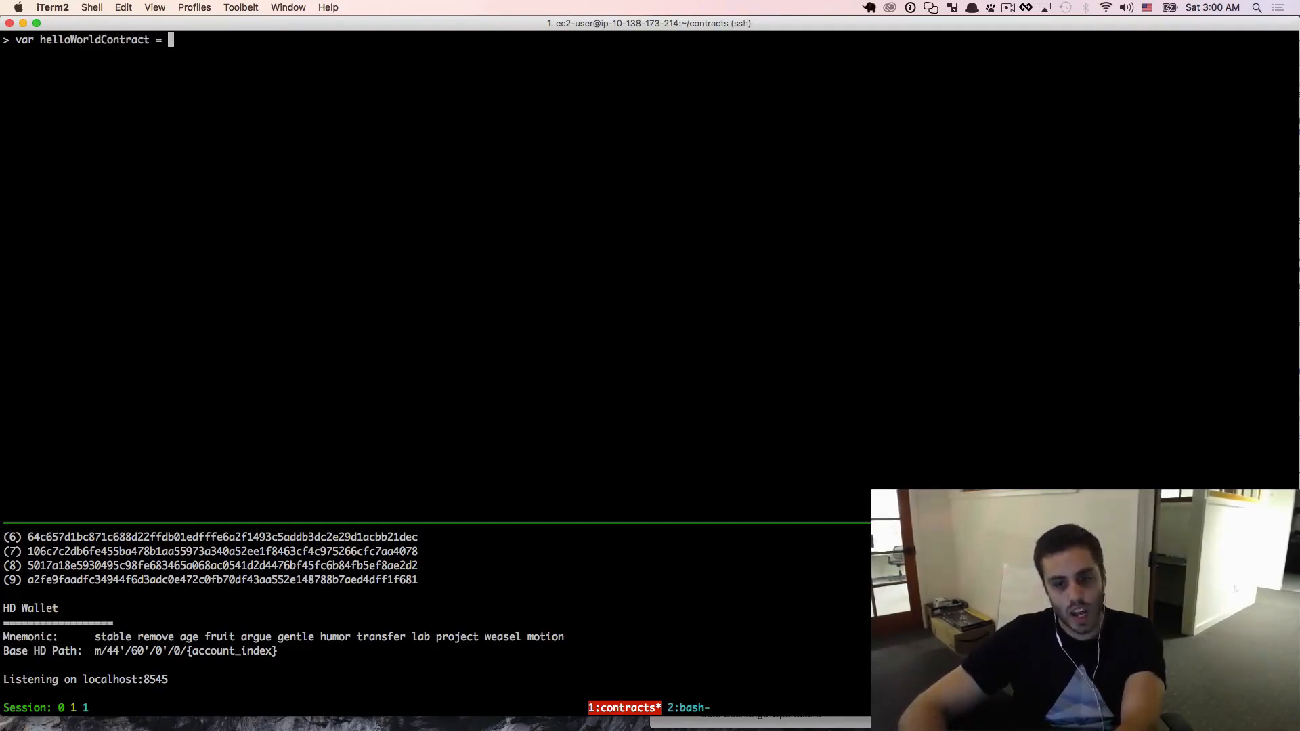
pyautogui.write('web3.eth.c')
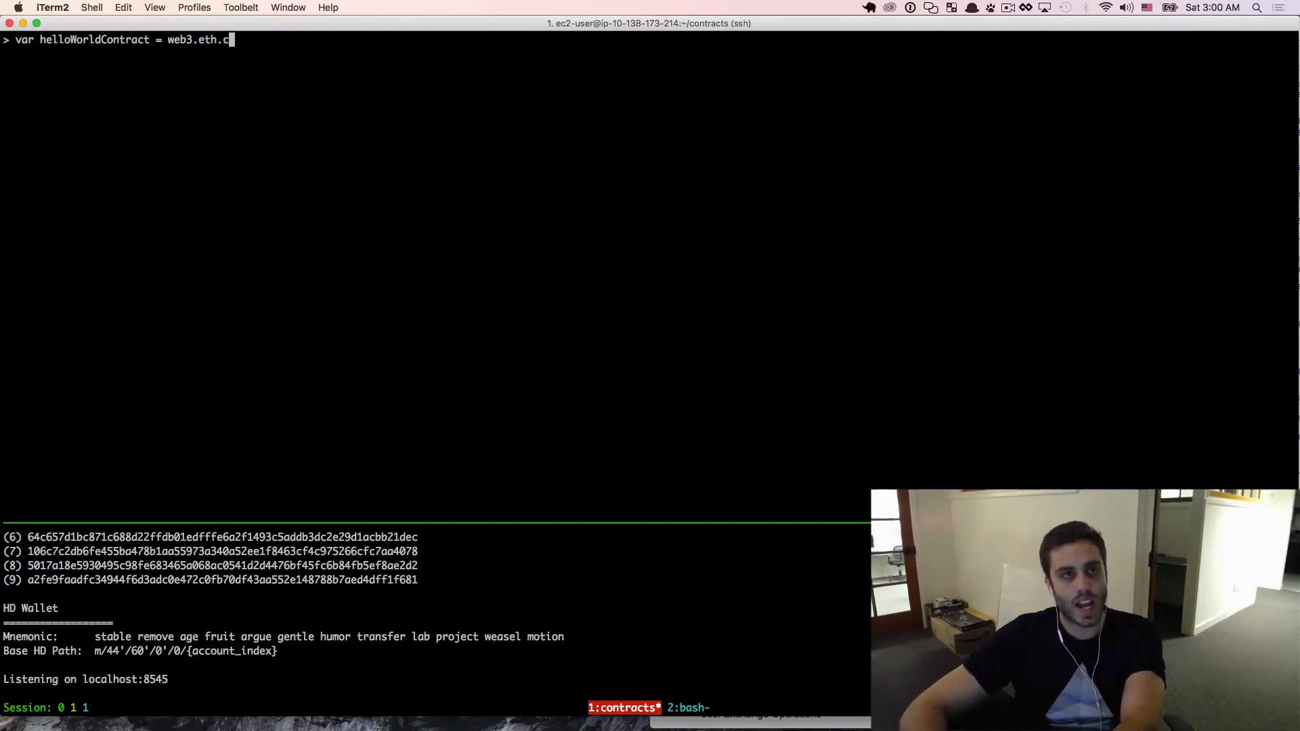
pyautogui.write('ontract(ab')
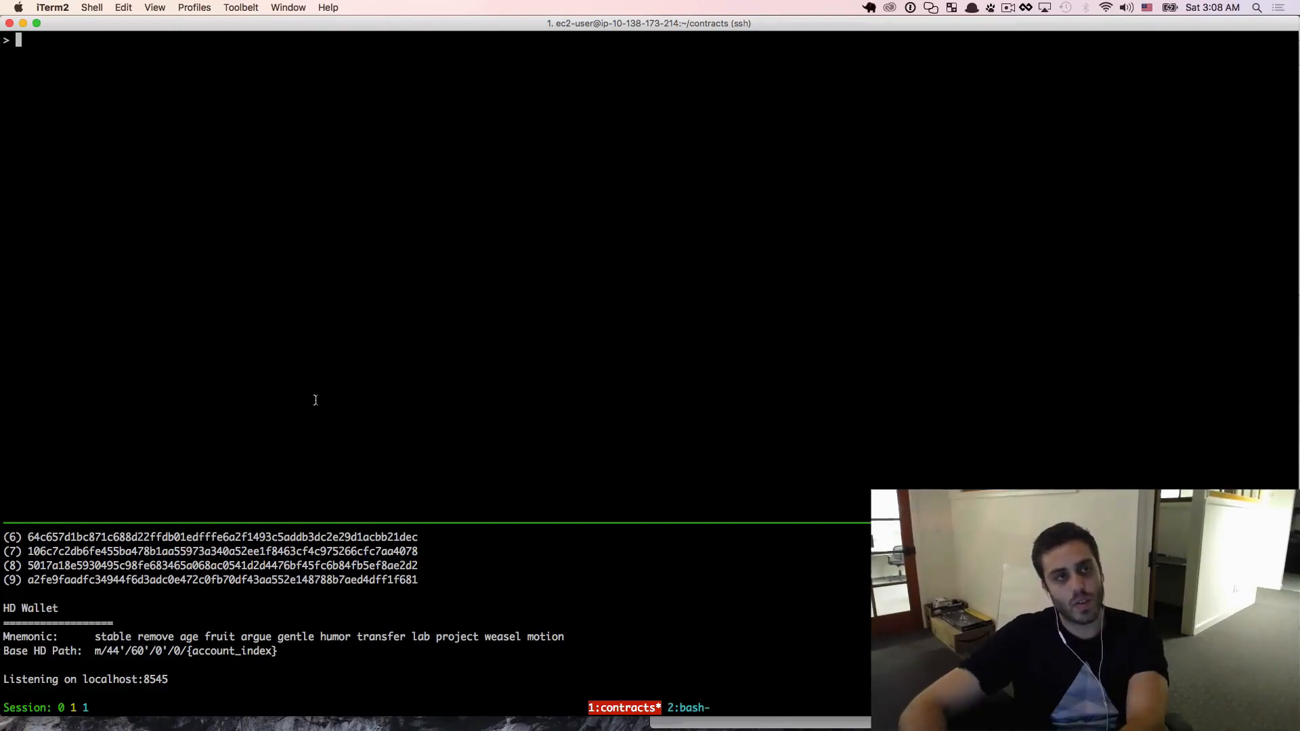
# Begin the statement var deployed = helloWorldContract.new({ and continue on a new line
pyautogui.write('v')
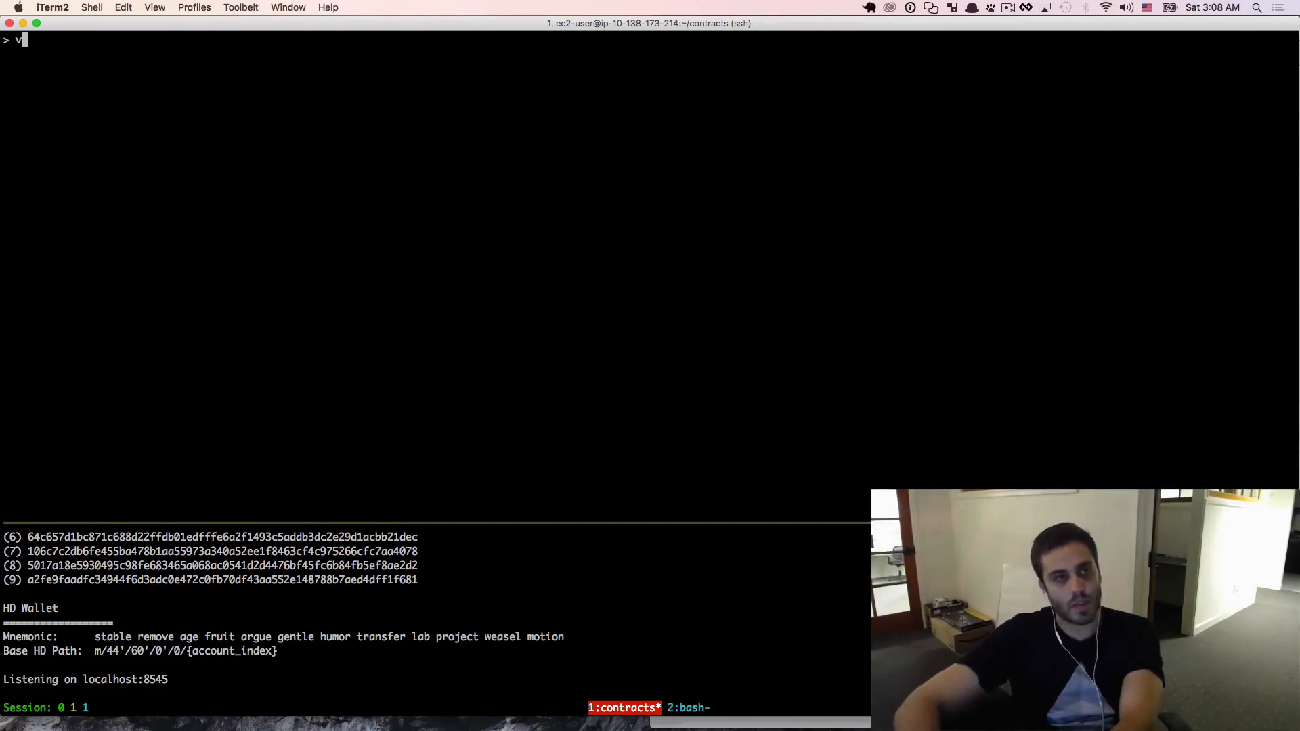
pyautogui.write('ar deployed =')
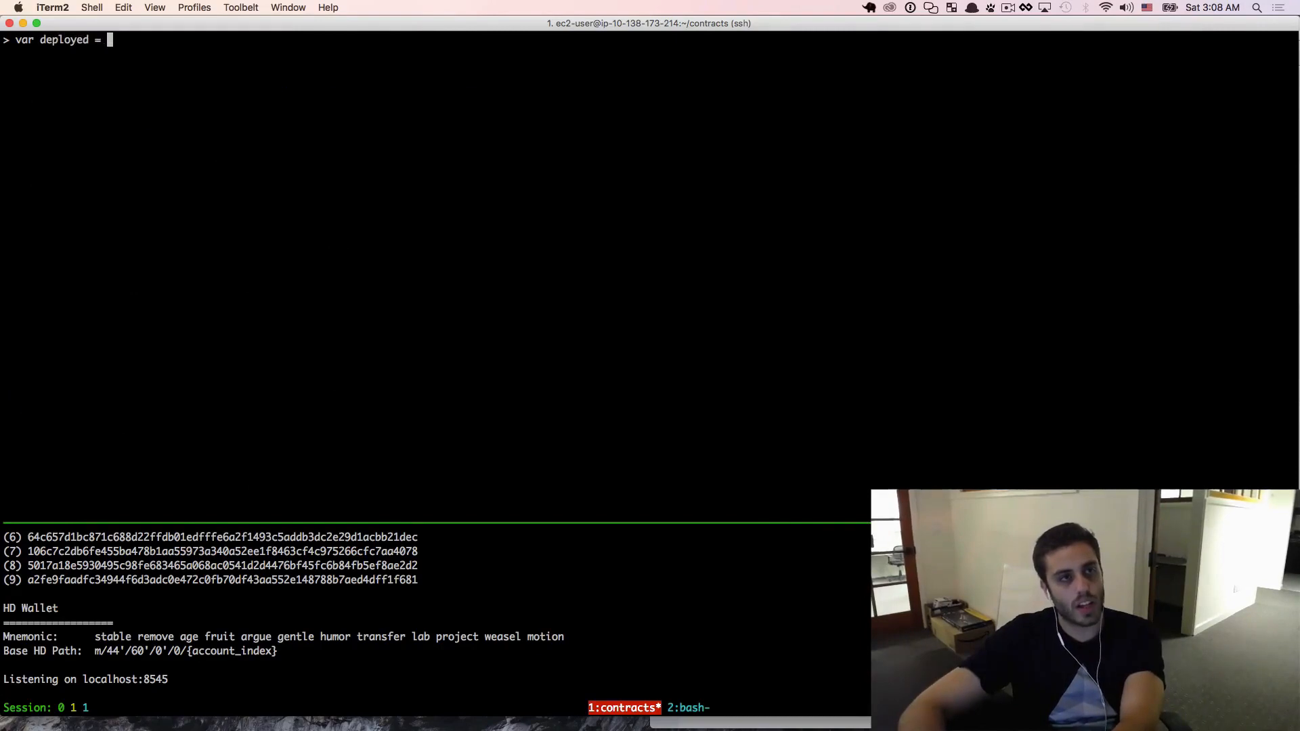
pyautogui.write('helloWorldContract')
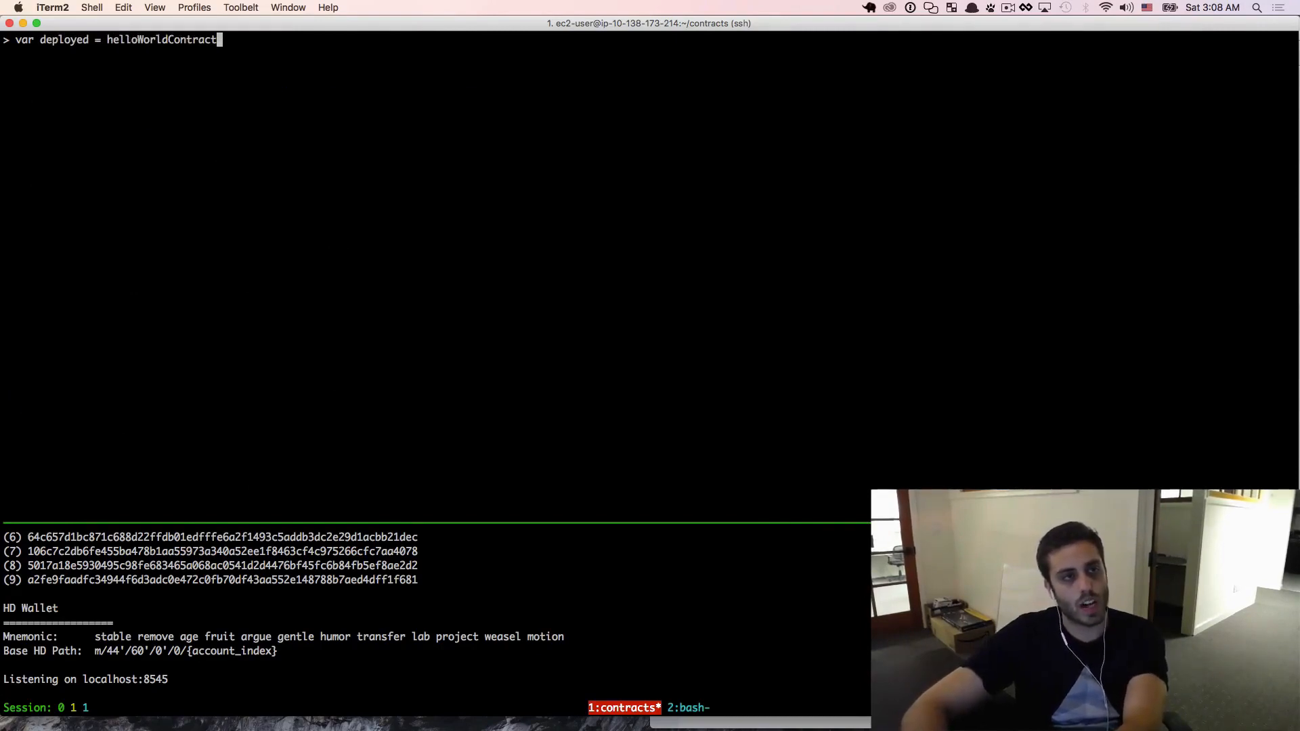
pyautogui.write('.new({')
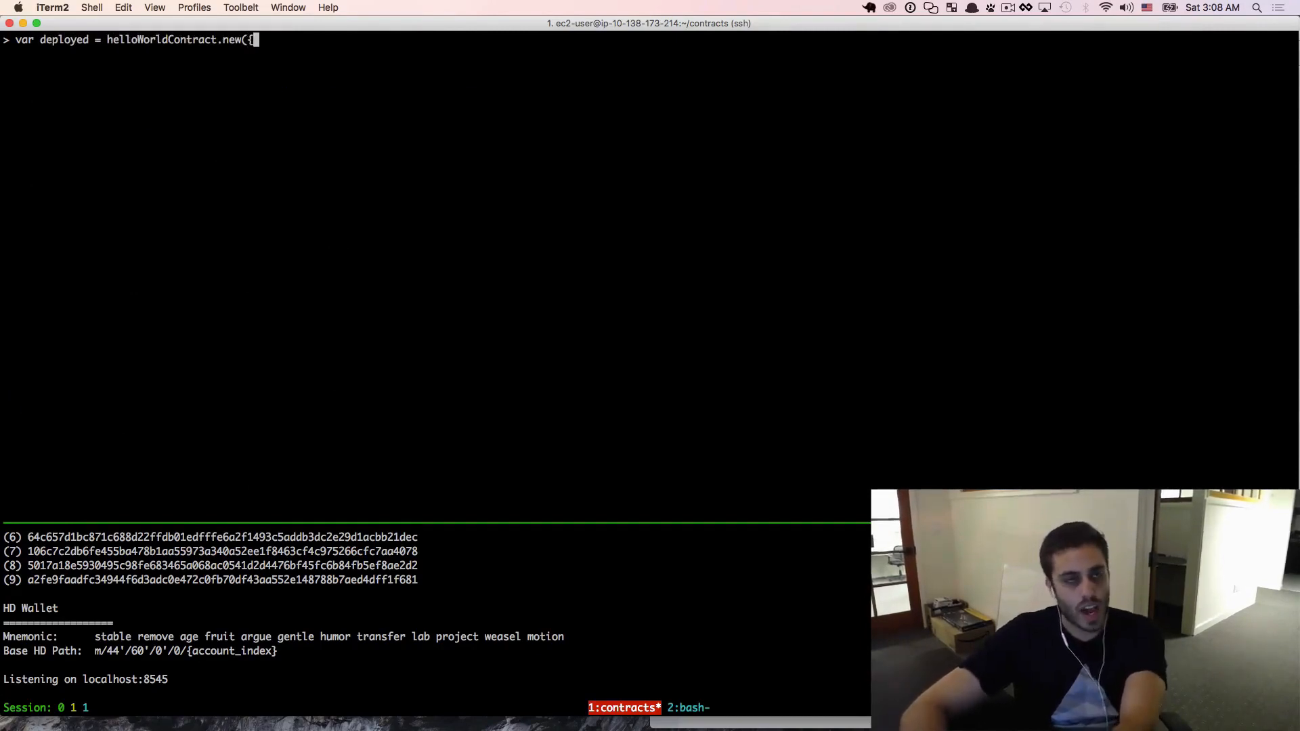
pyautogui.press('enter')
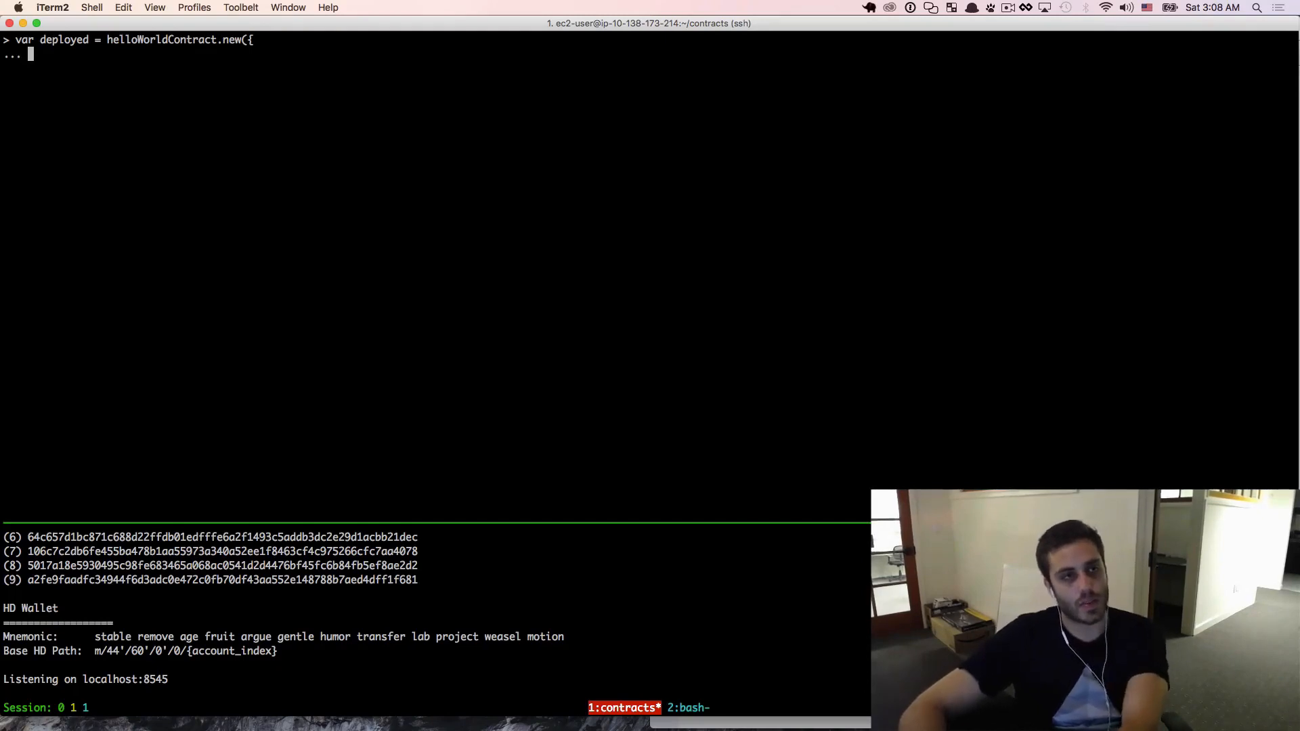
# Enter from web3.eth.accounts[0], data compiled.contracts.HelloWorld.bytecode, and the gas: key
pyautogui.write('from')
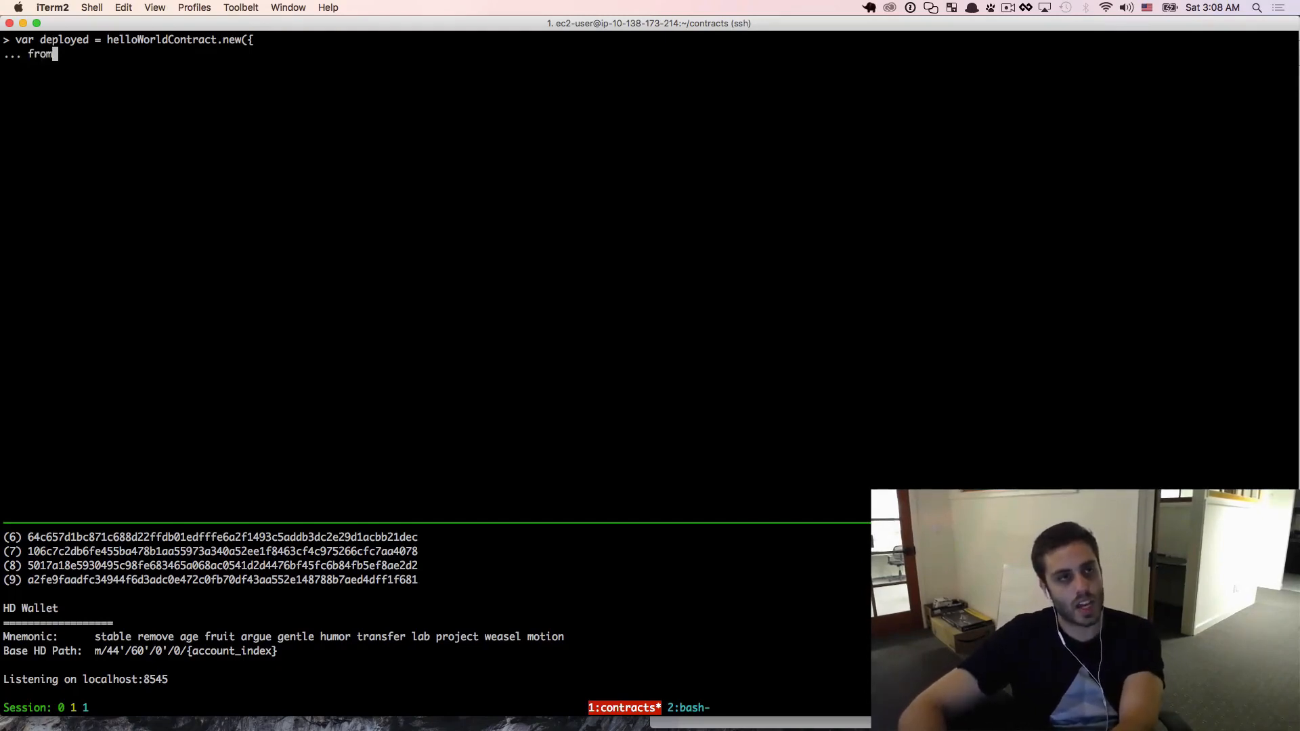
pyautogui.write('web3.eth.ac')
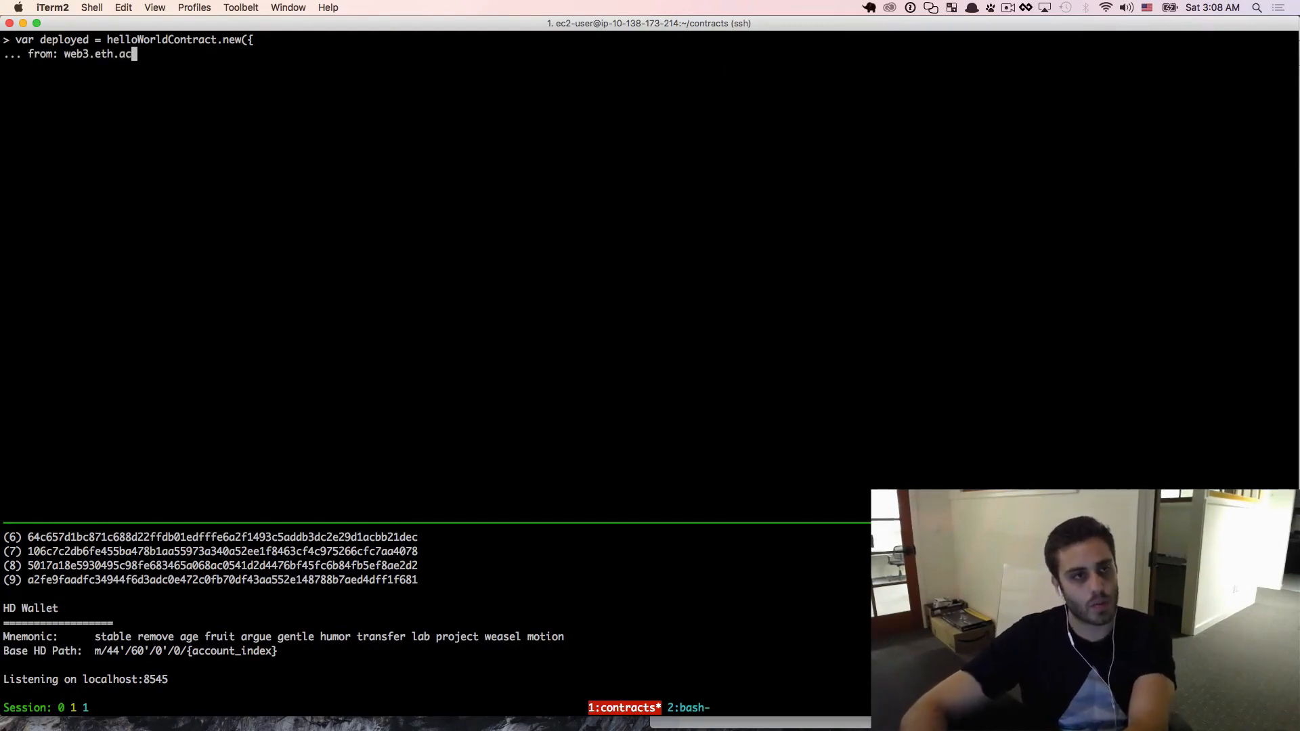
pyautogui.write('counts[0]')
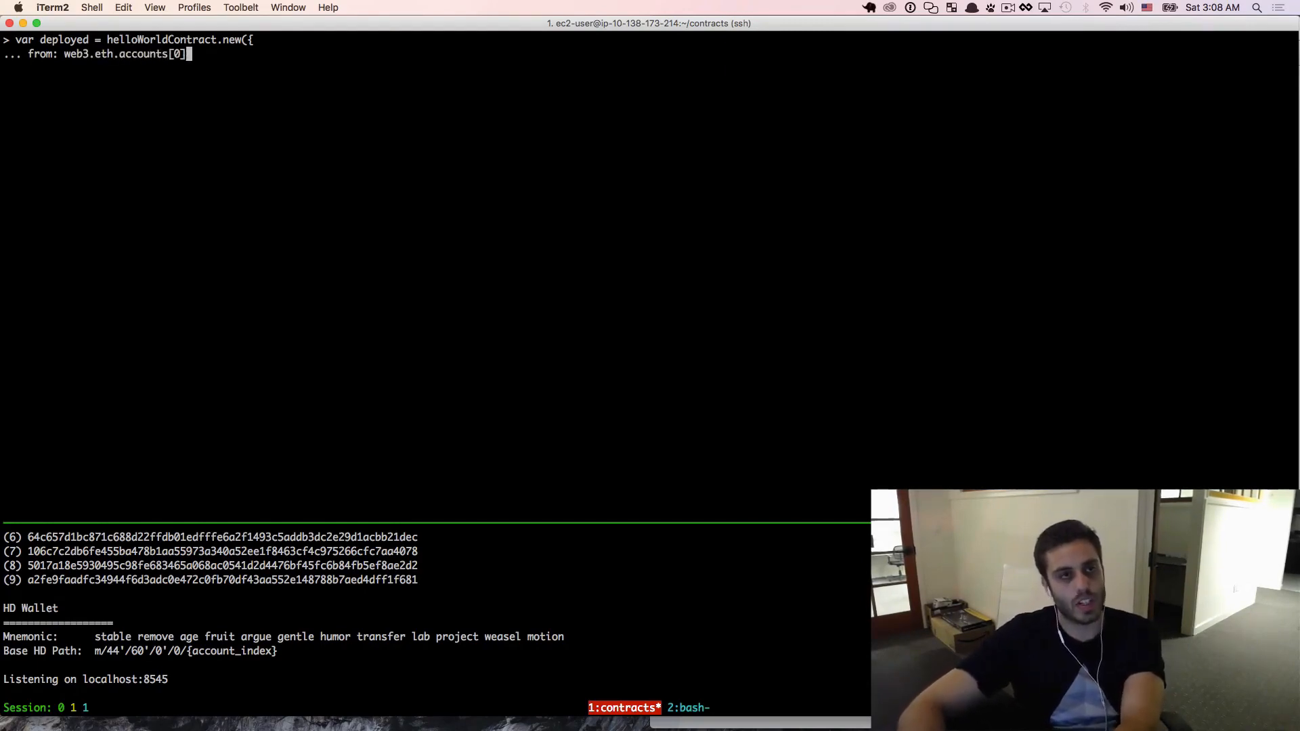
pyautogui.write(',')
pyautogui.write('data:')
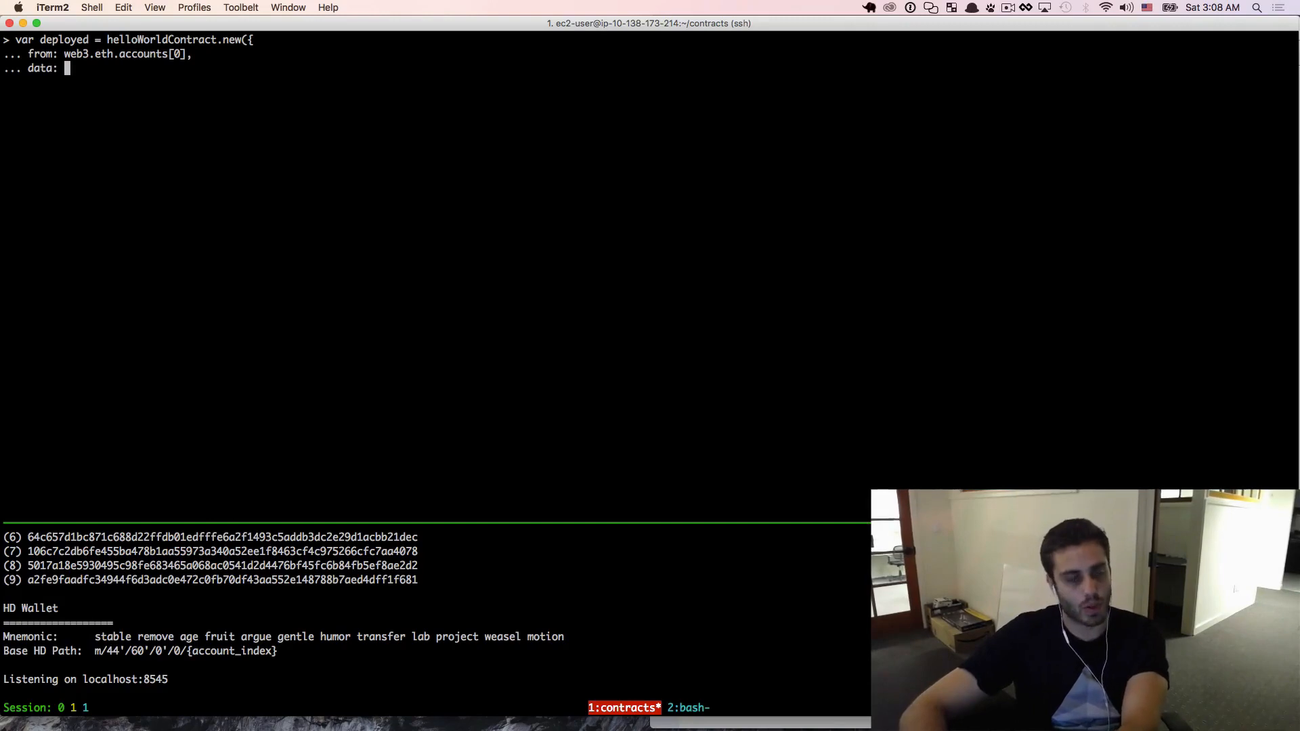
pyautogui.write('com')
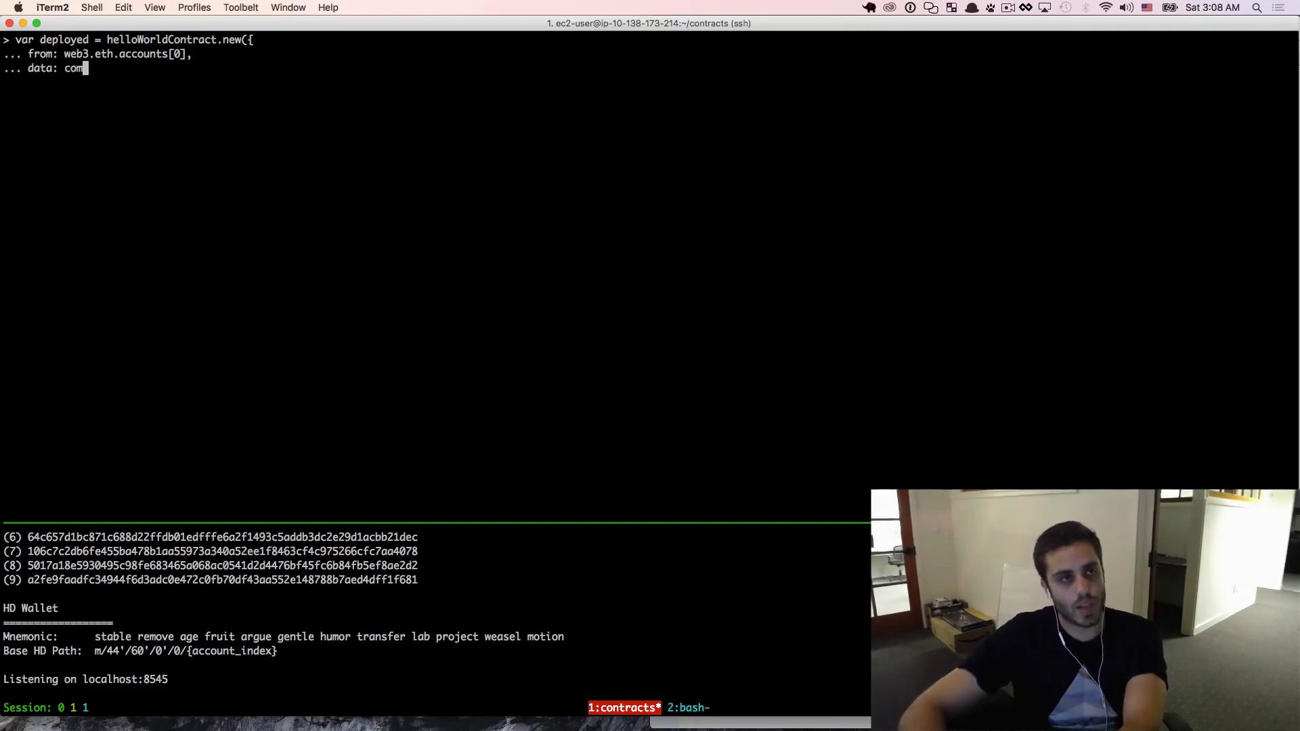
pyautogui.write('piled.contract')
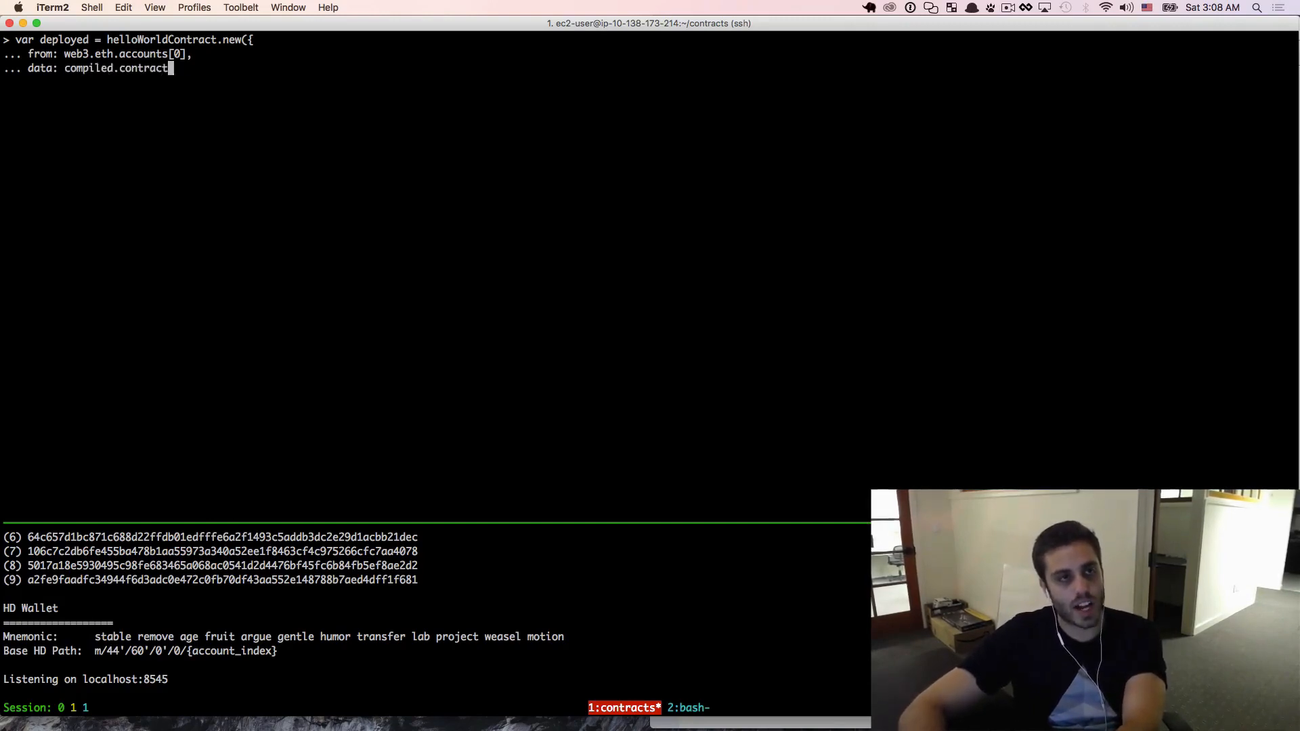
pyautogui.write('.Hello')
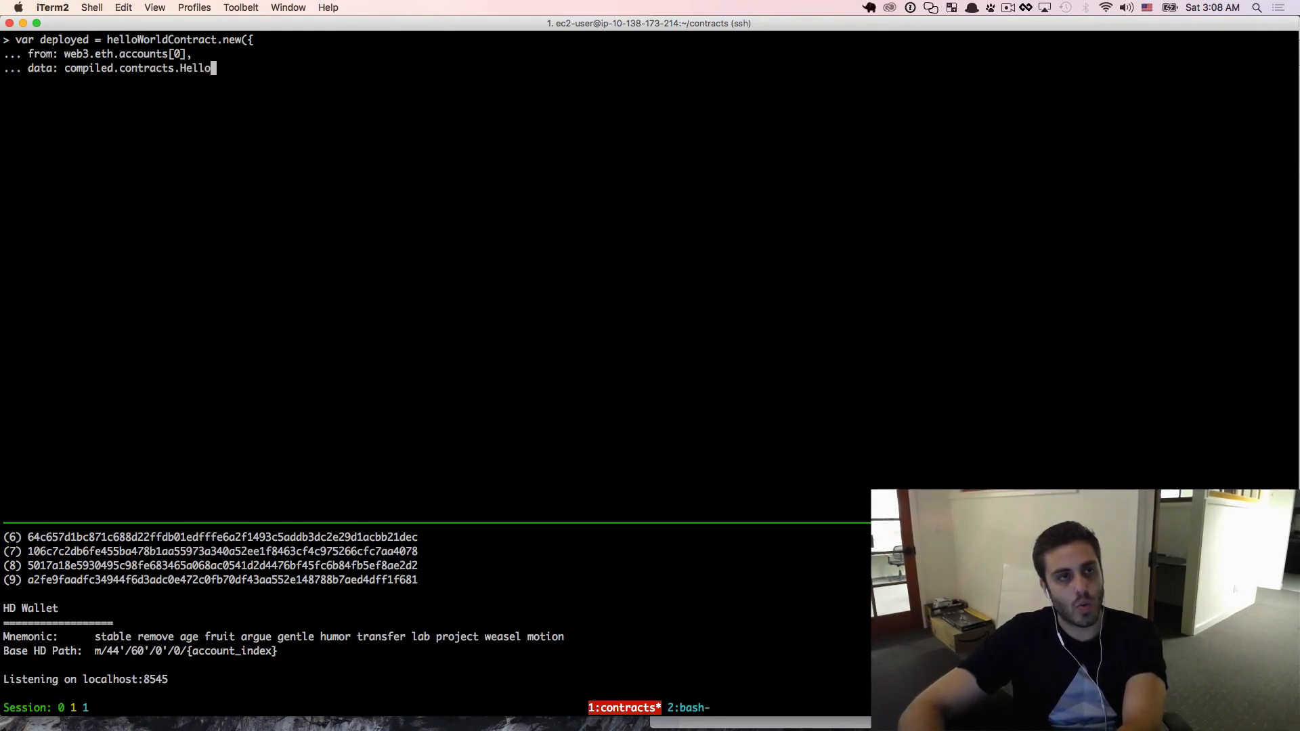
pyautogui.write('World.bytecode,')
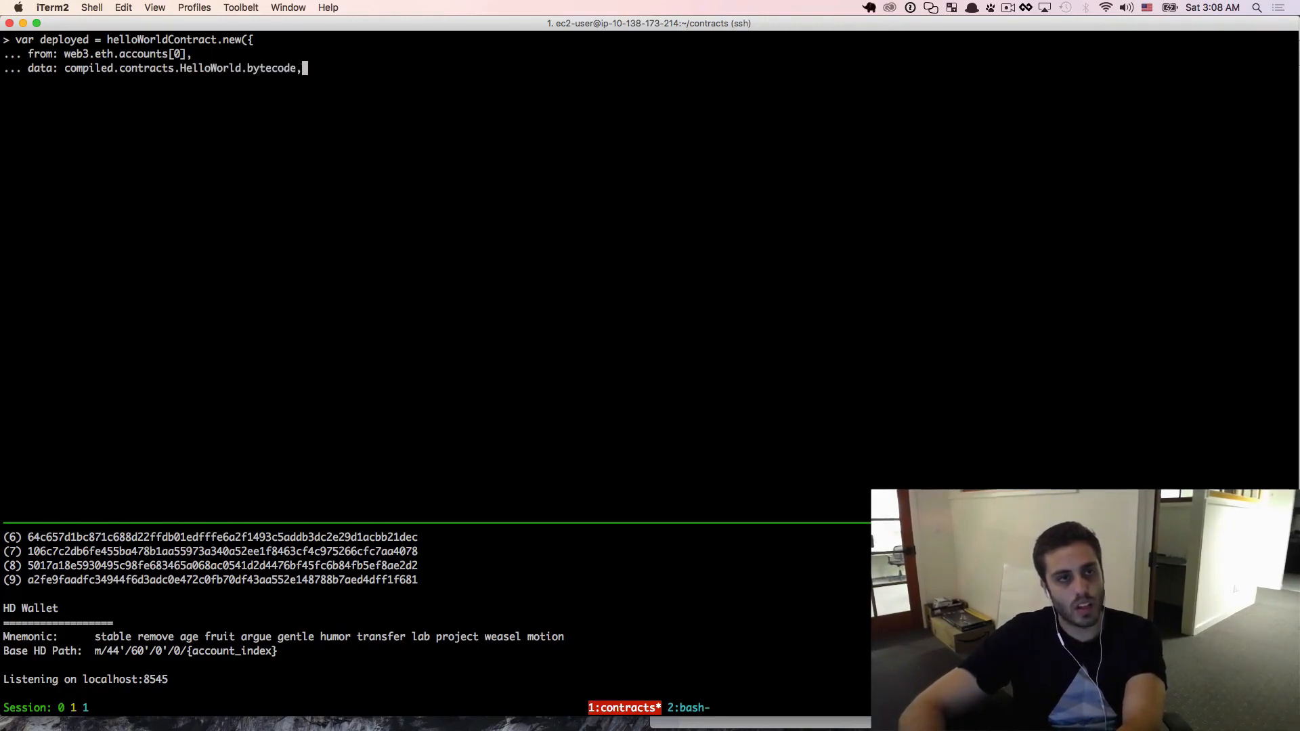
pyautogui.write('gas:')
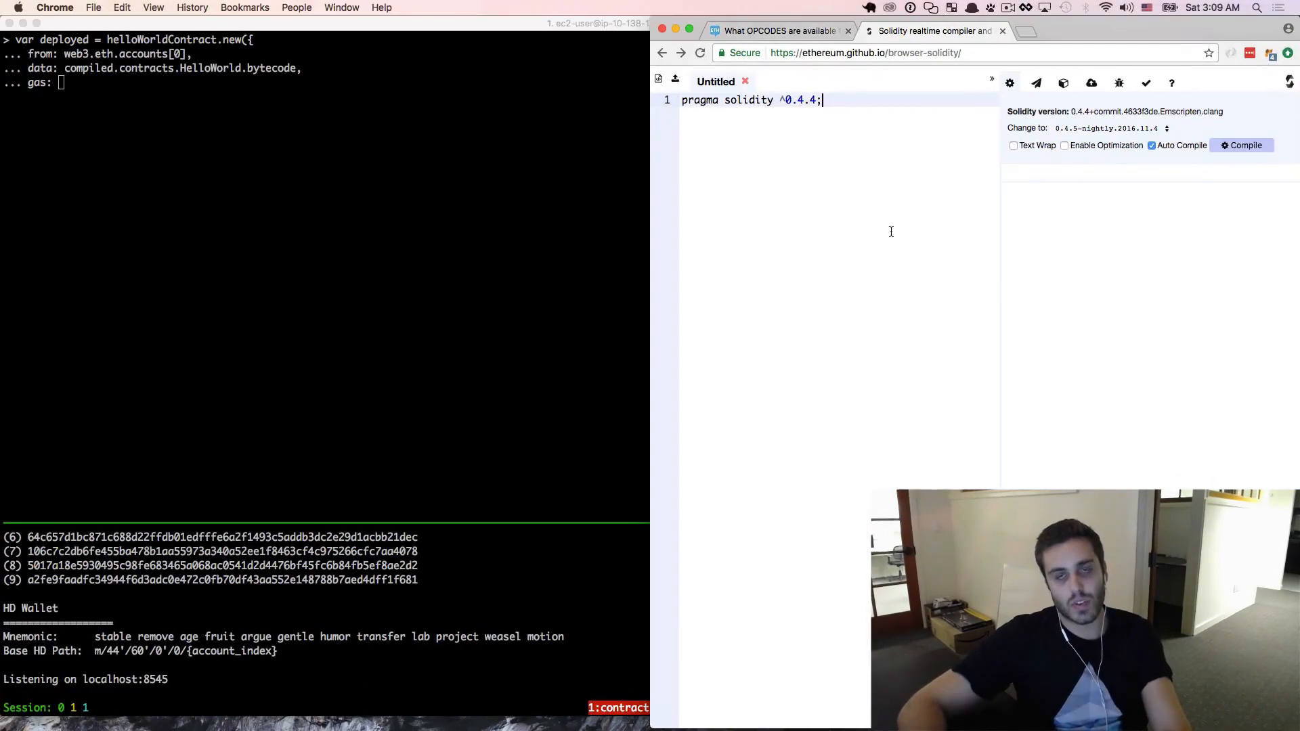
pyautogui.moveTo(889, 44)
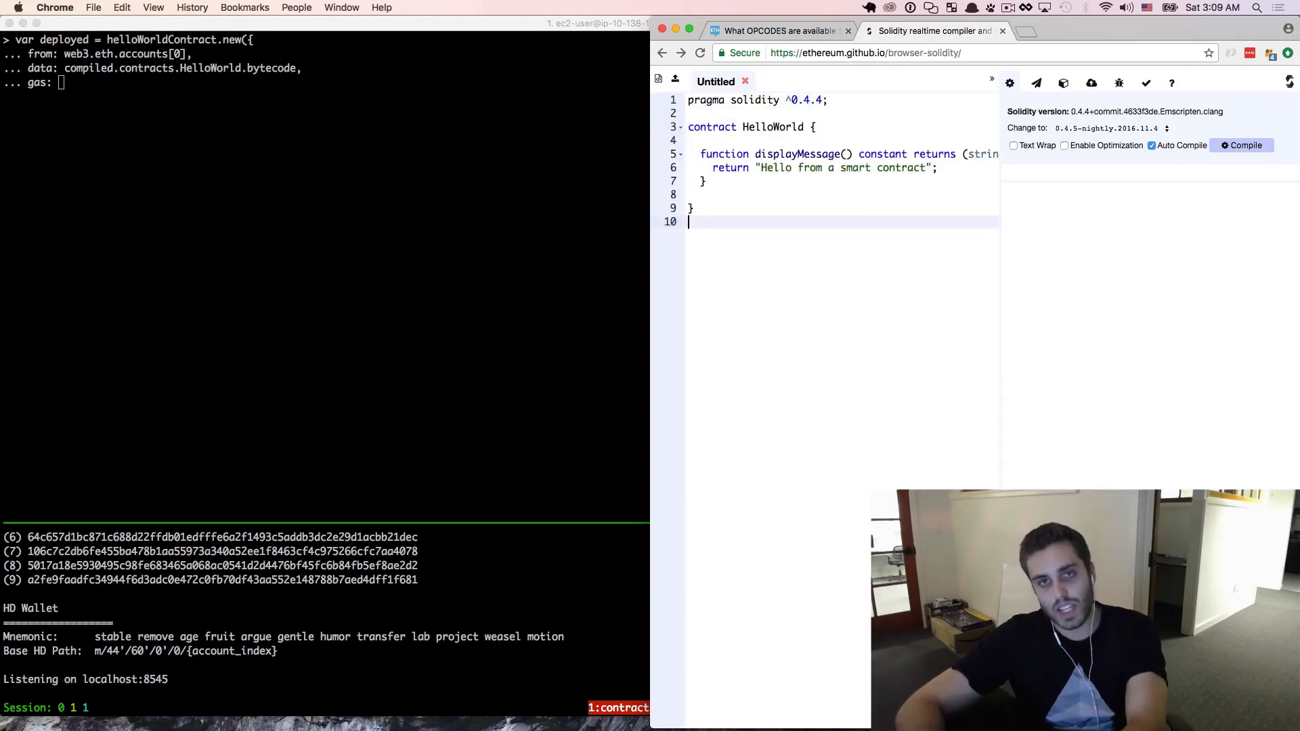
# Return to the iTerm2 console to finish the pending deployment call
pyautogui.click(1244, 145)
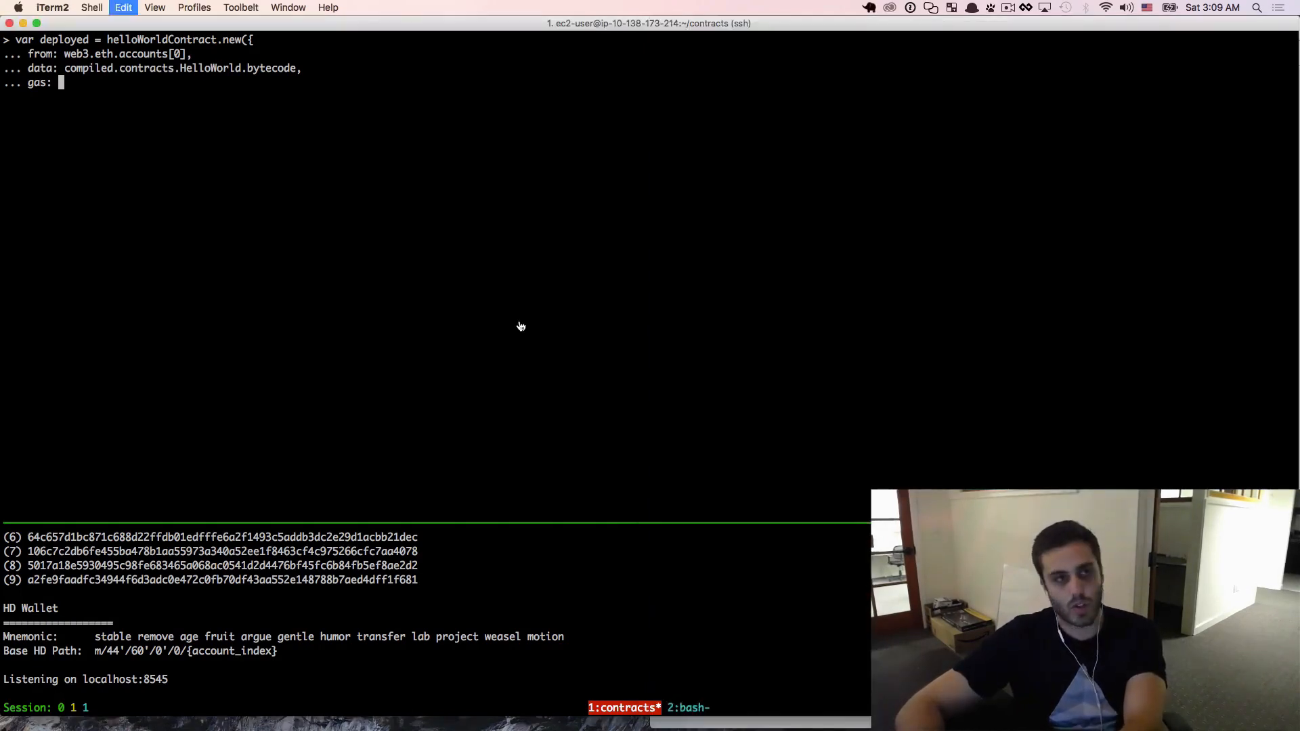
# Complete the deployment with gas 4700000, gasPrice 5, and an (err, contract) => {} callback
pyautogui.write('4700000,')
pyautogui.write('g')
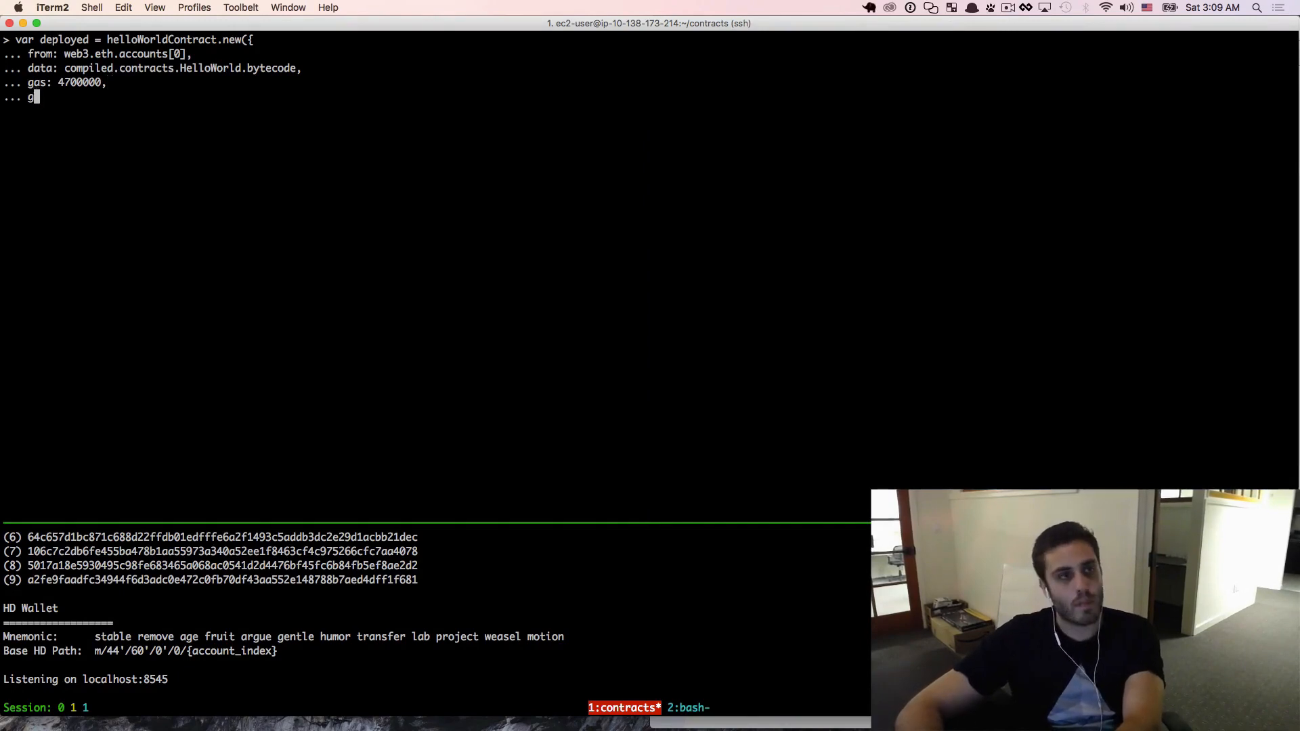
pyautogui.write('asPrice:')
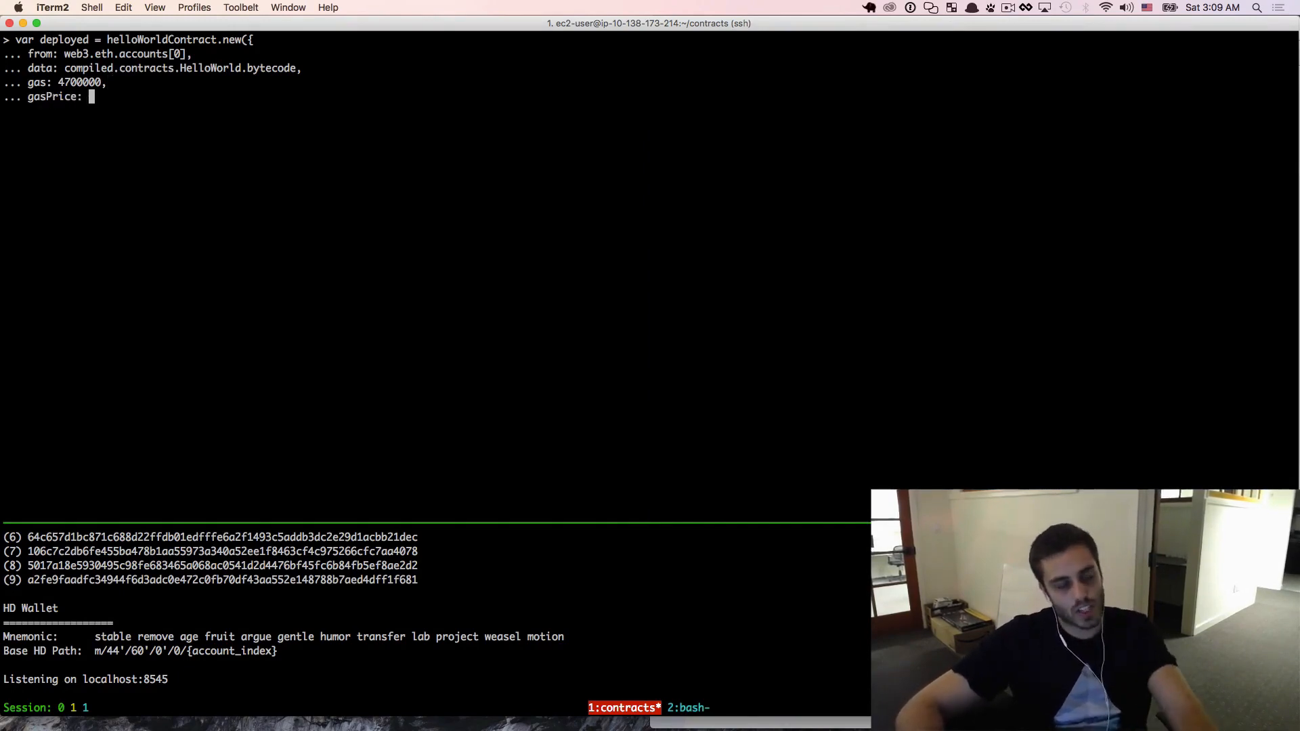
pyautogui.write('5,')
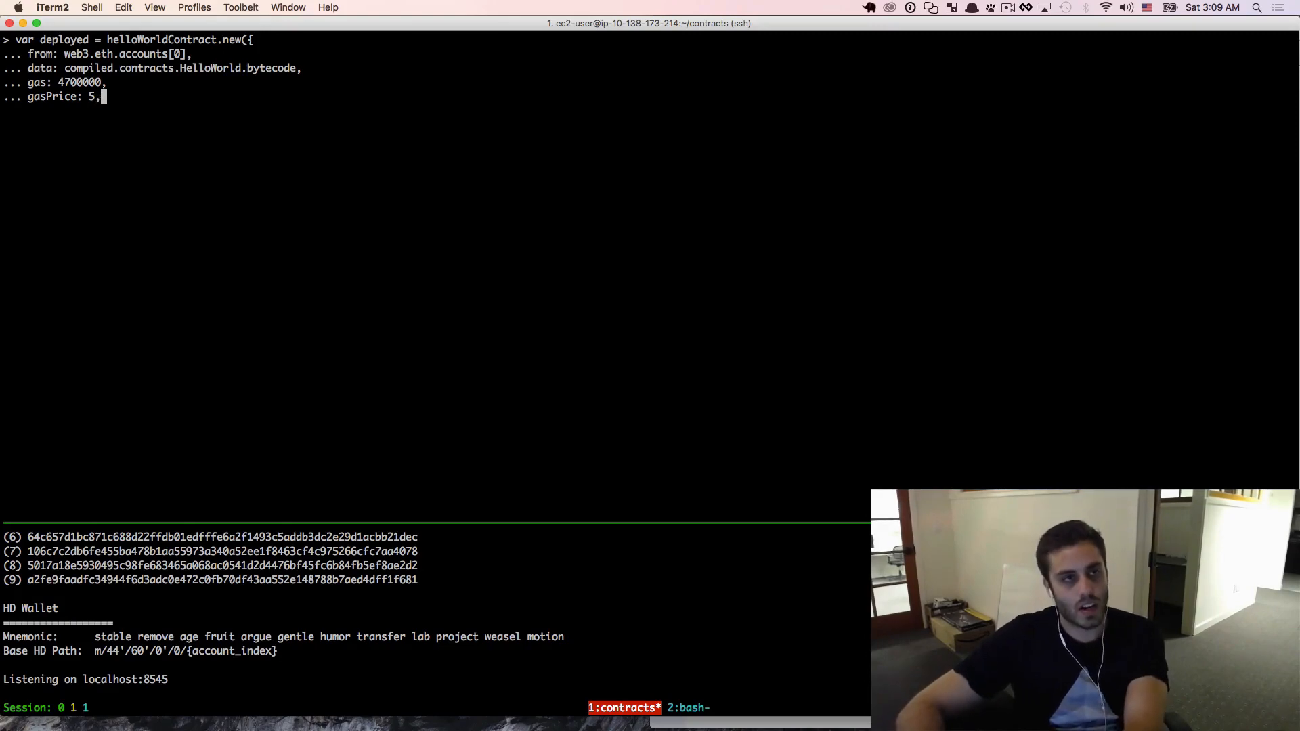
pyautogui.write('},')
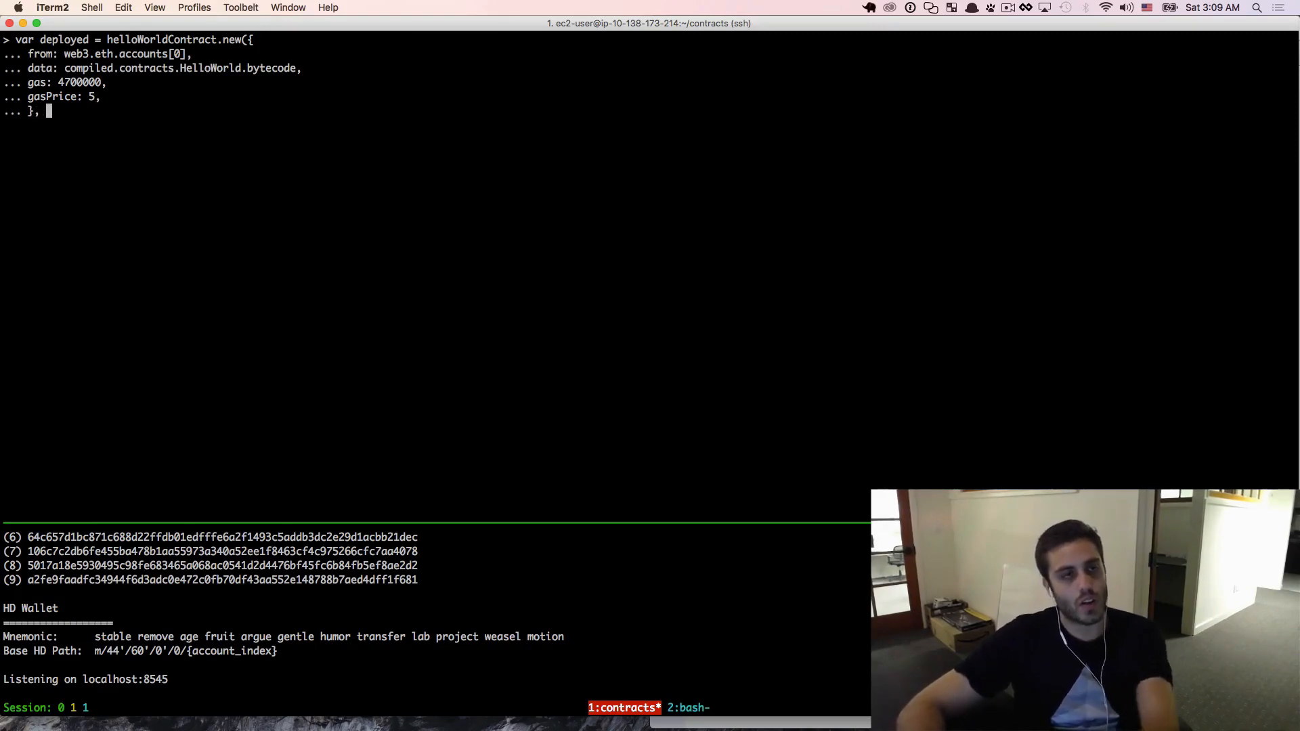
pyautogui.write('(')
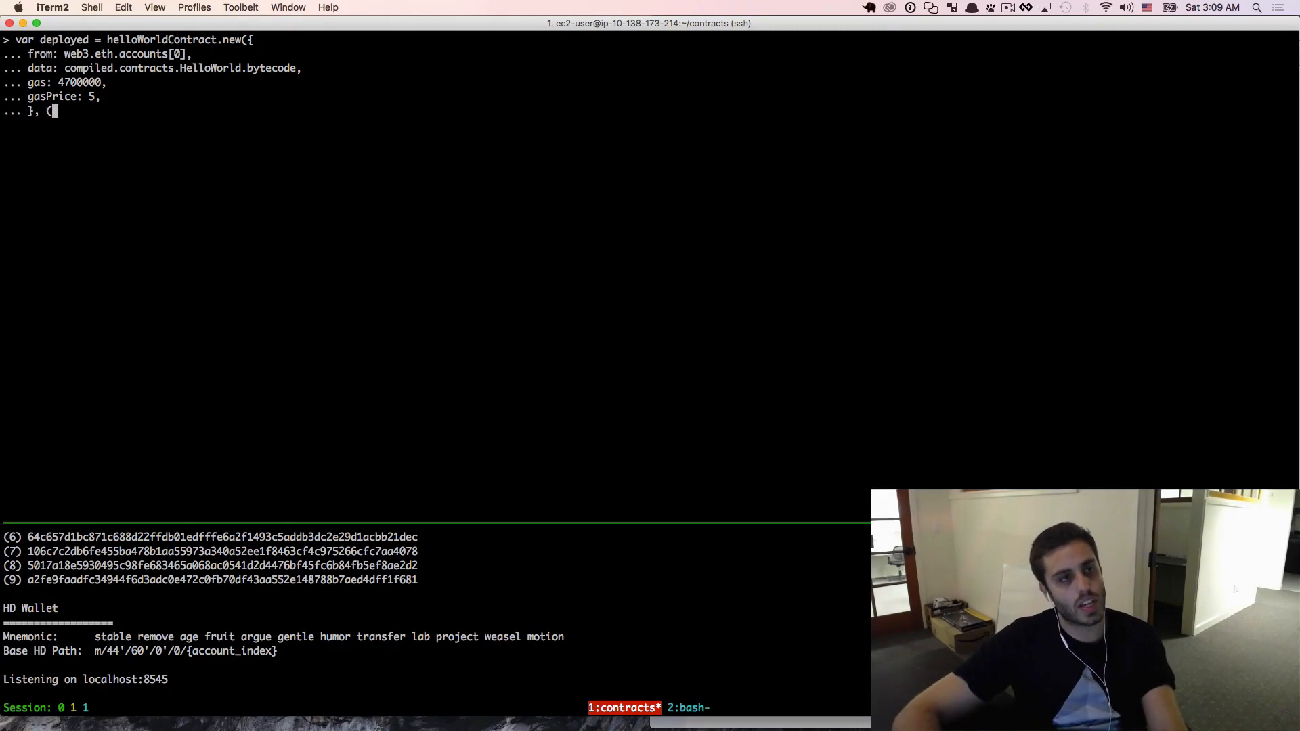
pyautogui.write('(')
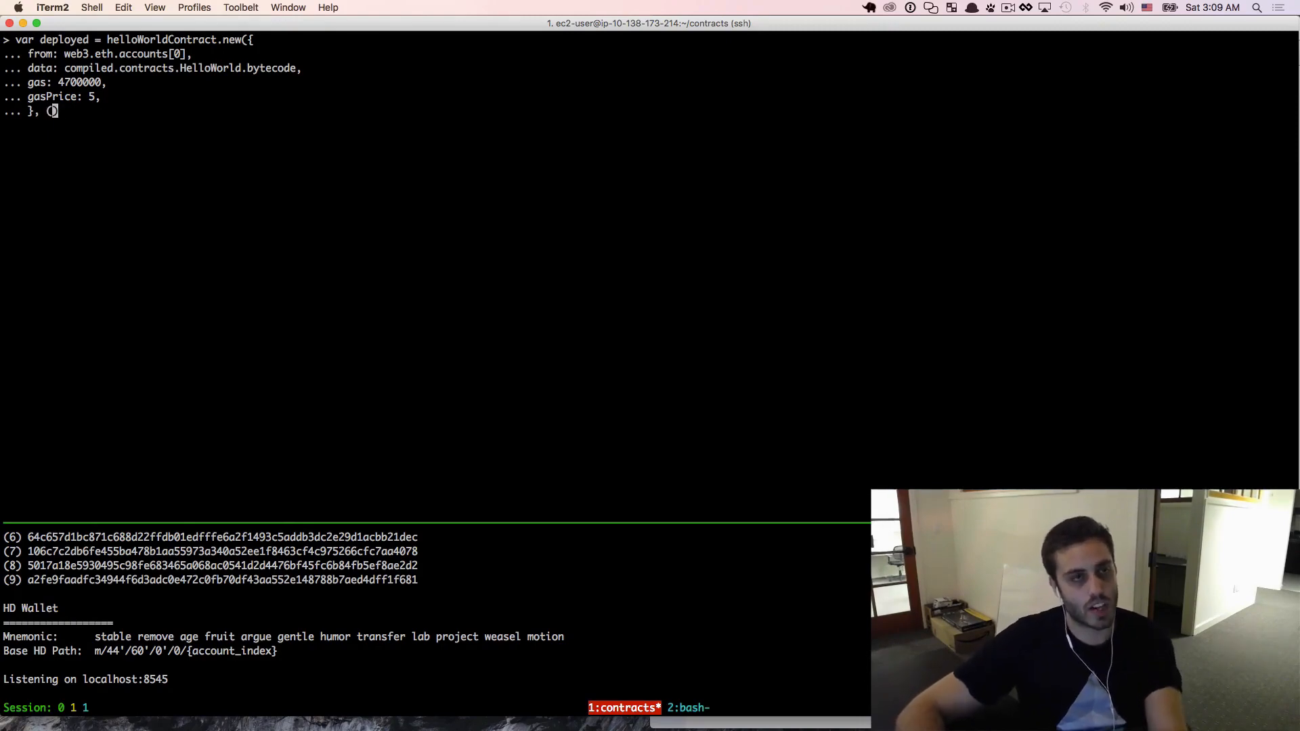
pyautogui.write('error,')
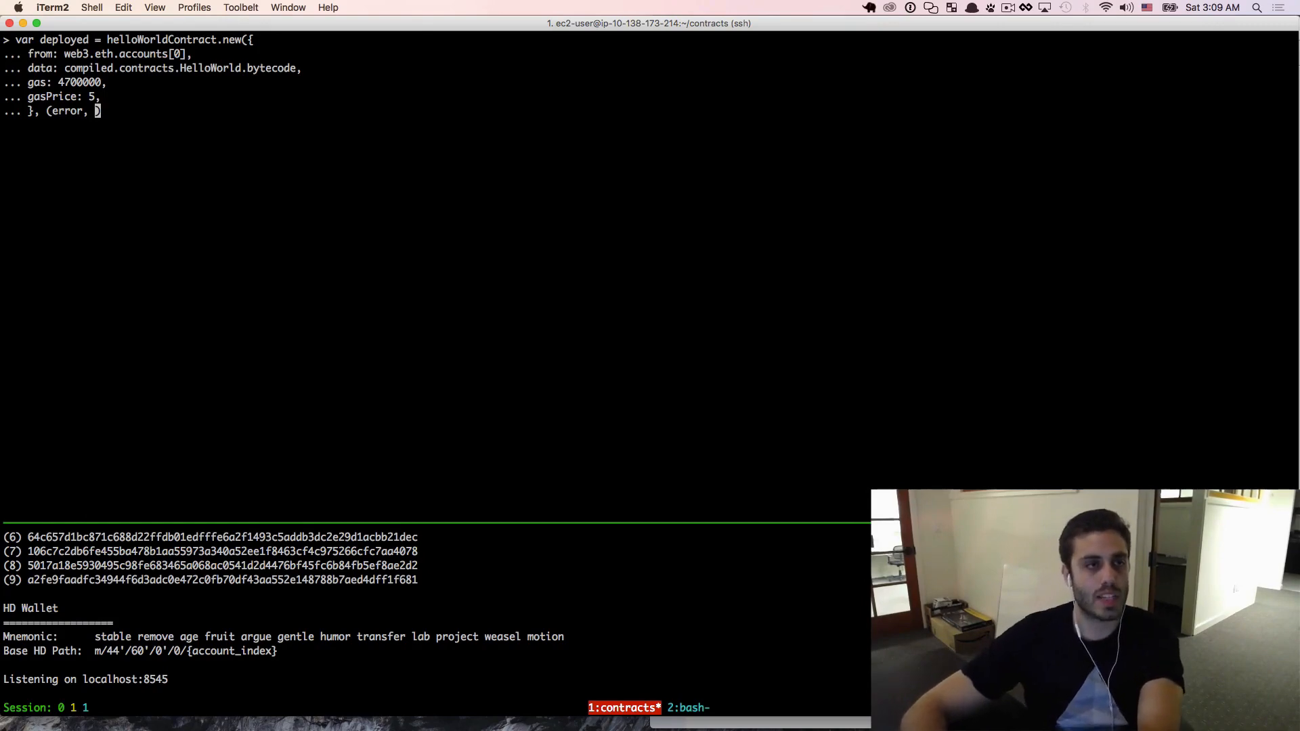
pyautogui.write('contract)')
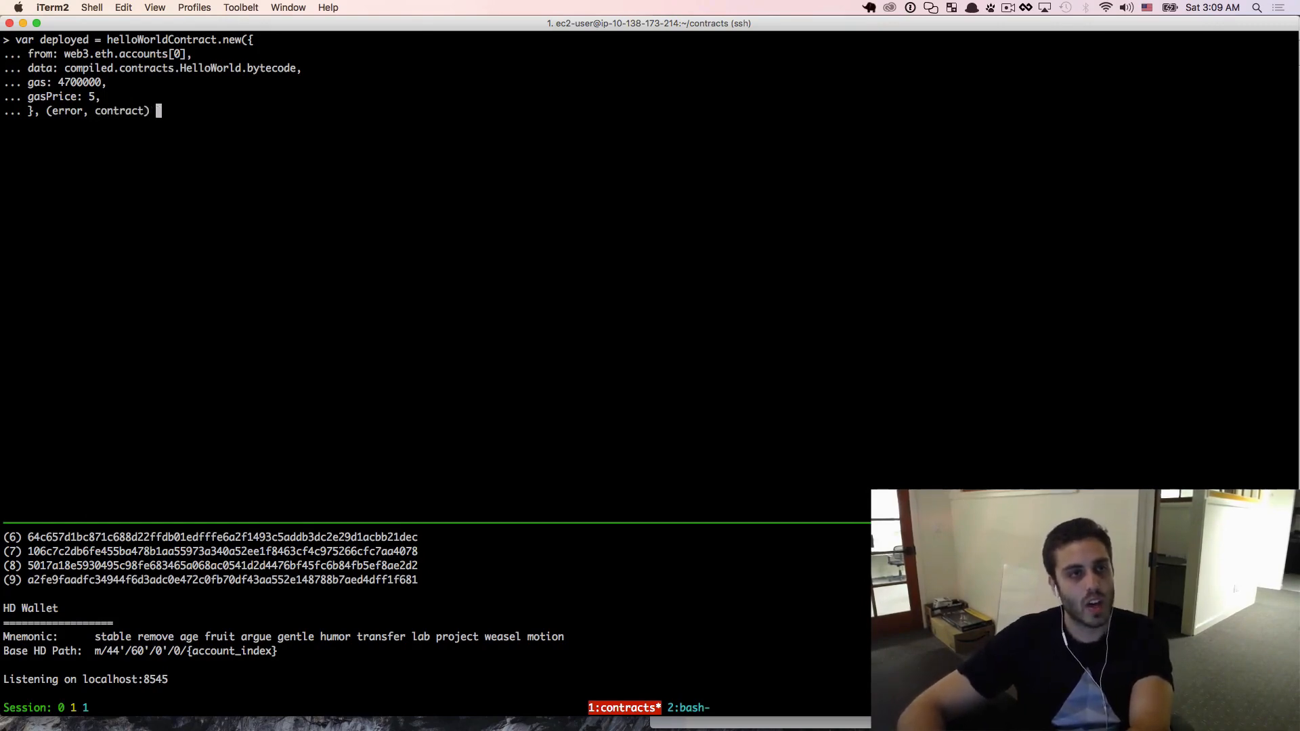
pyautogui.write('=> {')
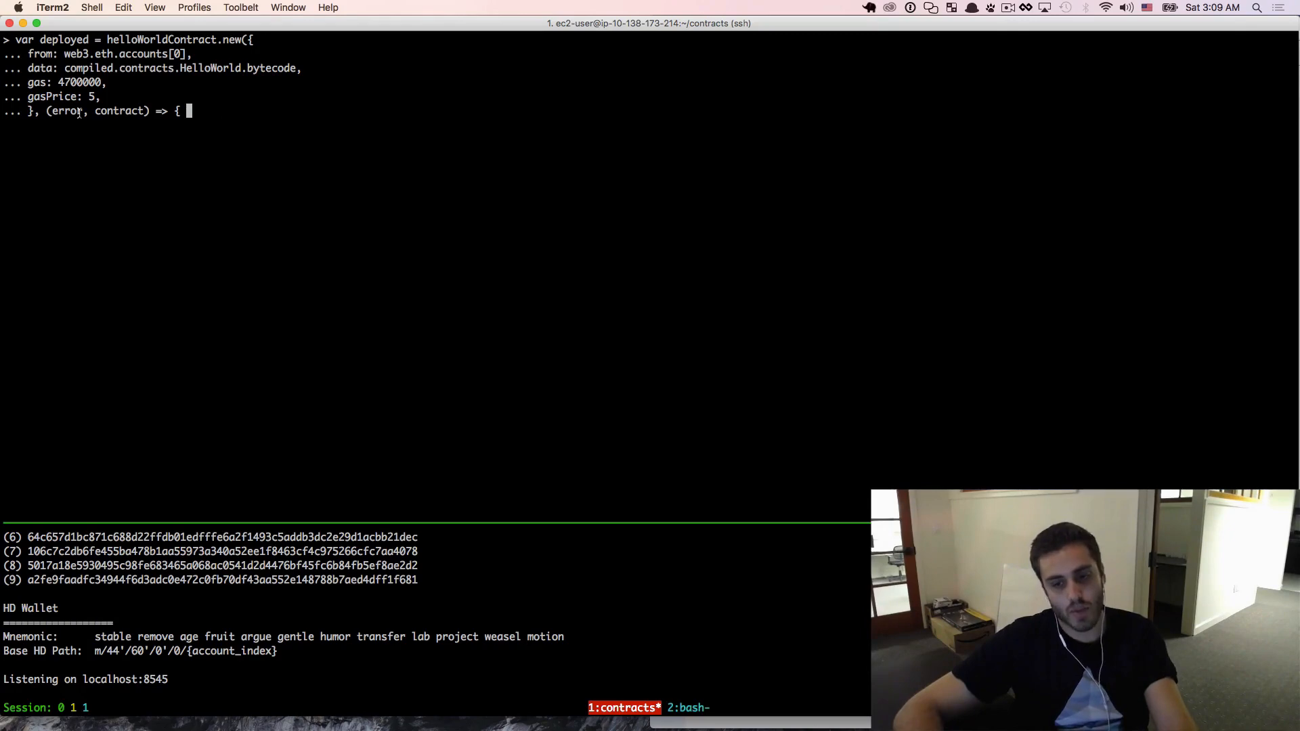
pyautogui.write('})')
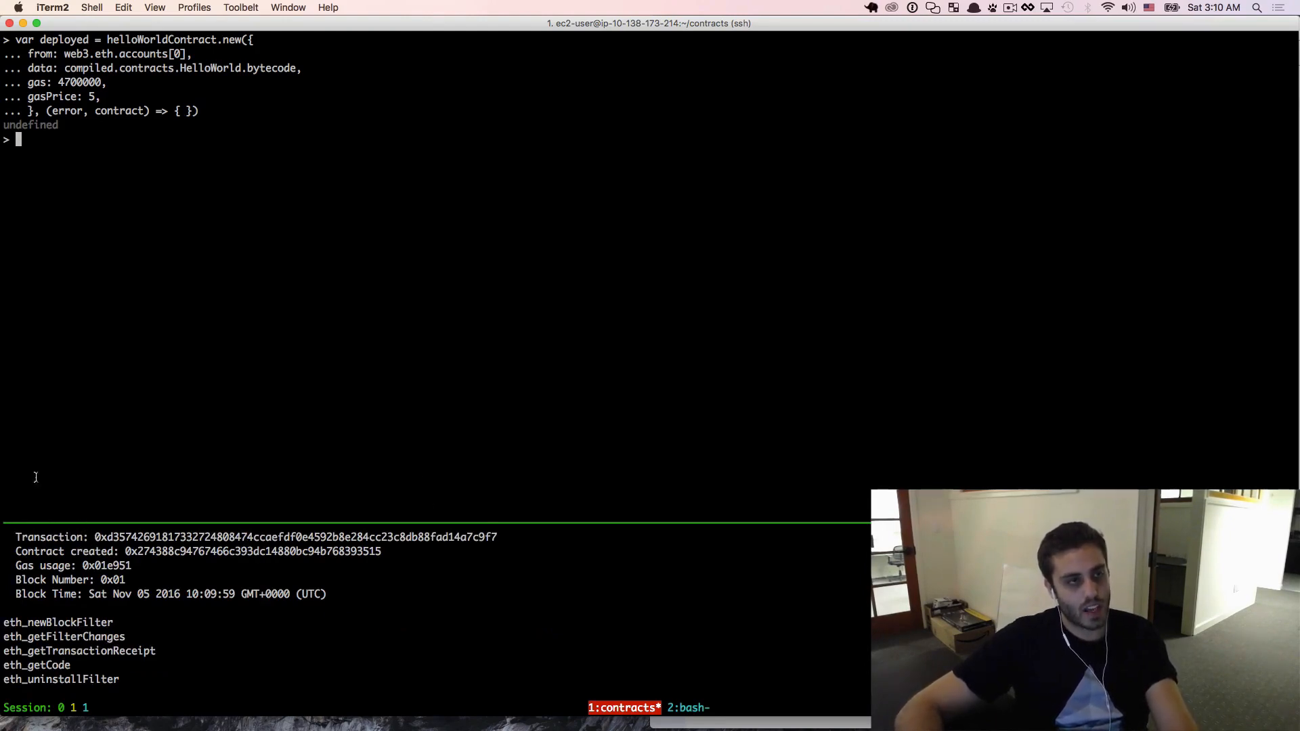
# Select the deployment transaction hash in the lower testrpc pane
pyautogui.doubleClick(104, 537)
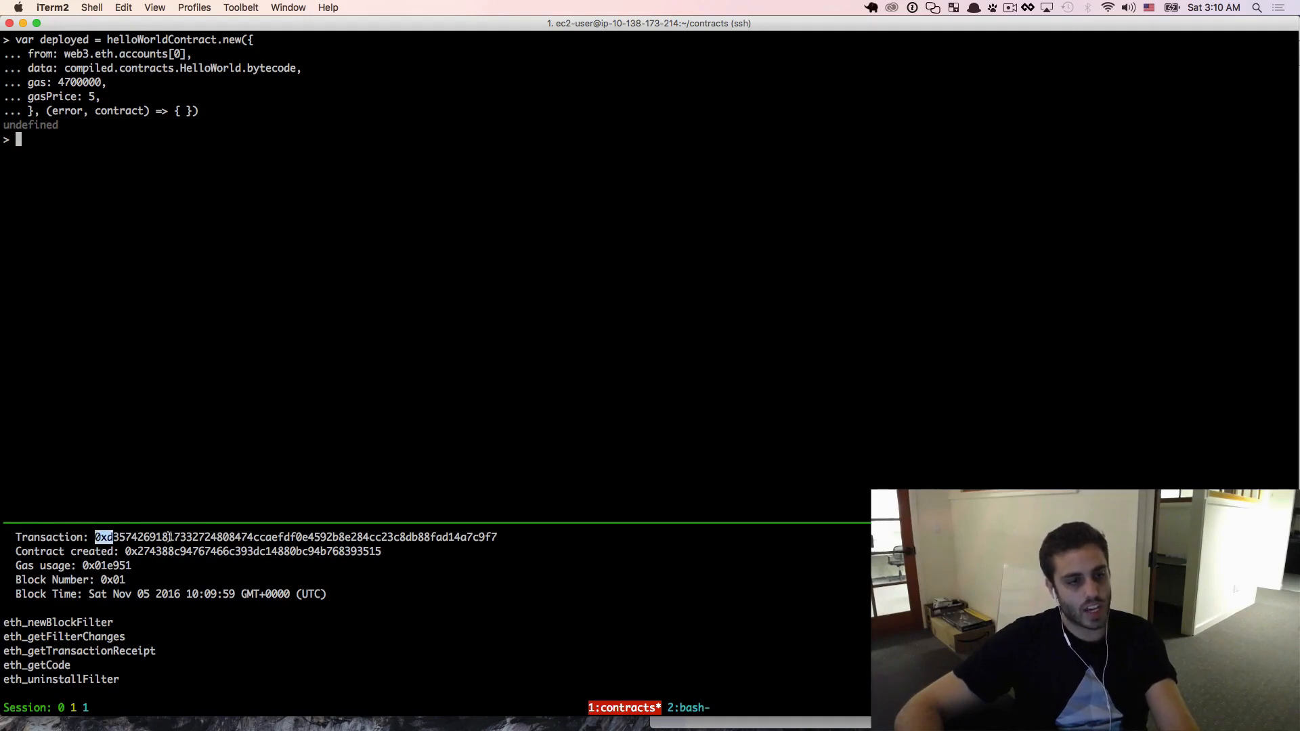
pyautogui.moveTo(93, 537); pyautogui.dragTo(498, 537)
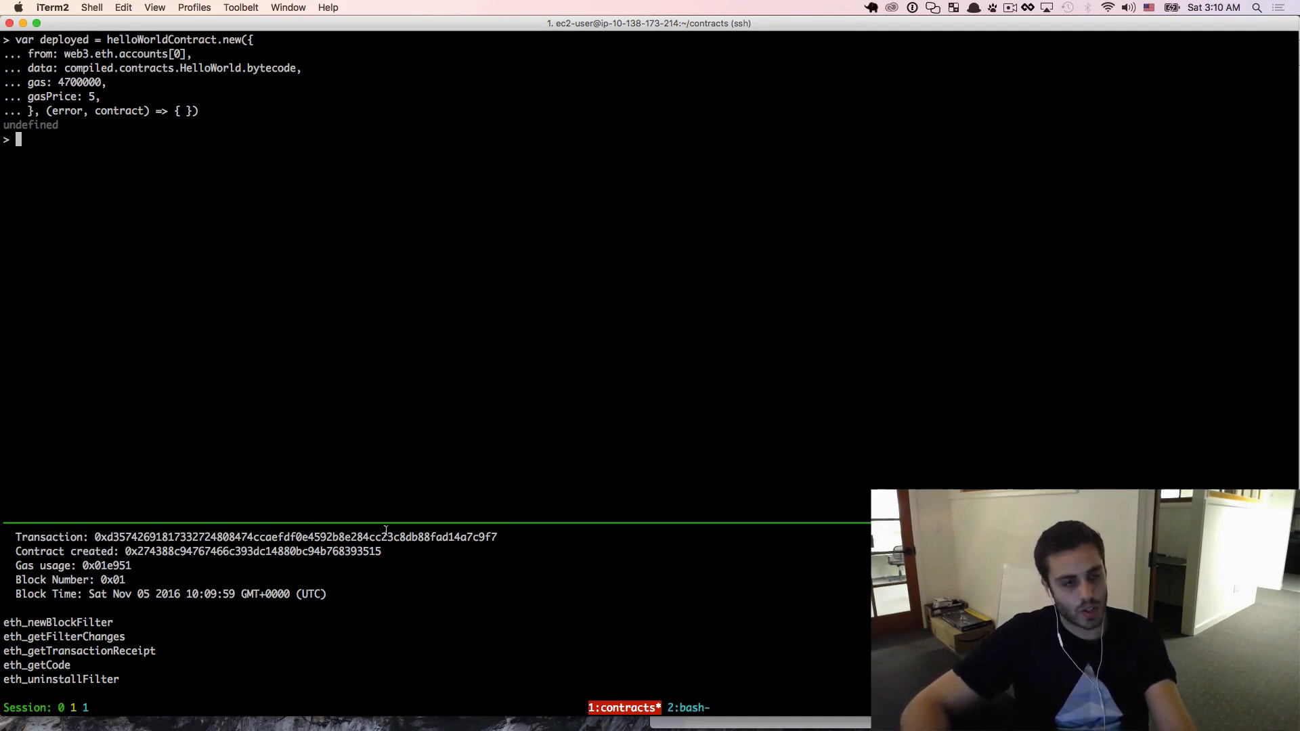
pyautogui.moveTo(95, 537); pyautogui.dragTo(487, 537)
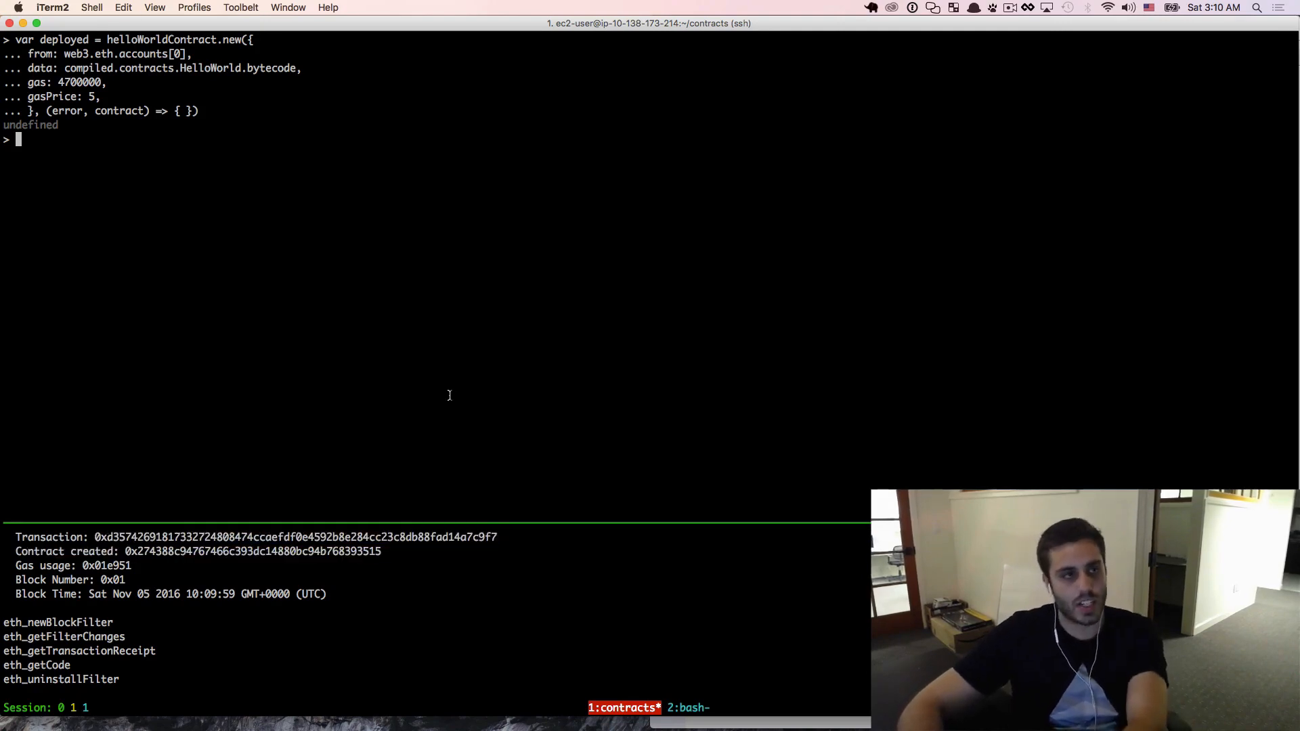
# Type web3.eth.getTransaction to fetch the deployment transaction, then start checking deployed.address
pyautogui.write('web3.')
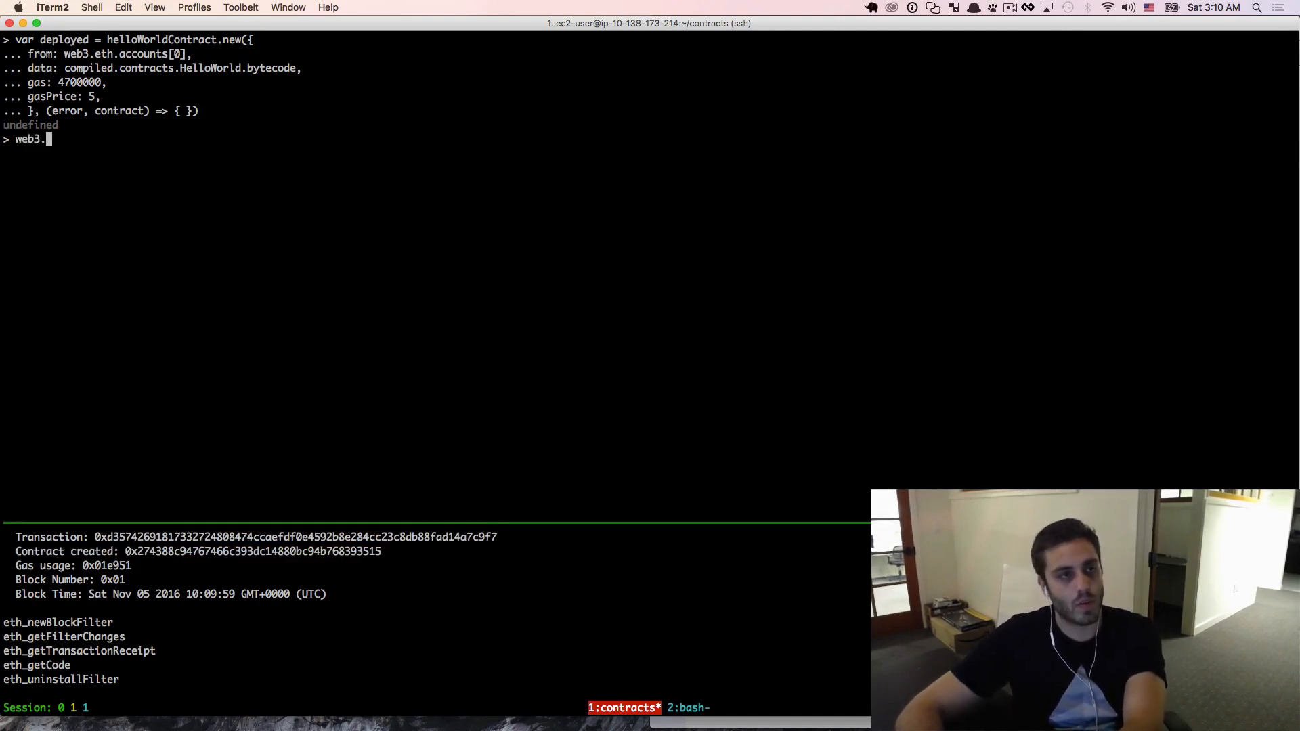
pyautogui.write('.eth.getTransaction')
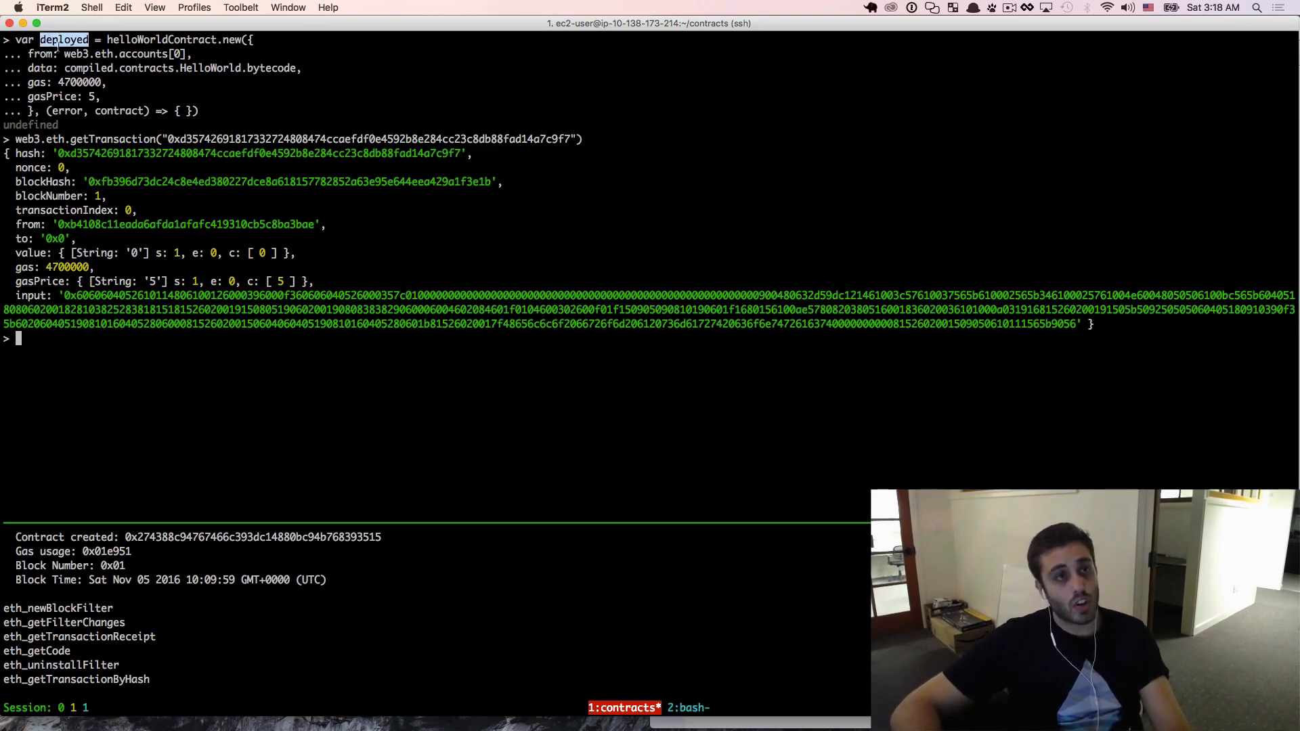
pyautogui.write('deployed.address')
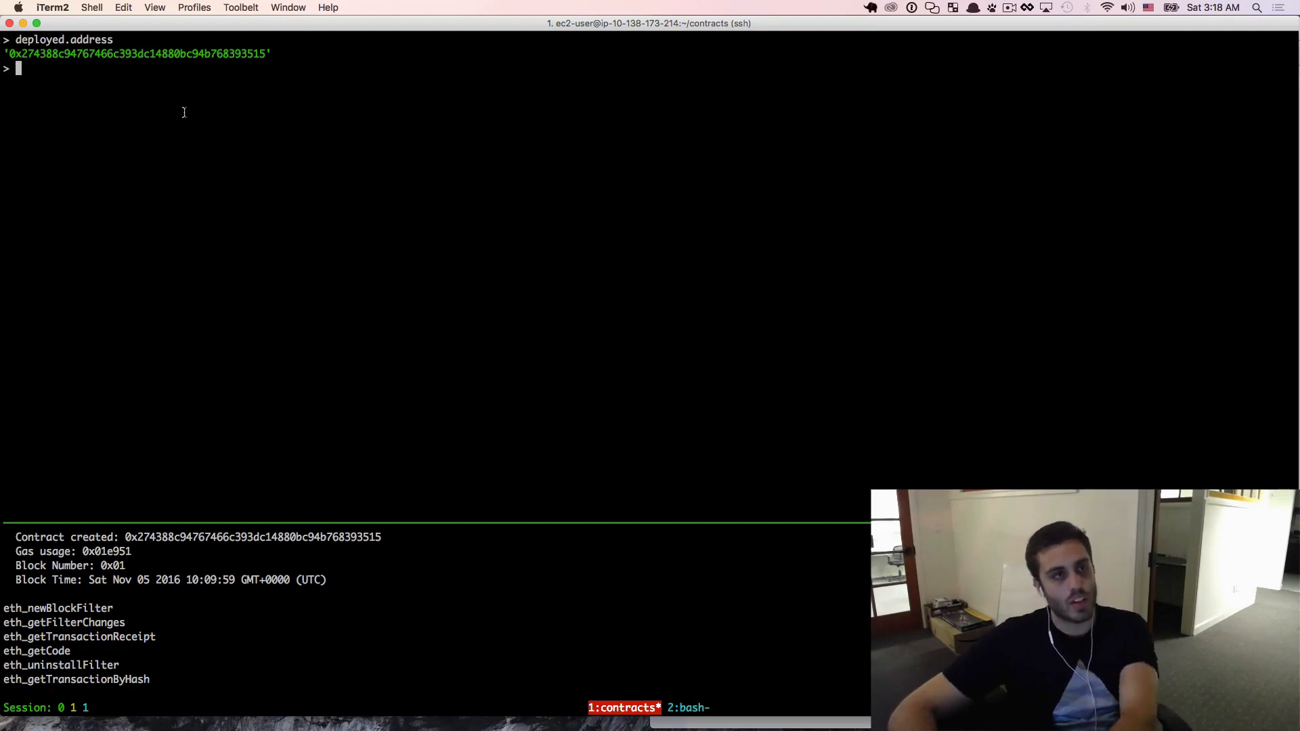
# Run helloWorldContract.at(deployed.address) to inspect the instance, then begin typing deployed
pyautogui.doubleClick(39, 40)
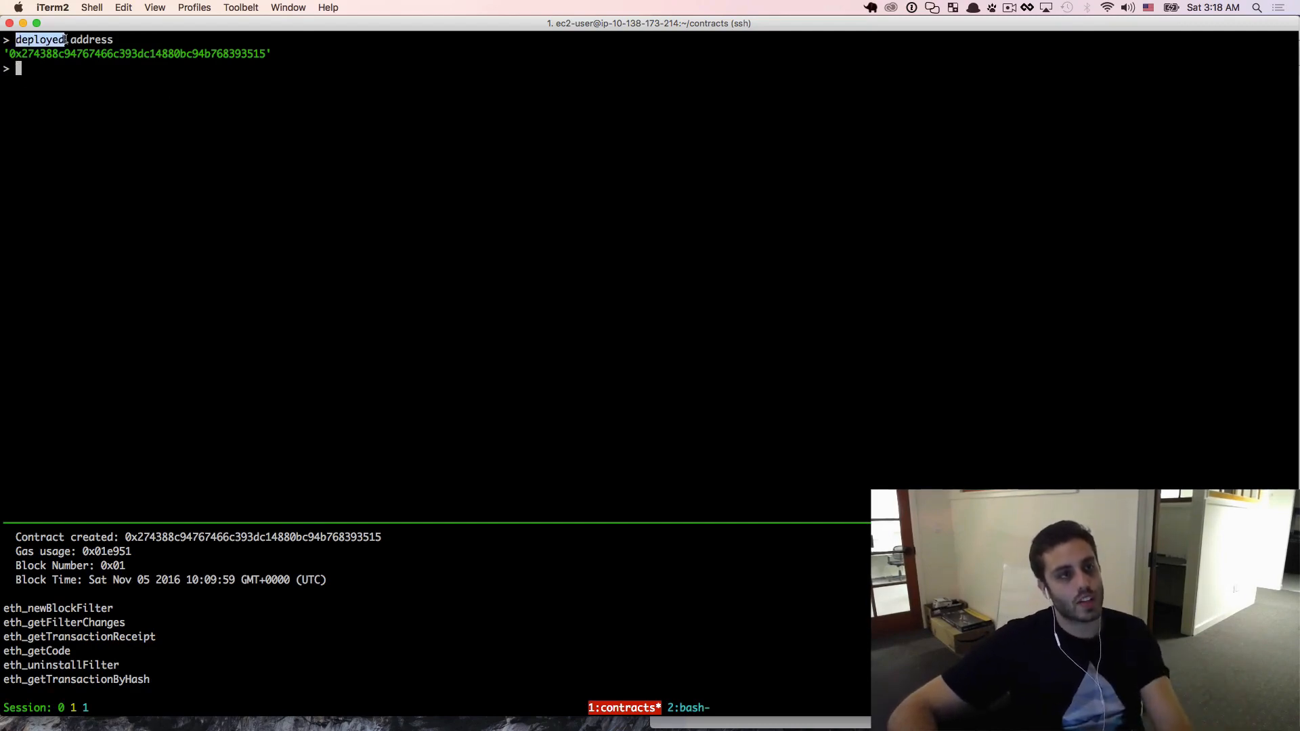
pyautogui.write('he')
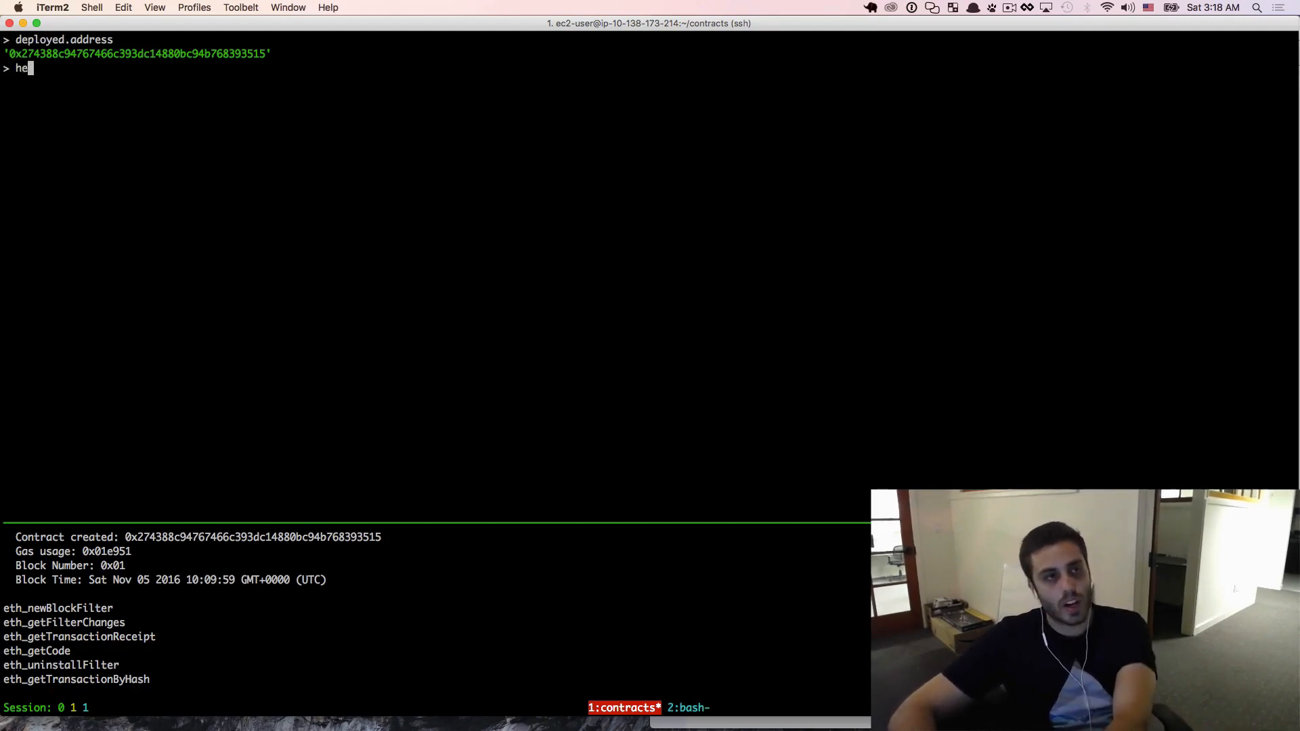
pyautogui.write('llo')
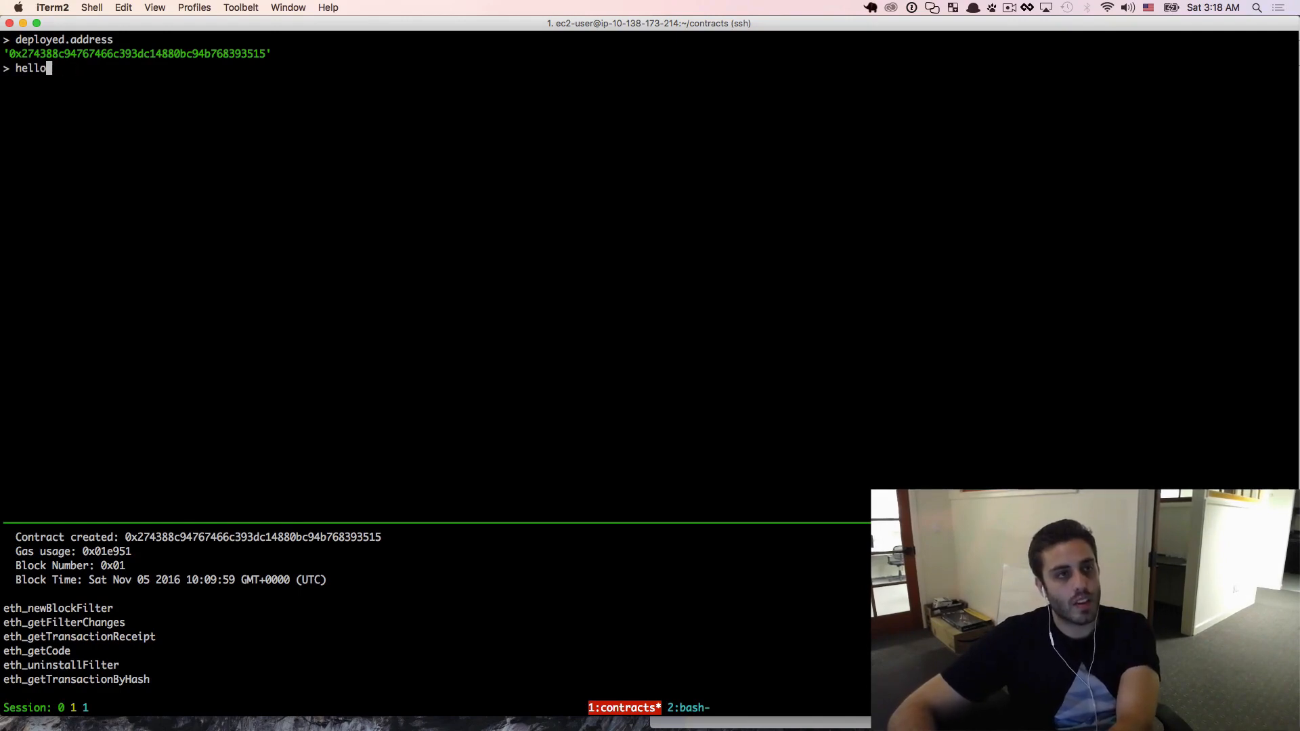
pyautogui.write('helloWorldContract.a')
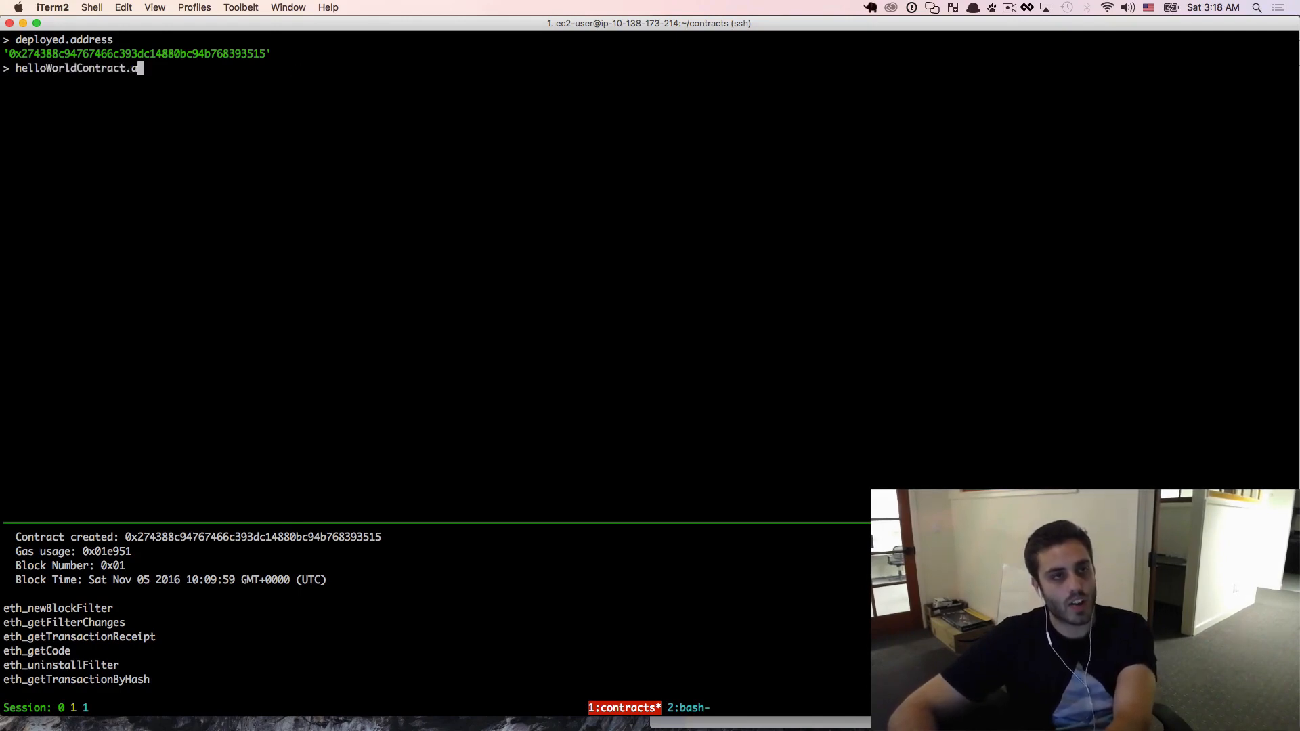
pyautogui.write('t(')
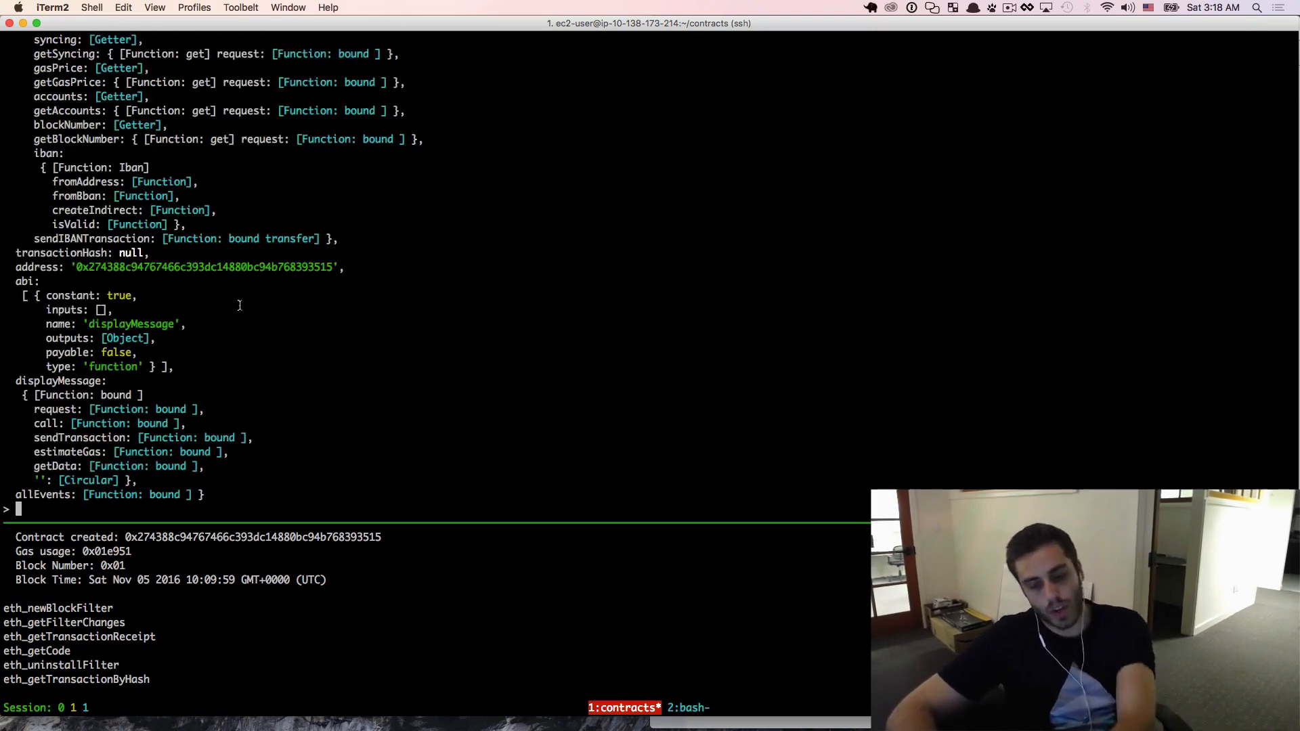
pyautogui.write('deployed')
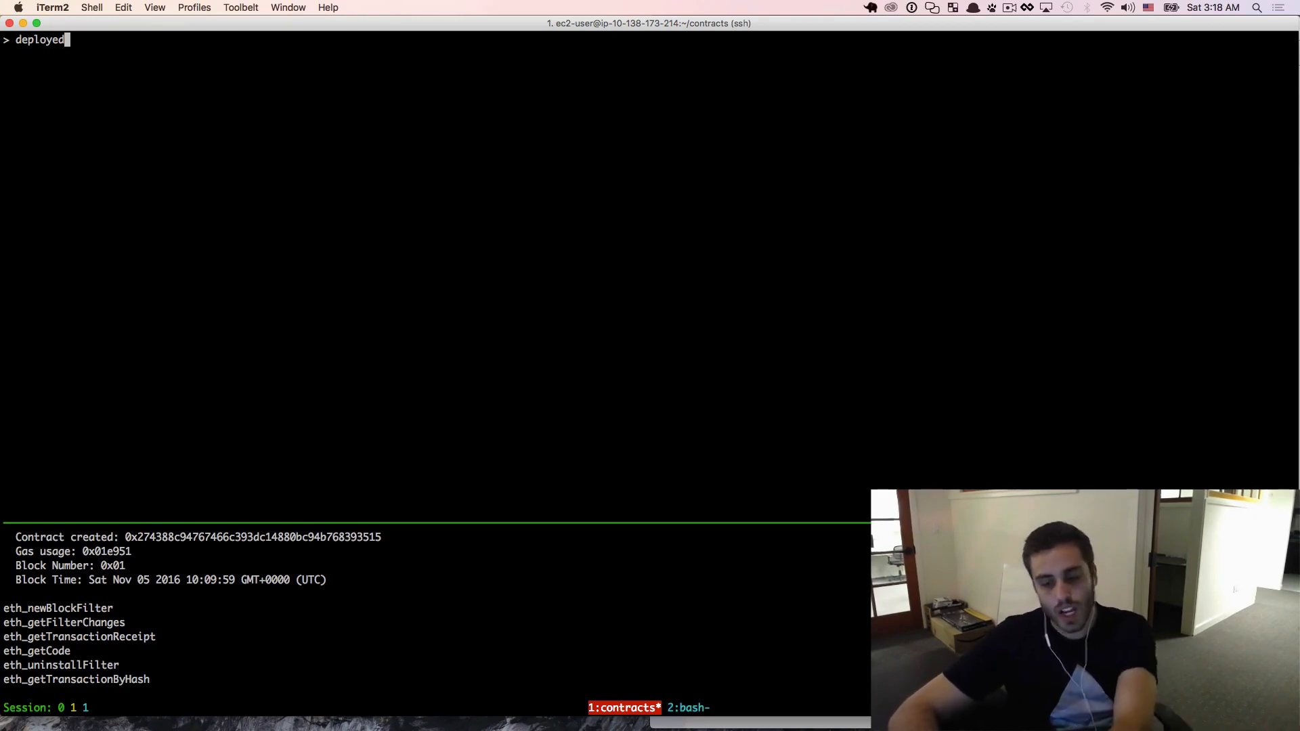
# Run deployed.displayMessage.call() to return 'Hello from a smart contract'
pyautogui.write('.displayMessage')
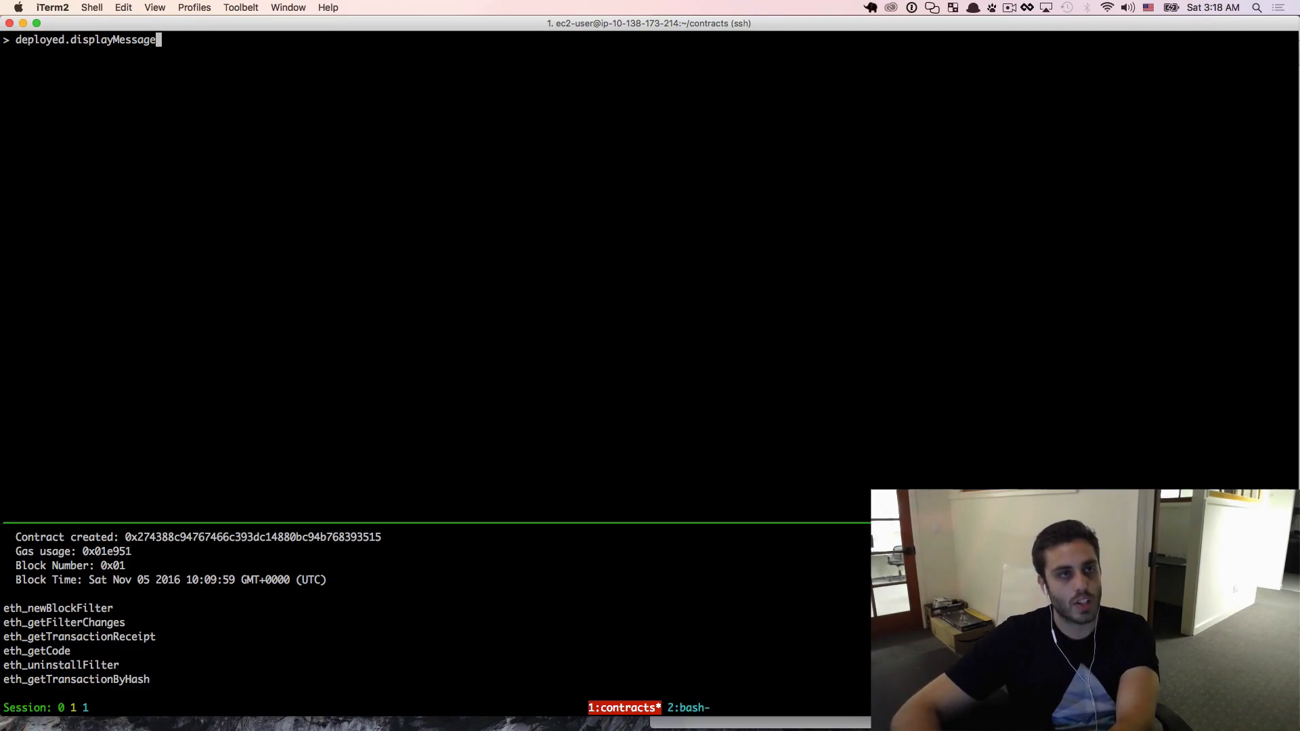
pyautogui.write('.call()')
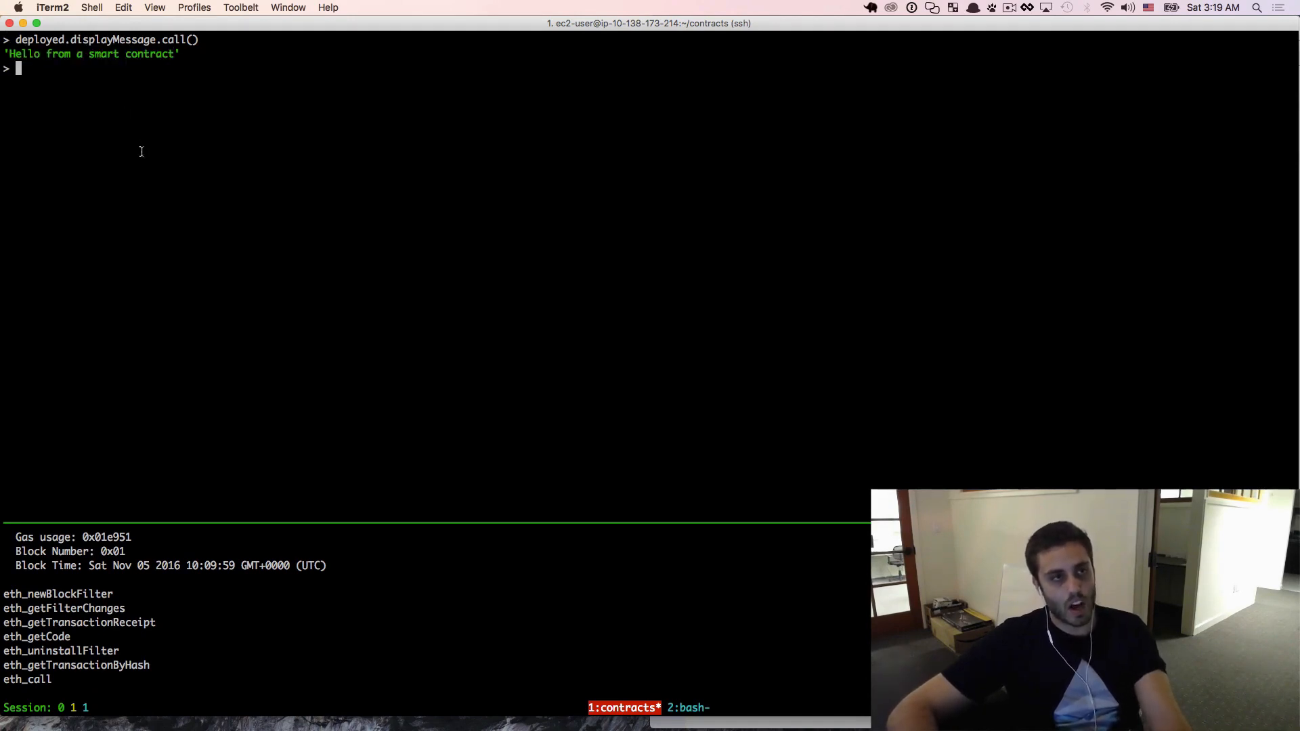
pyautogui.moveTo(333, 254)
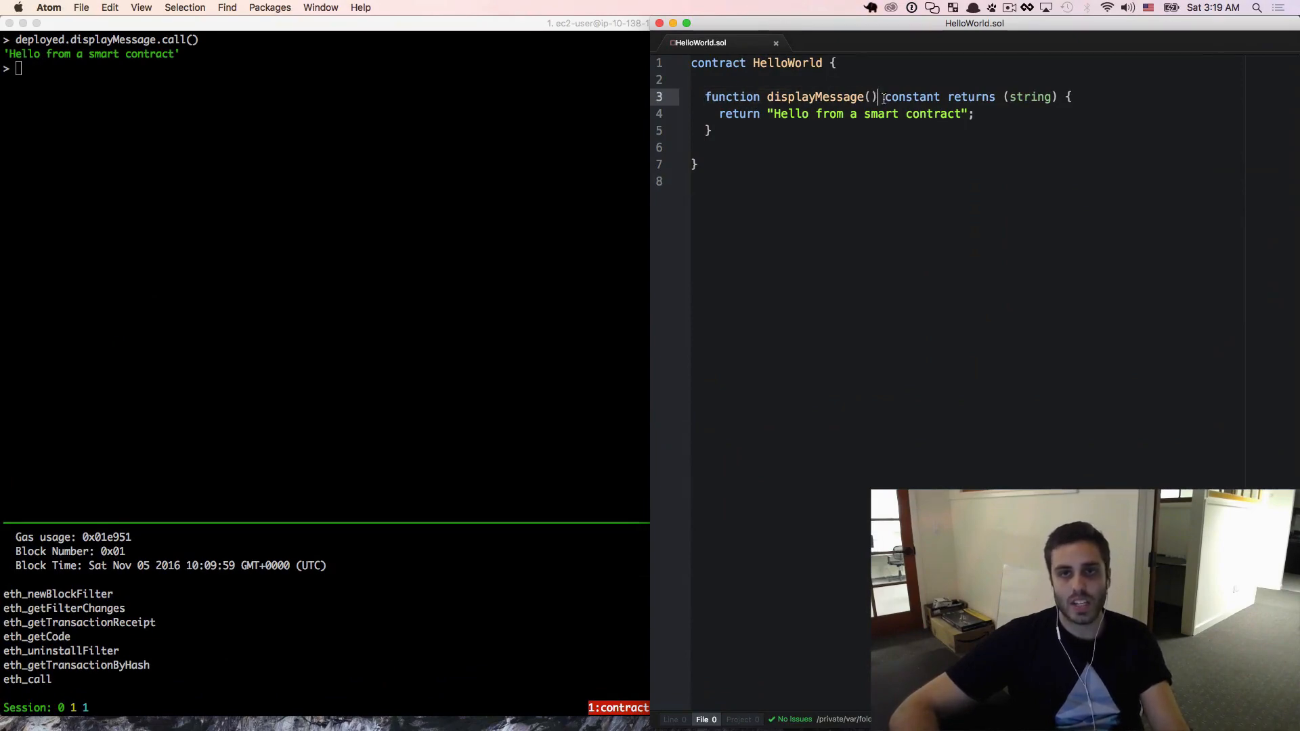
# Highlight the constant keyword of displayMessage in HelloWorld.sol
pyautogui.doubleClick(911, 97)
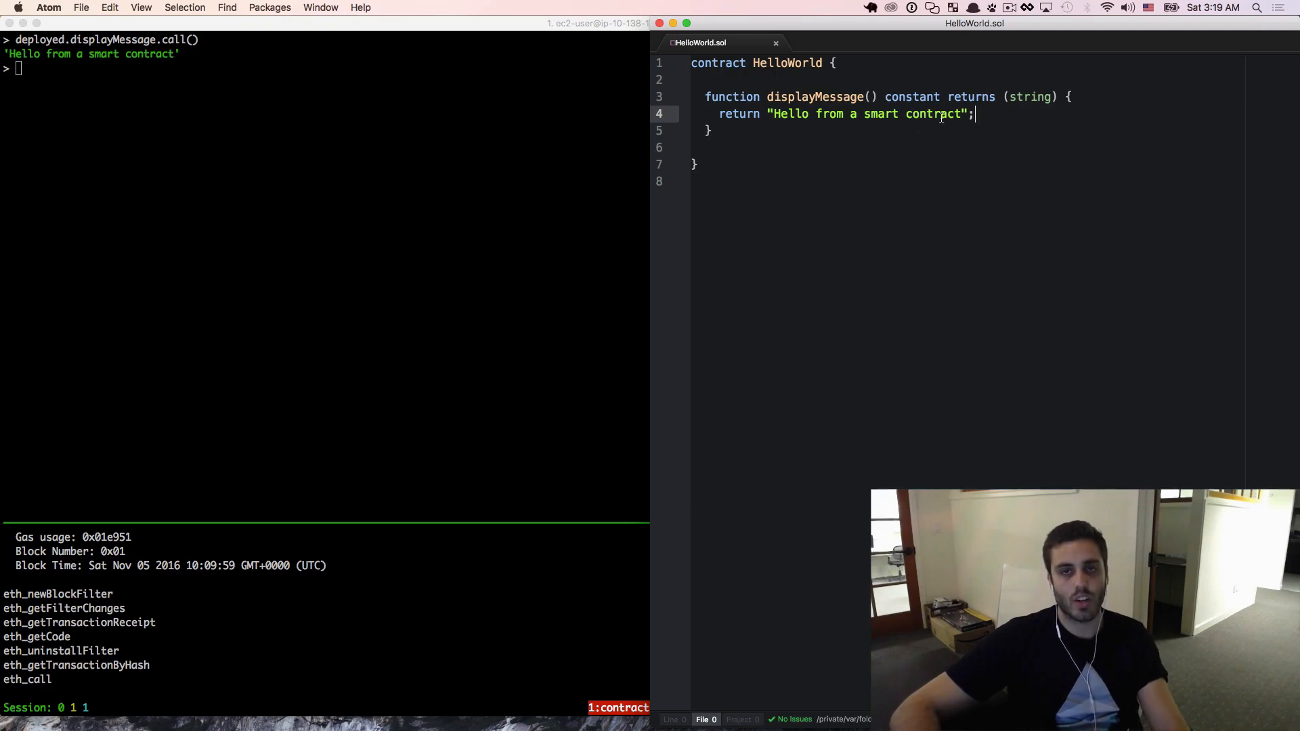
pyautogui.moveTo(996, 148)
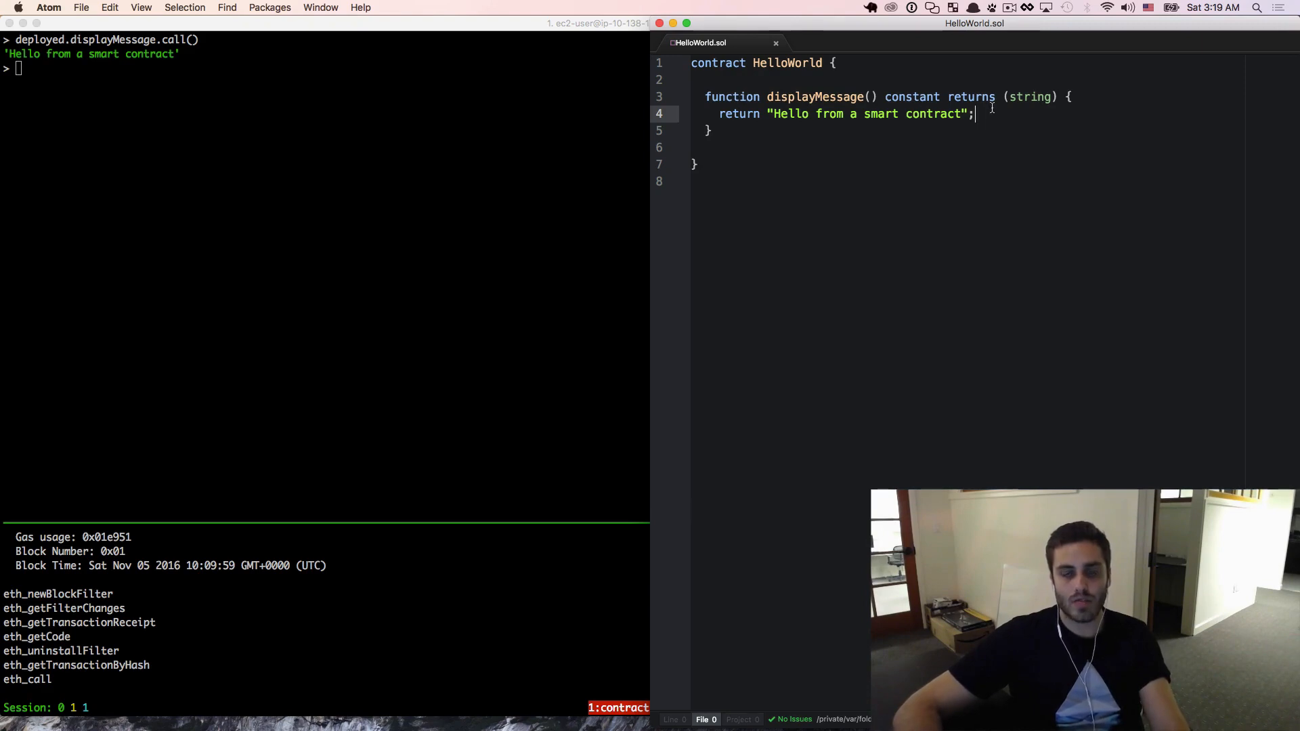
pyautogui.doubleClick(912, 97)
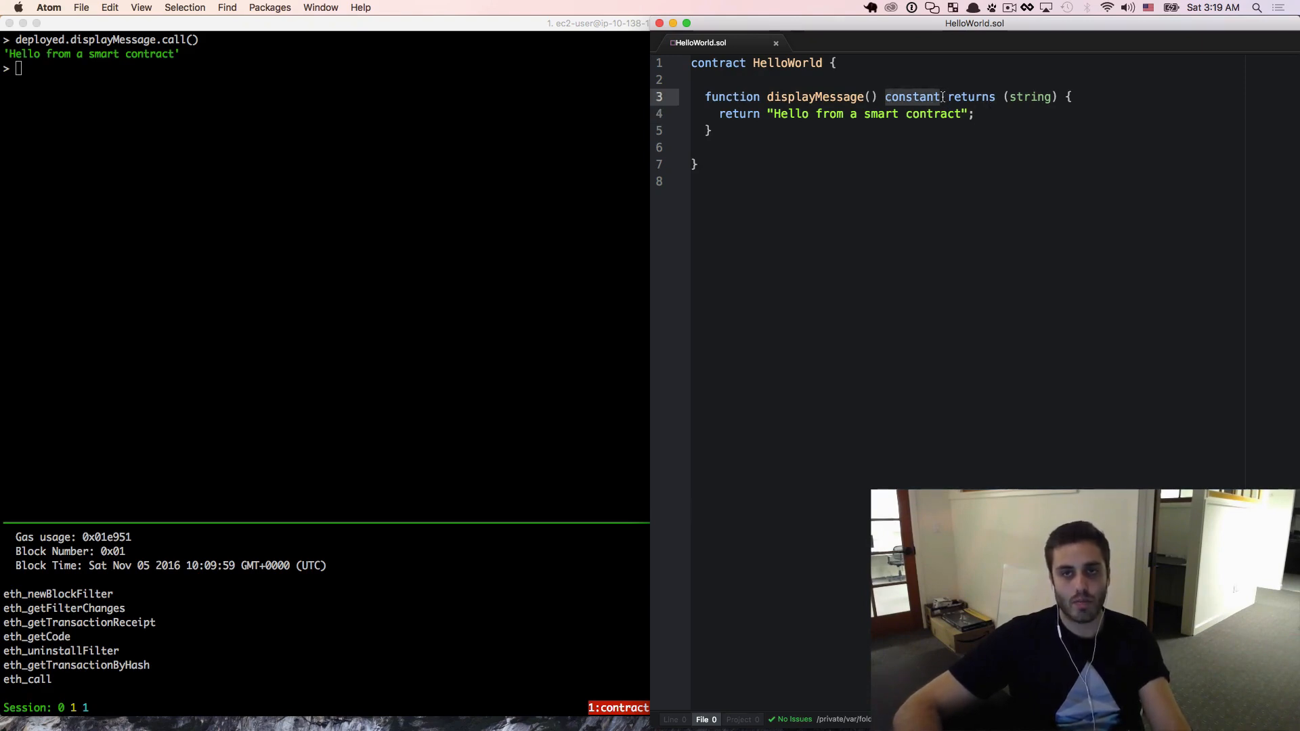